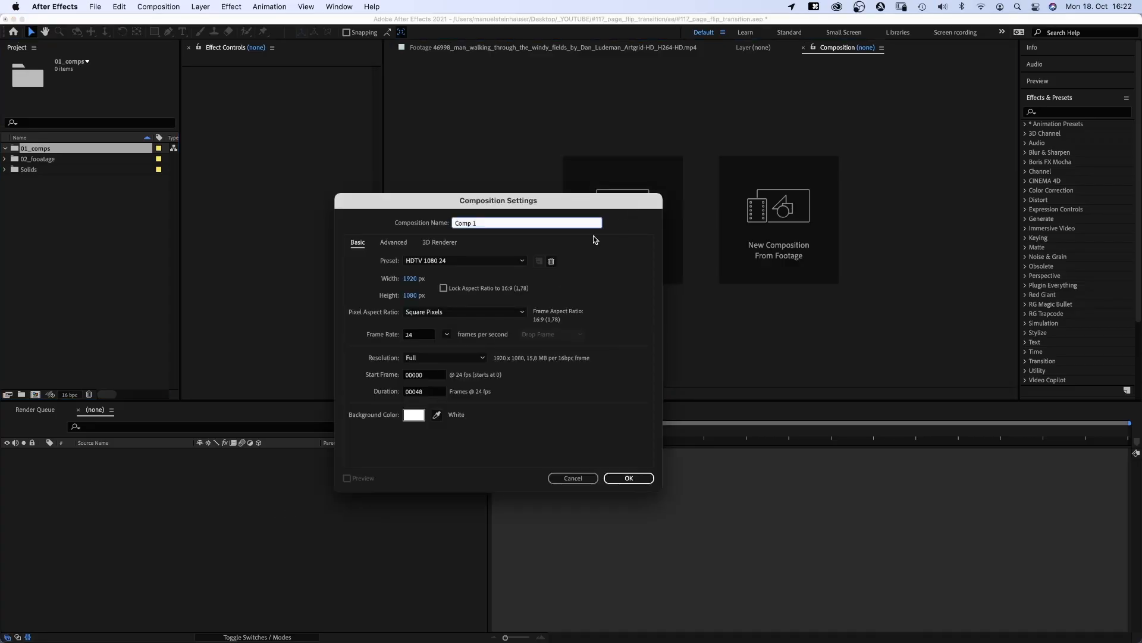
Step: Create the _TRANSITION comp and add a black solid layer named footage
text(_TRA)
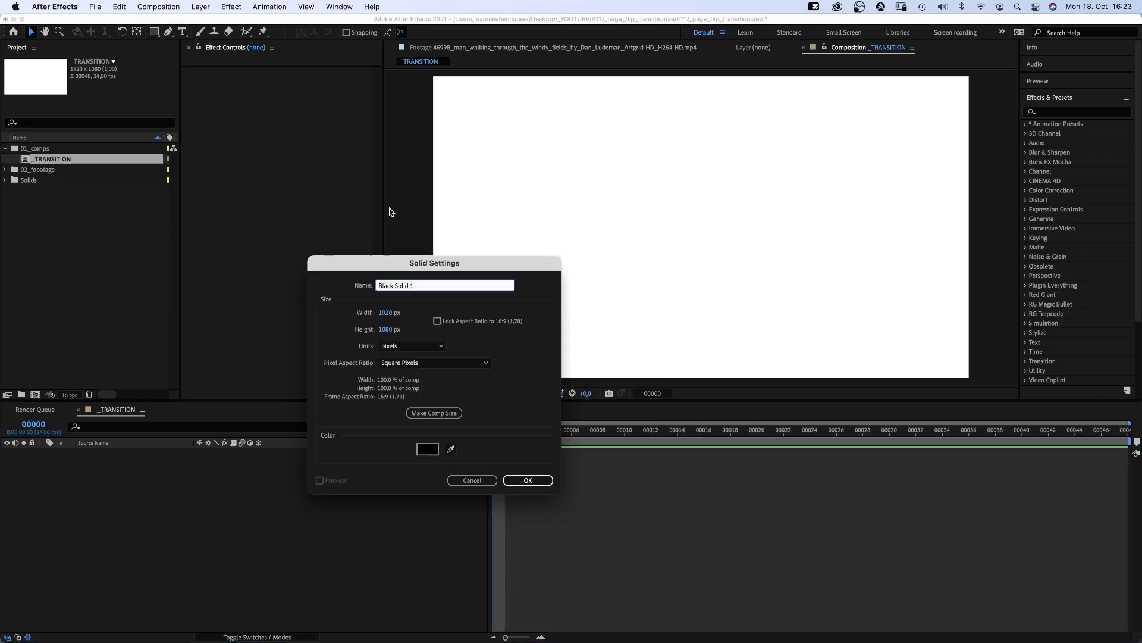
text(footage)
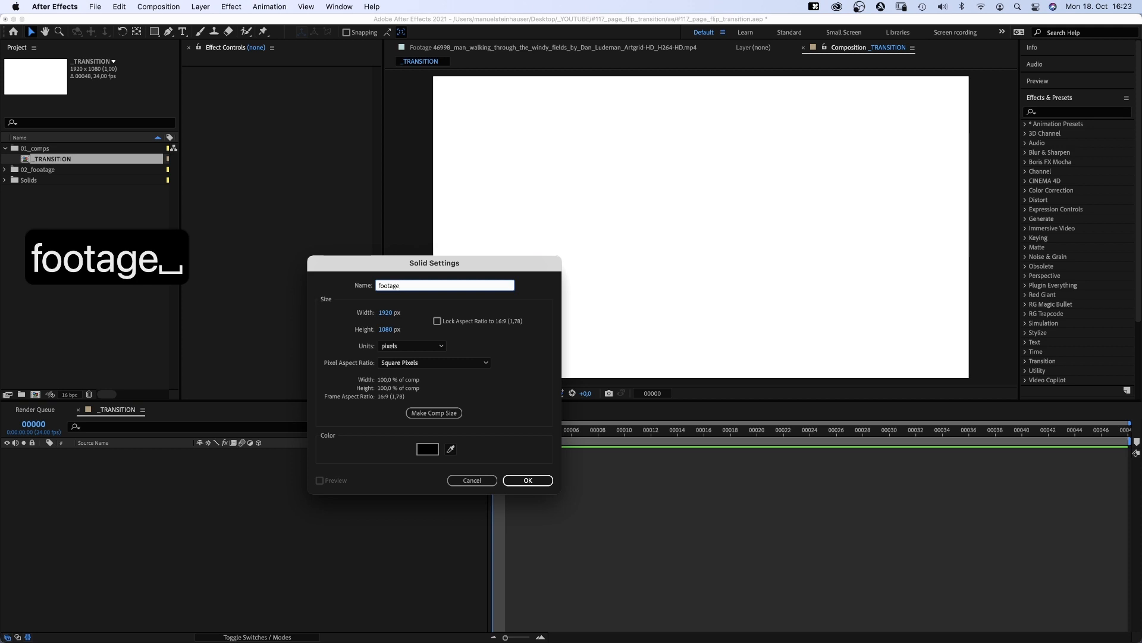
click(528, 479)
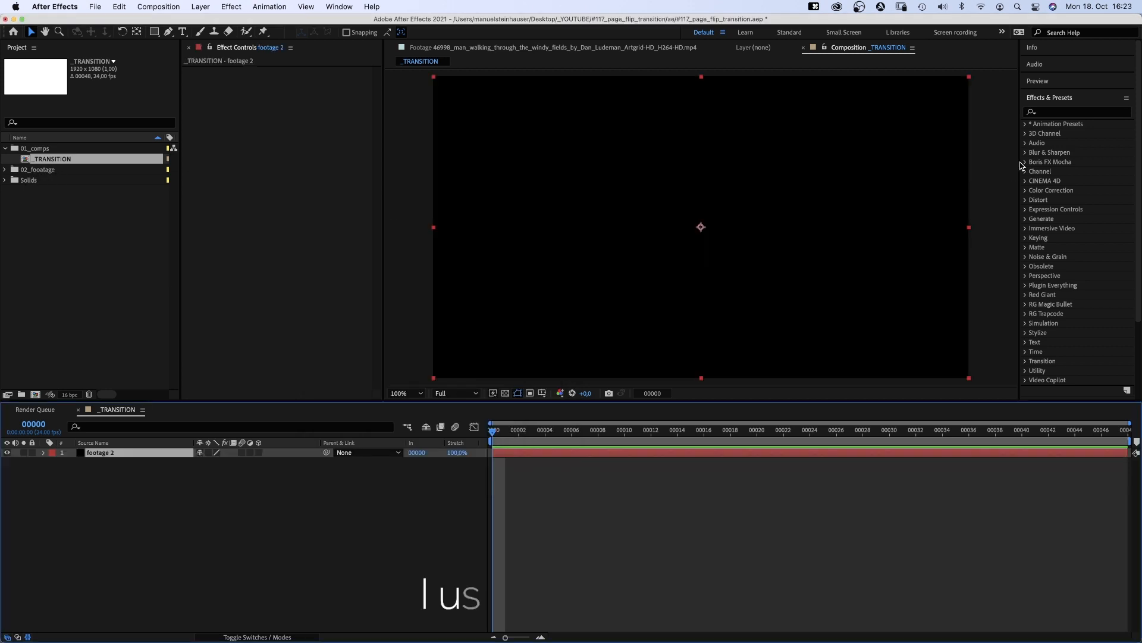
Step: Apply Gradient Ramp to the solid with a near-black start colour and purple end colour
text(gradient)
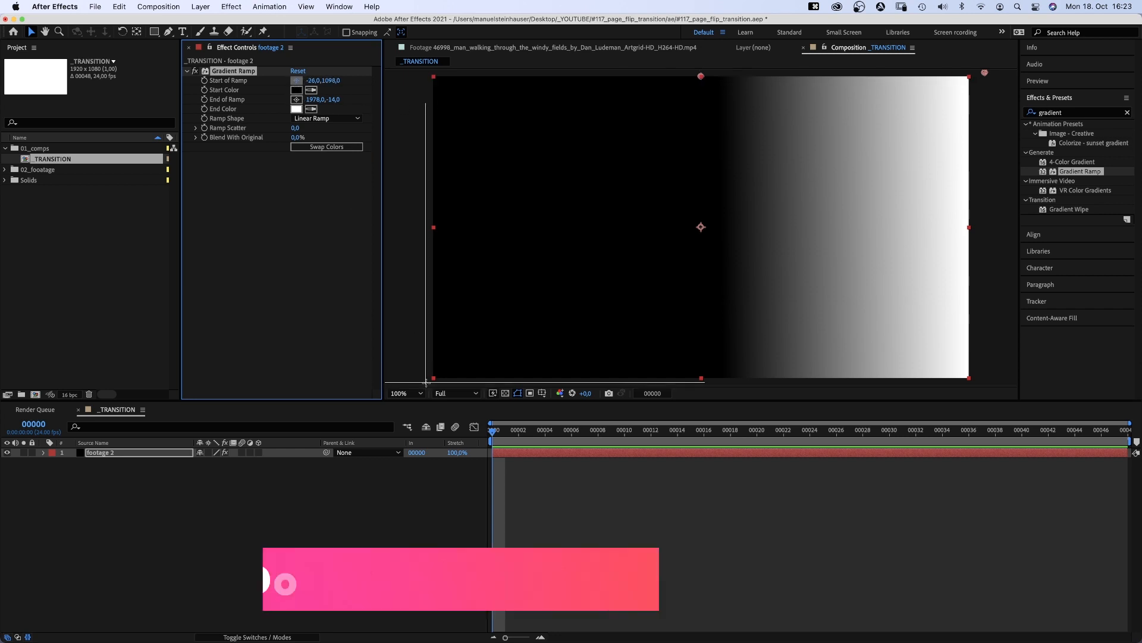
click(295, 90)
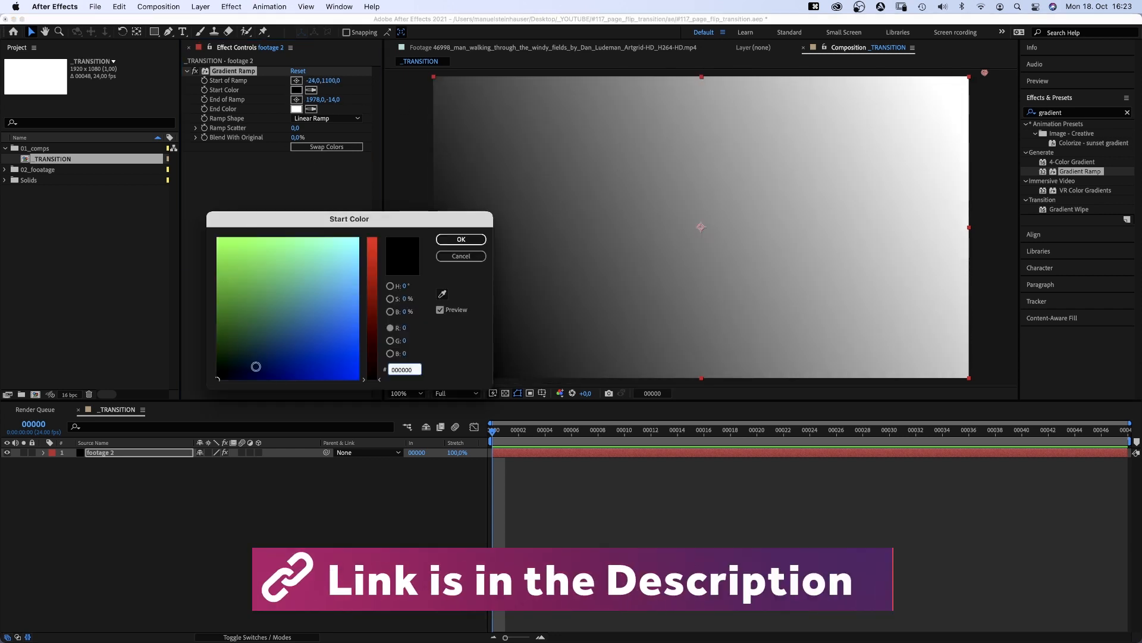
click(461, 240)
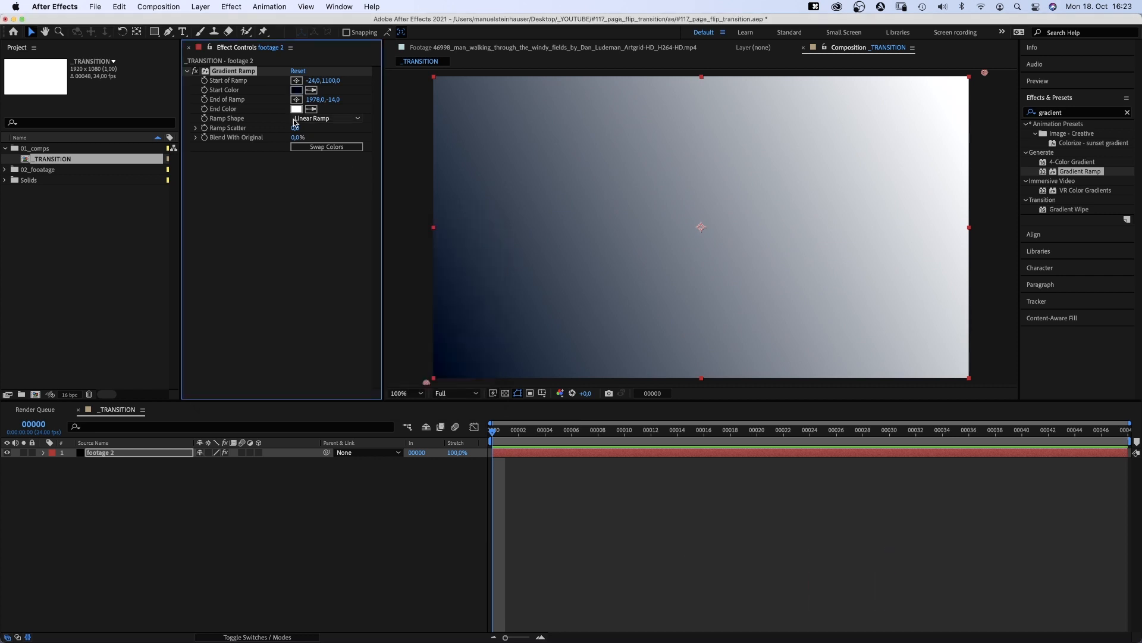
click(295, 108)
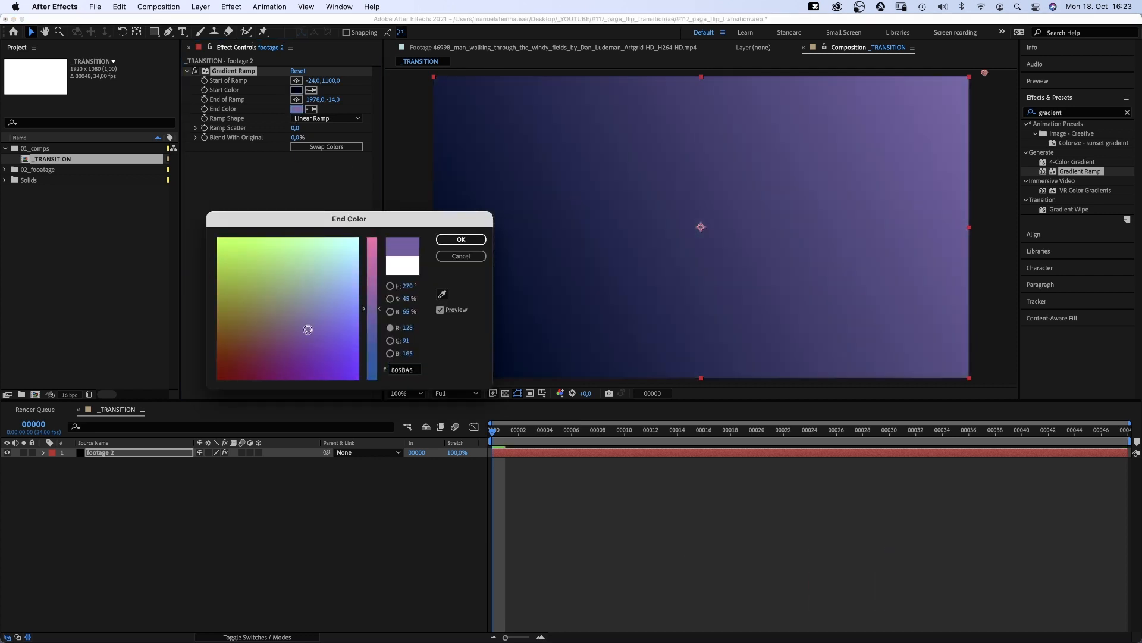
drag(307, 329, 286, 371)
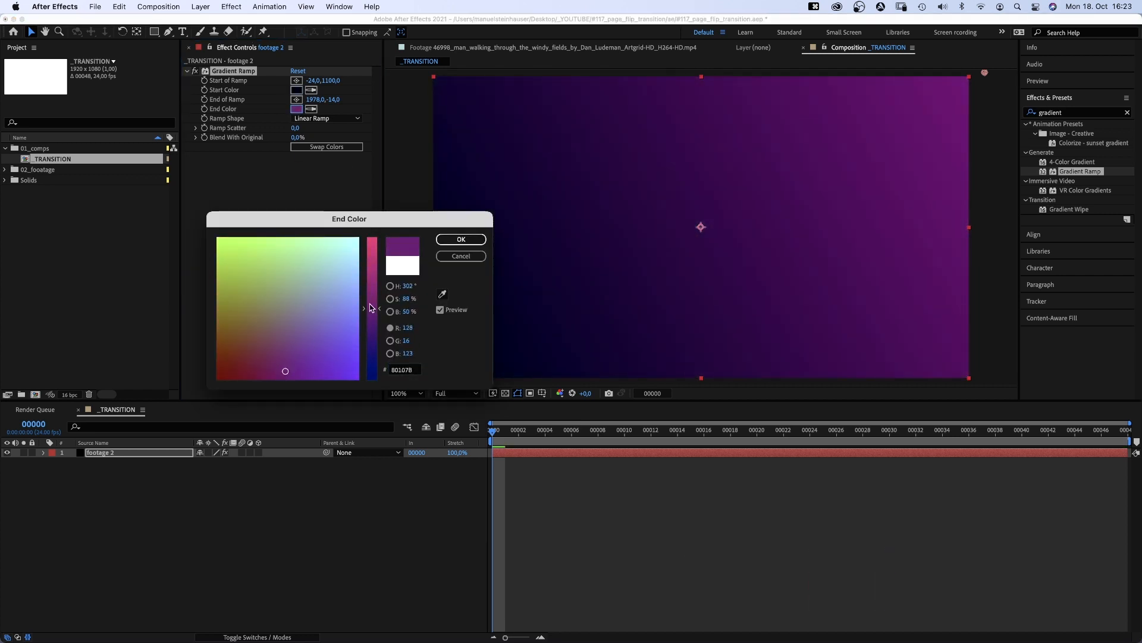
click(461, 239)
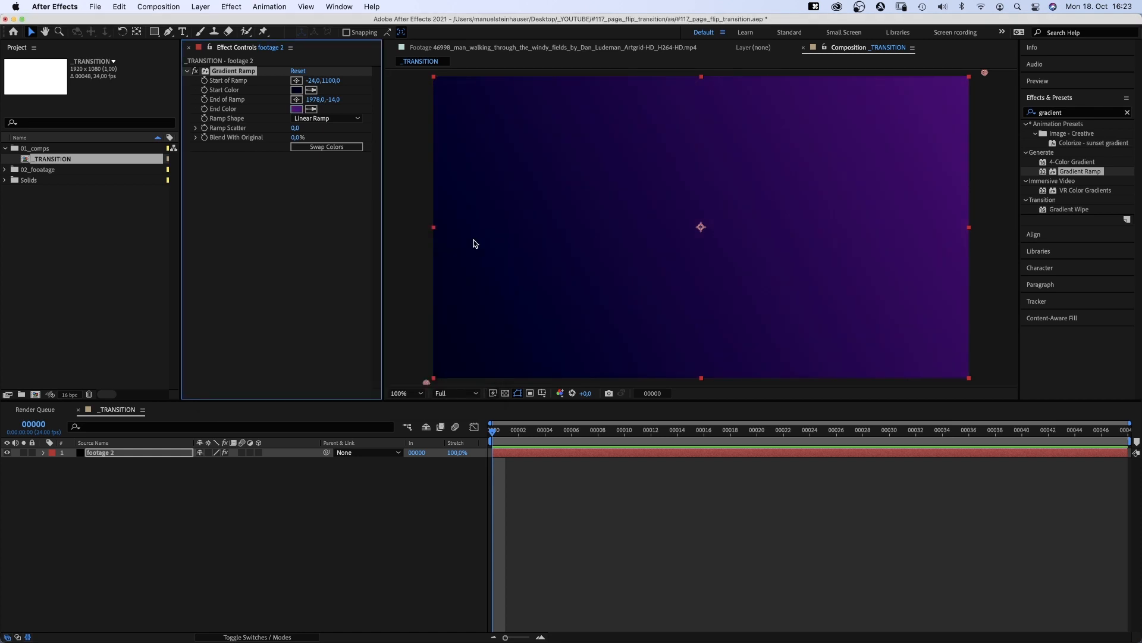
Step: Add white FOOTAGE 2 text and centre it over the gradient via the Align panel
click(185, 32)
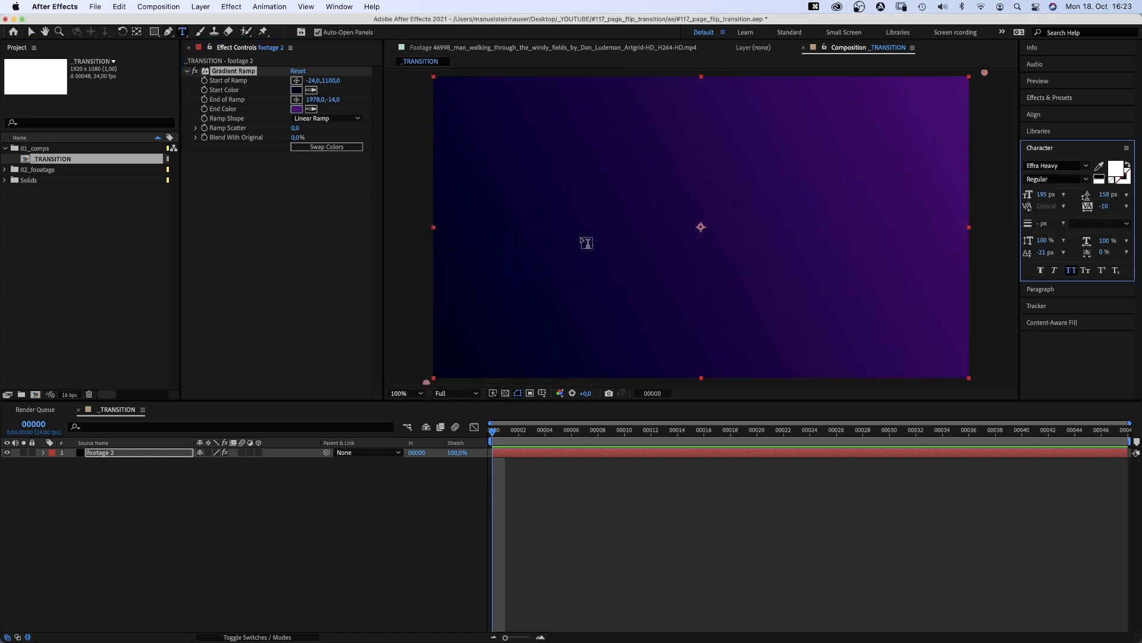
text(FOOTAGE 2)
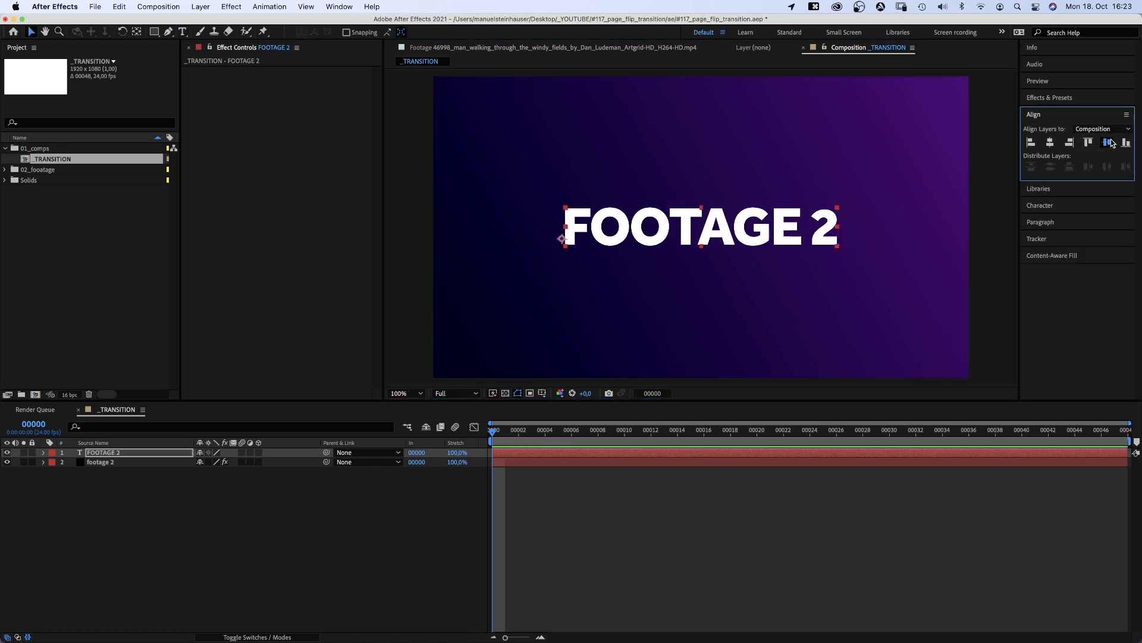
click(33, 147)
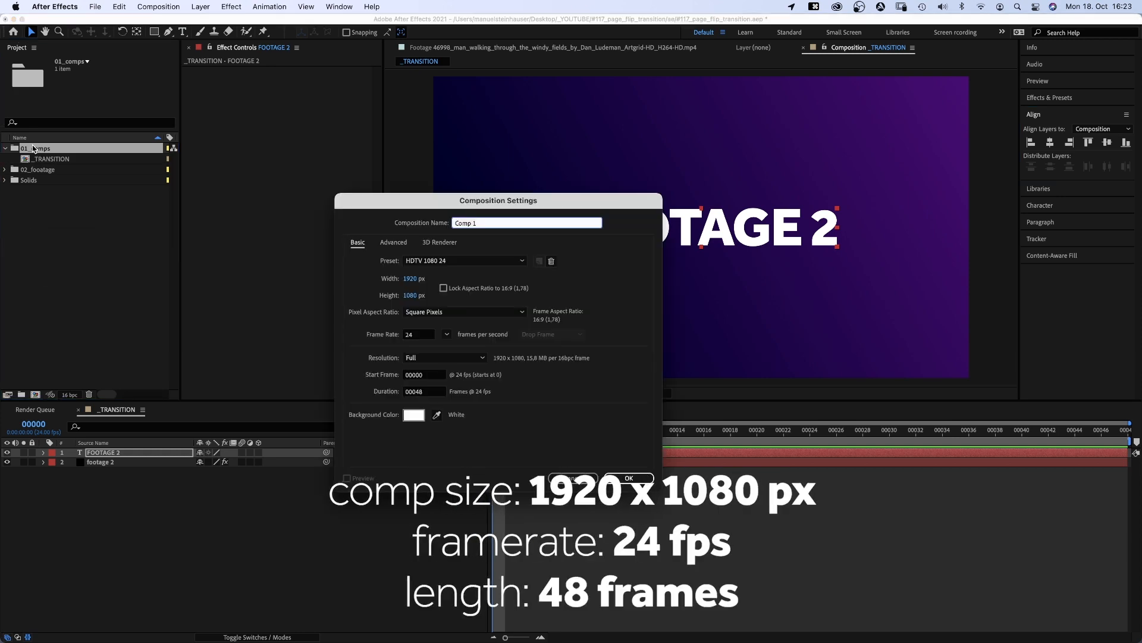
Step: Create the footage 1 comp and reuse _TRANSITION's text and gradient layers in it
click(629, 479)
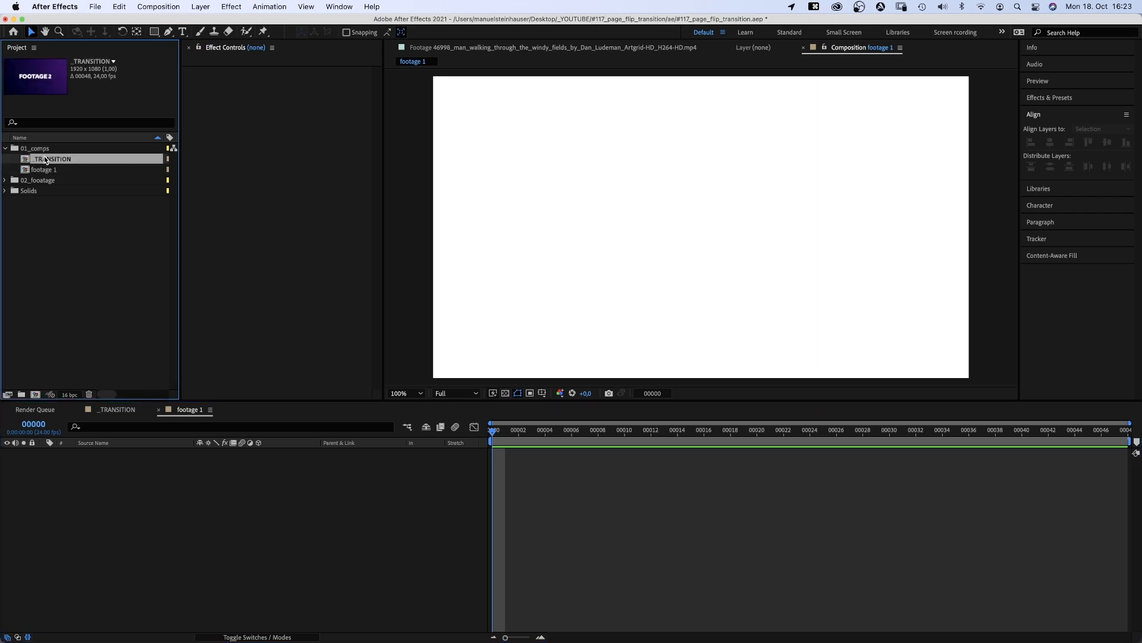
double_click(52, 158)
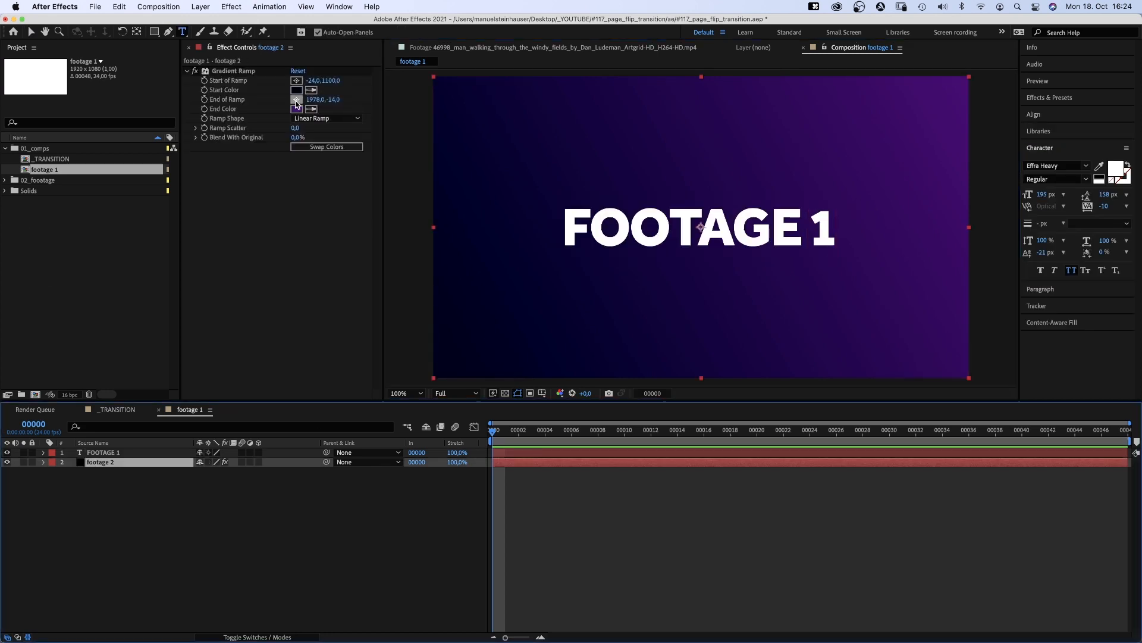
Step: Recolour the footage 1 Gradient Ramp to run from pink to orange
click(297, 91)
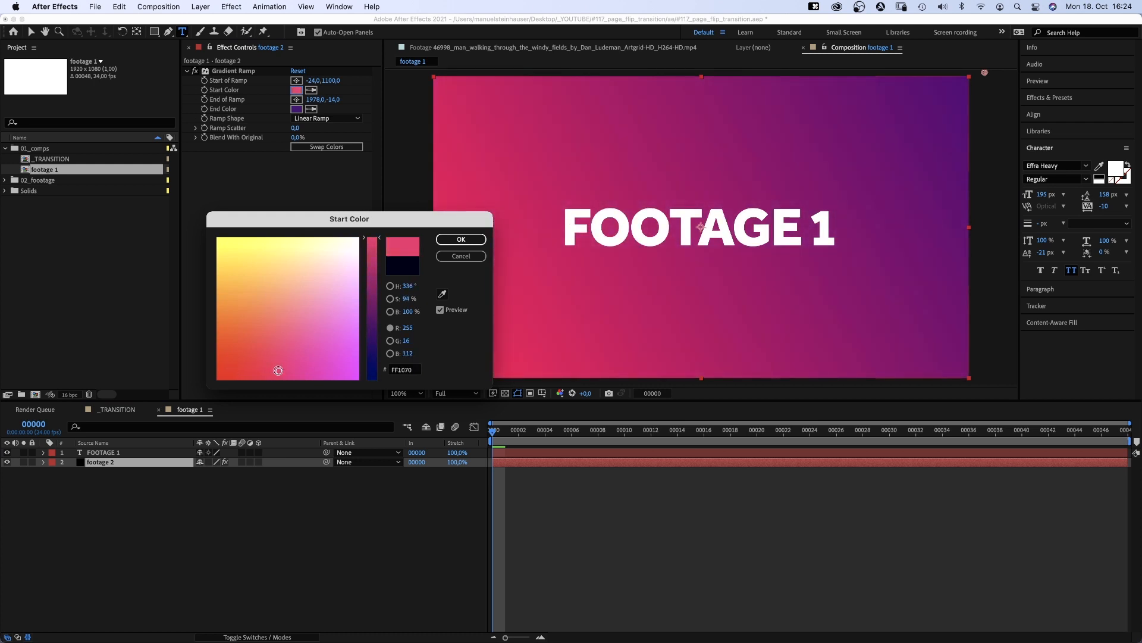
click(297, 108)
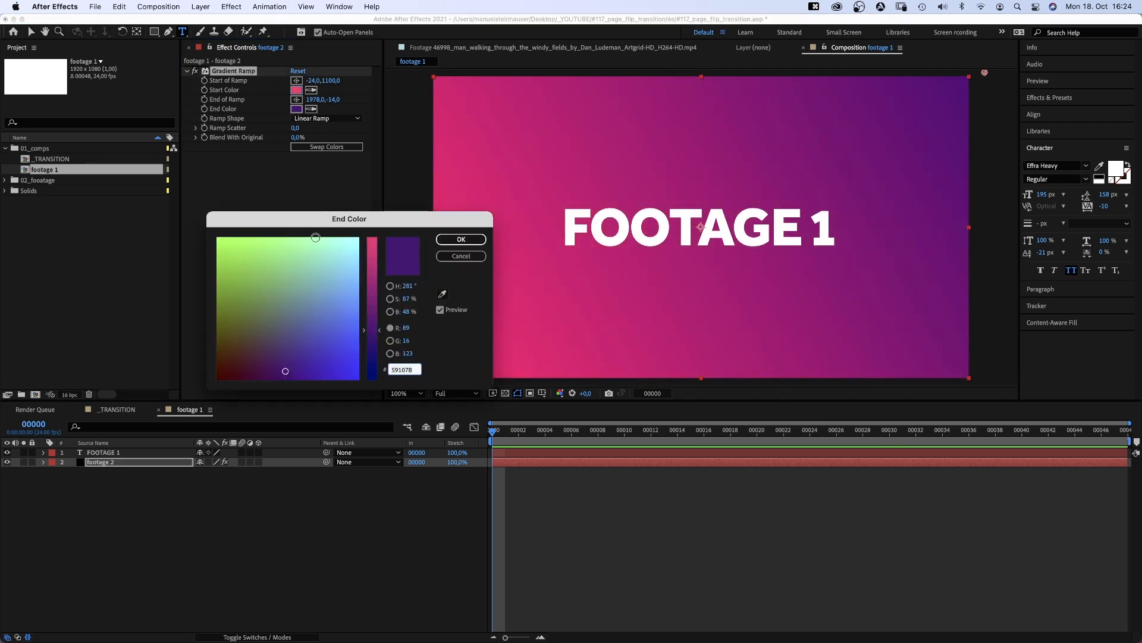
click(232, 333)
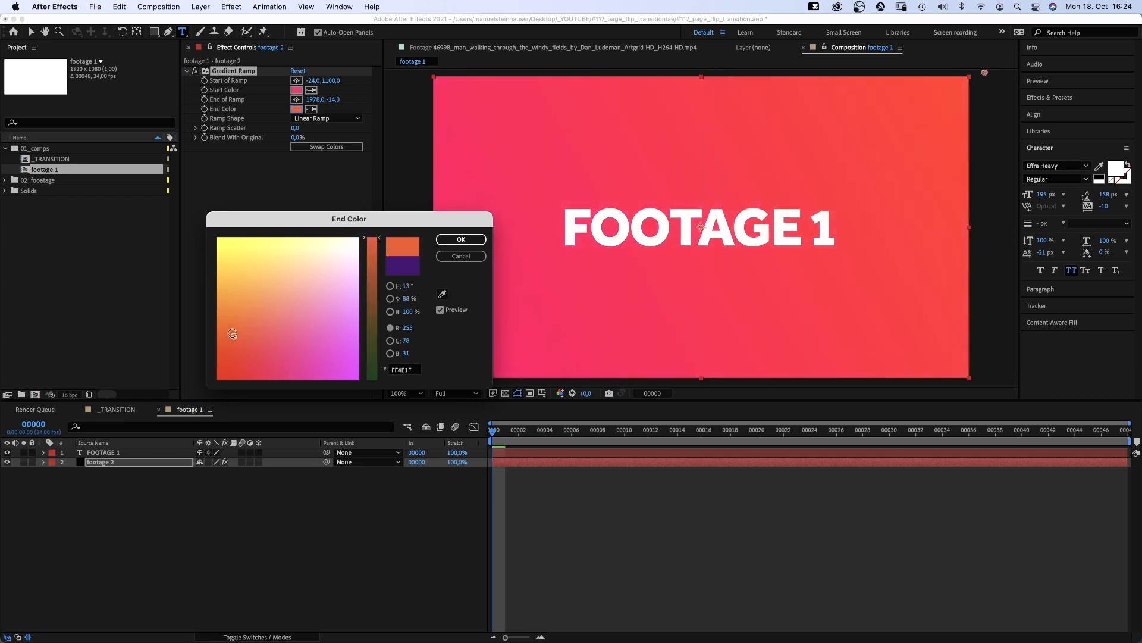
click(460, 239)
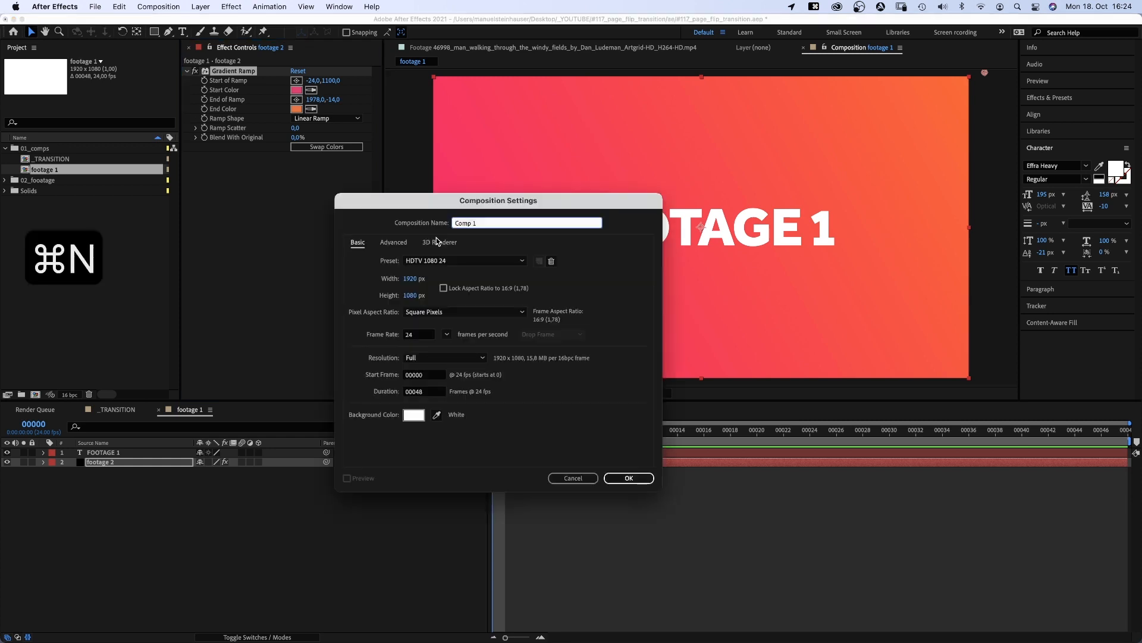
Step: Create 1920×540 comps footage lower half and footage upper half and place footage 1 in the upper half
text(footage)
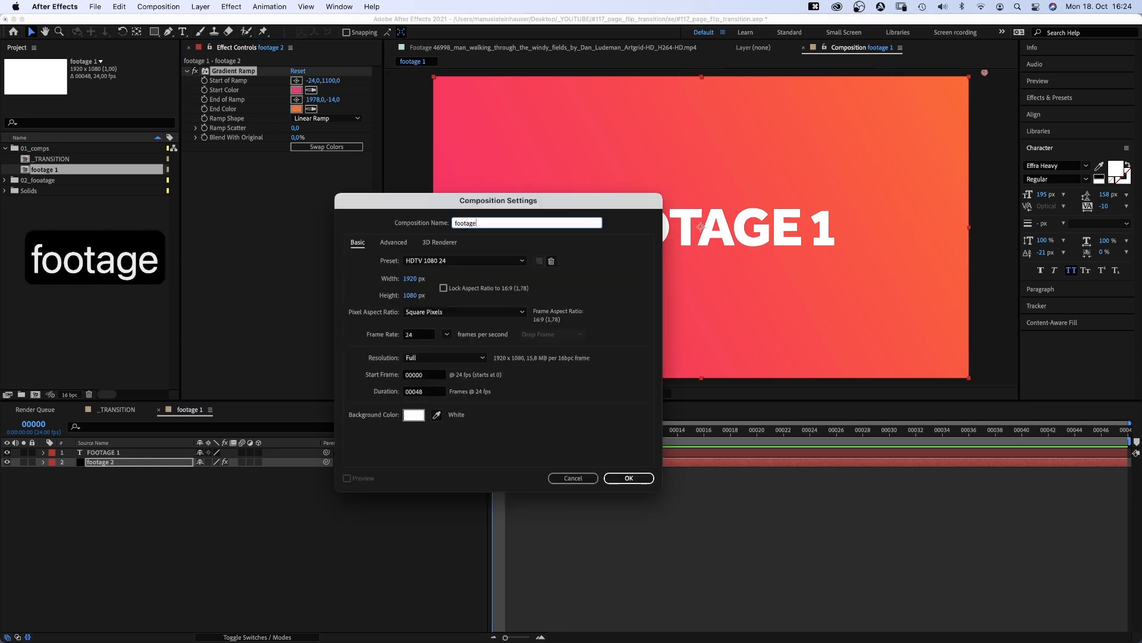
text(footage lower half)
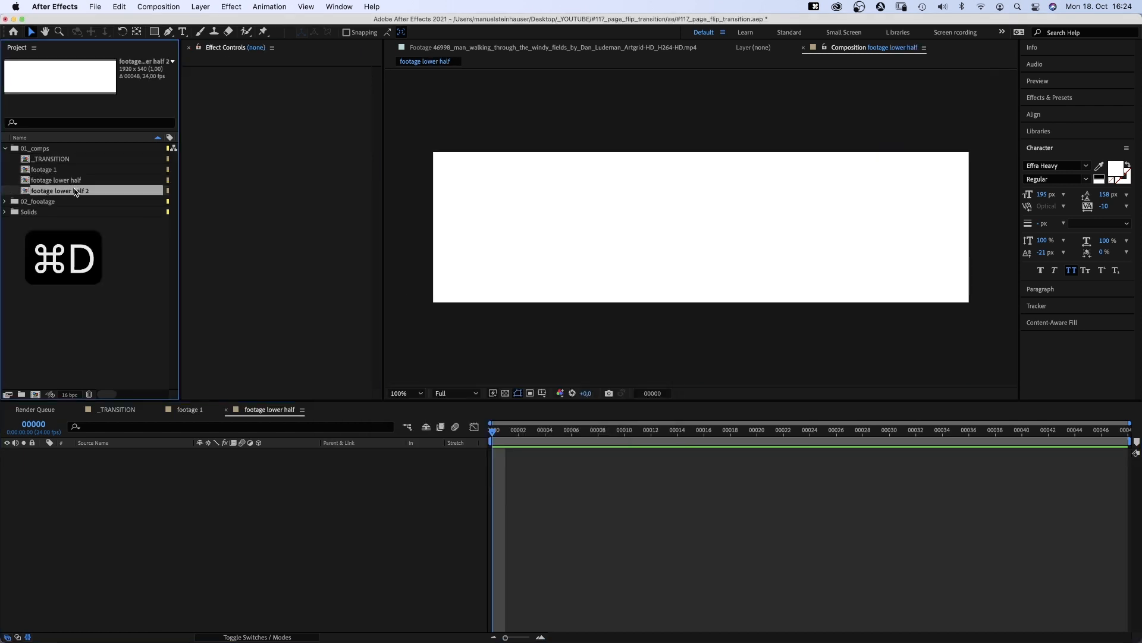
double_click(60, 190)
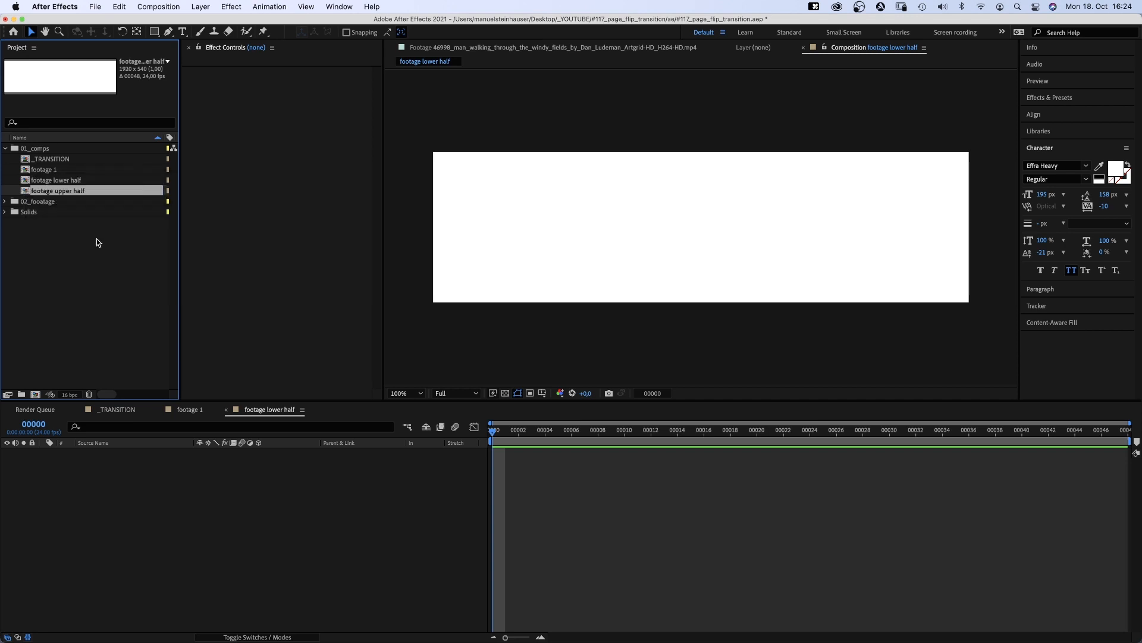
click(43, 169)
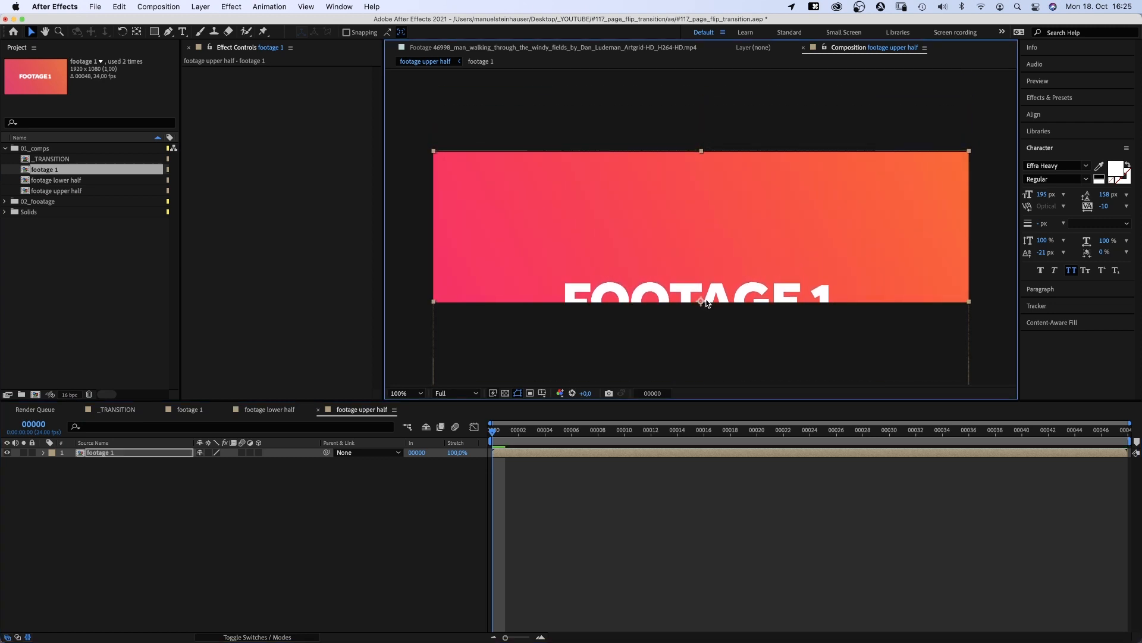
click(43, 452)
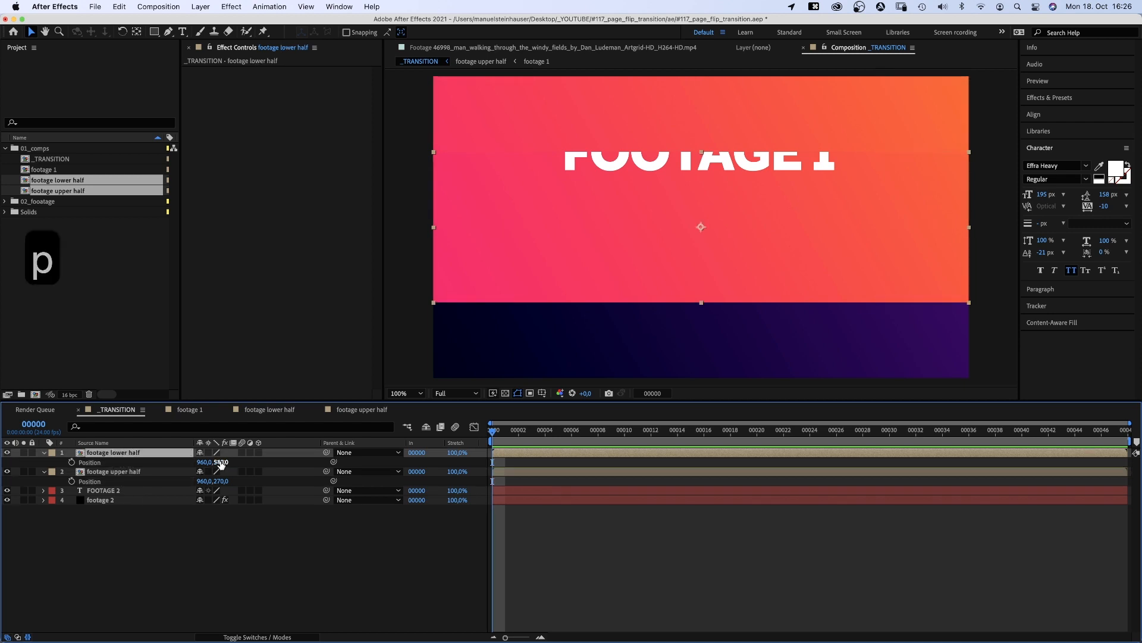
Step: Position footage upper half at 960,270 and footage lower half at 960,810 in _TRANSITION
text(810)
text(gradient)
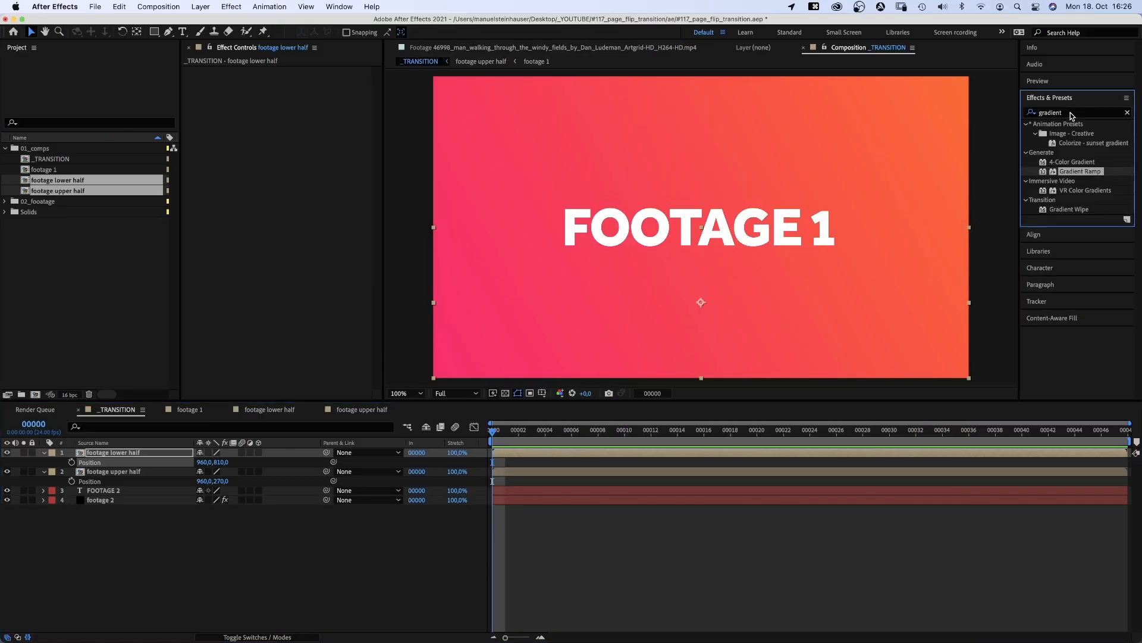
Step: Apply CC Page Turn to both halves with Fold Radius 200, Back Page None and Back Opacity 100
text(cc pa)
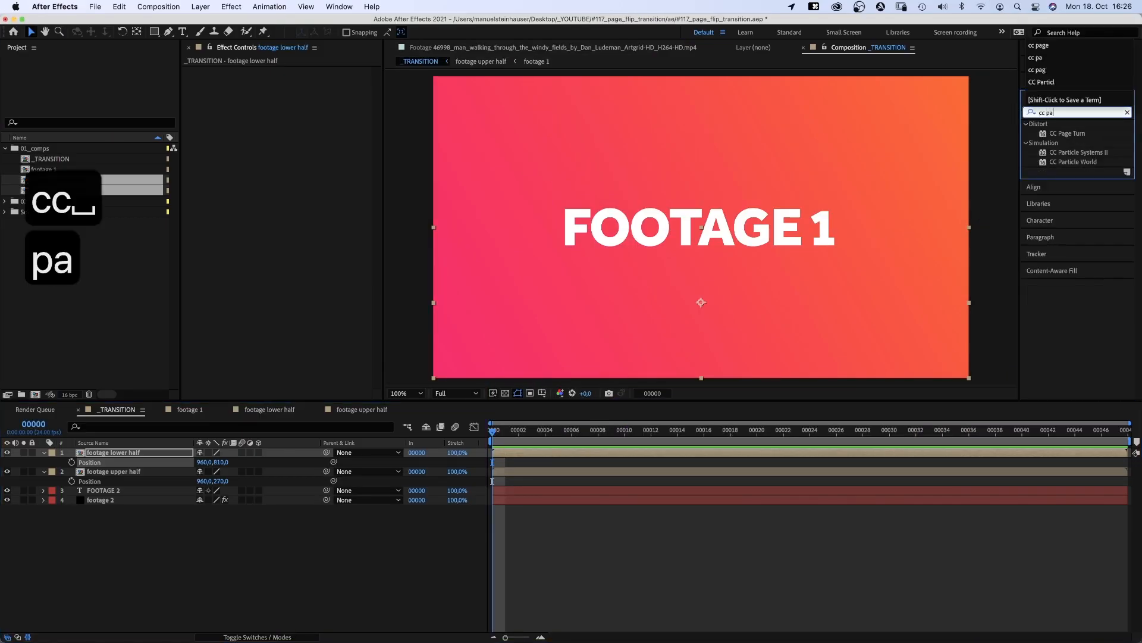
double_click(1068, 133)
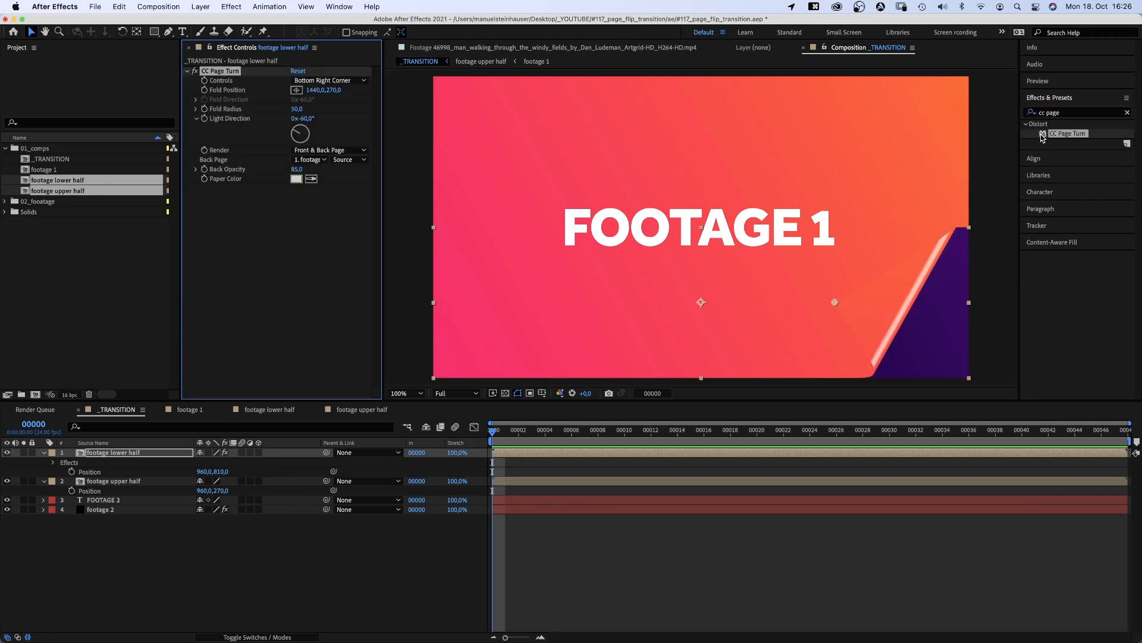
click(113, 481)
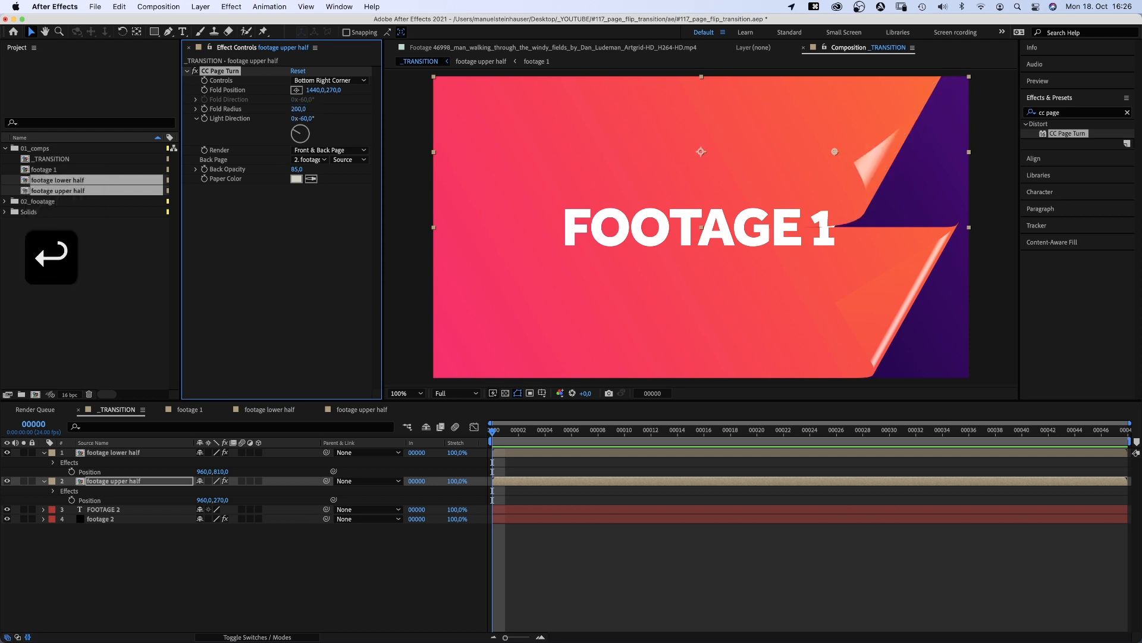
click(308, 159)
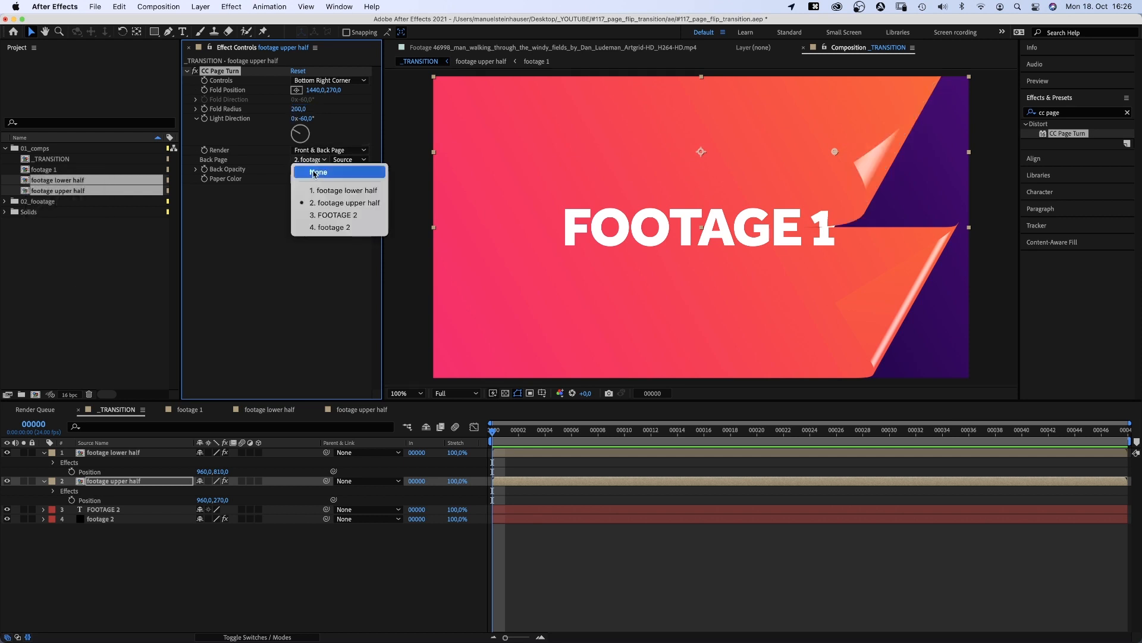
click(319, 171)
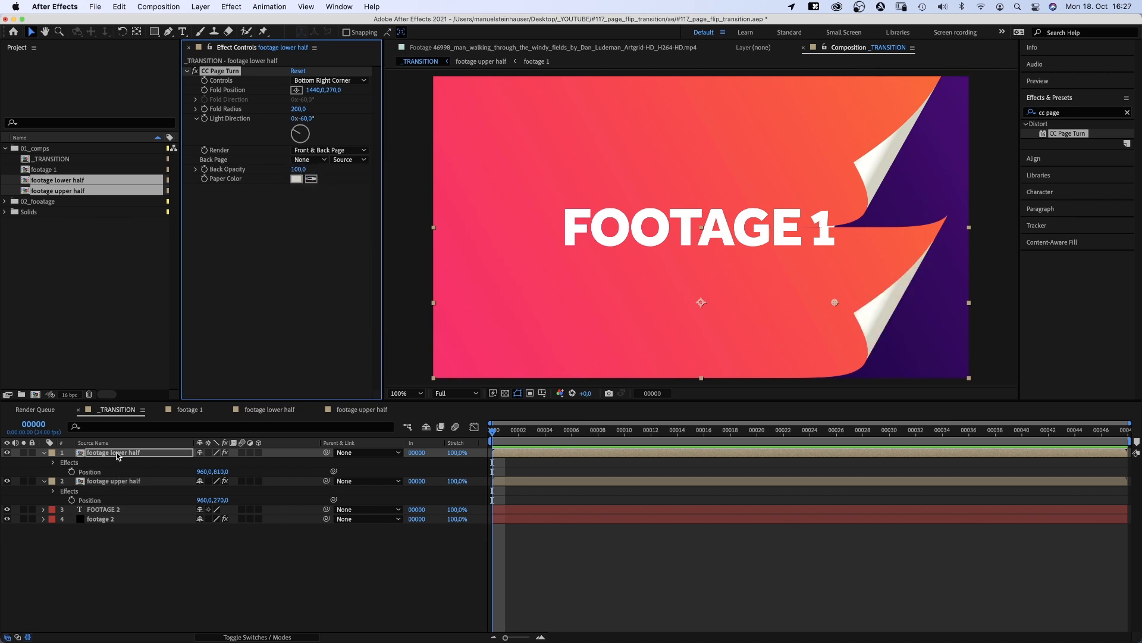
Step: Set the lower half's Page Turn corner to Bottom Left and change the upper half's folding corner
click(326, 81)
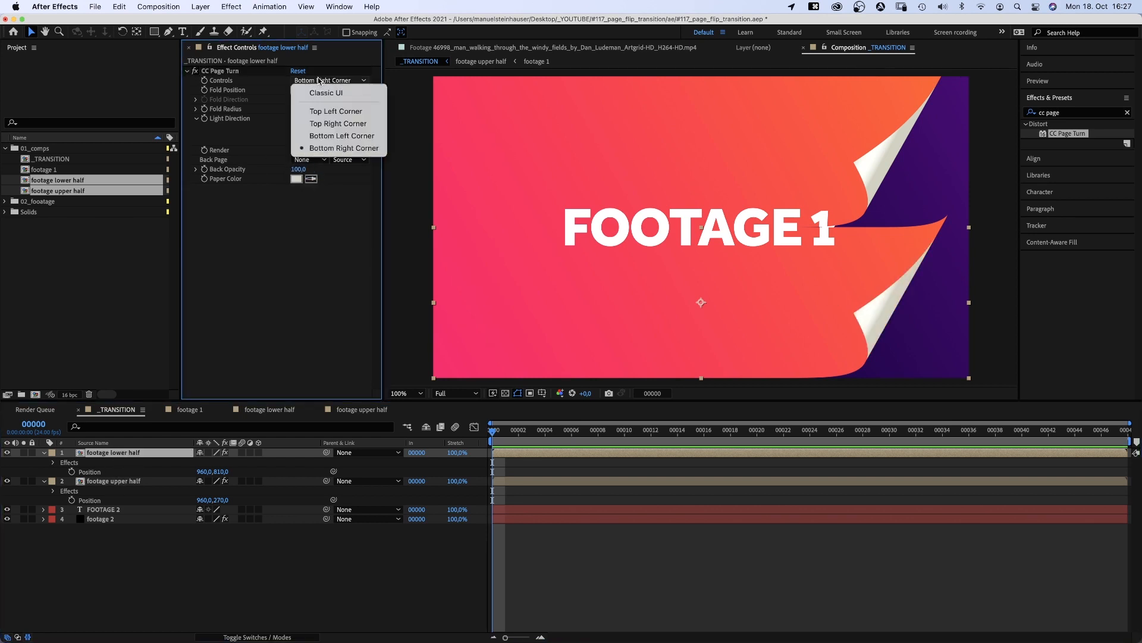
click(340, 136)
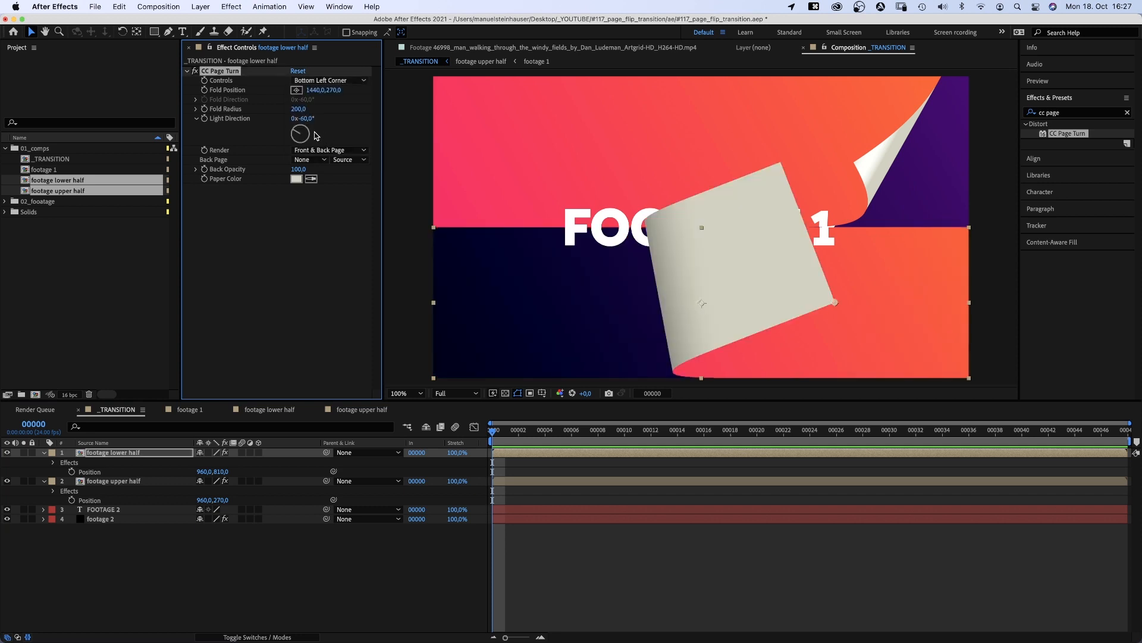
click(114, 481)
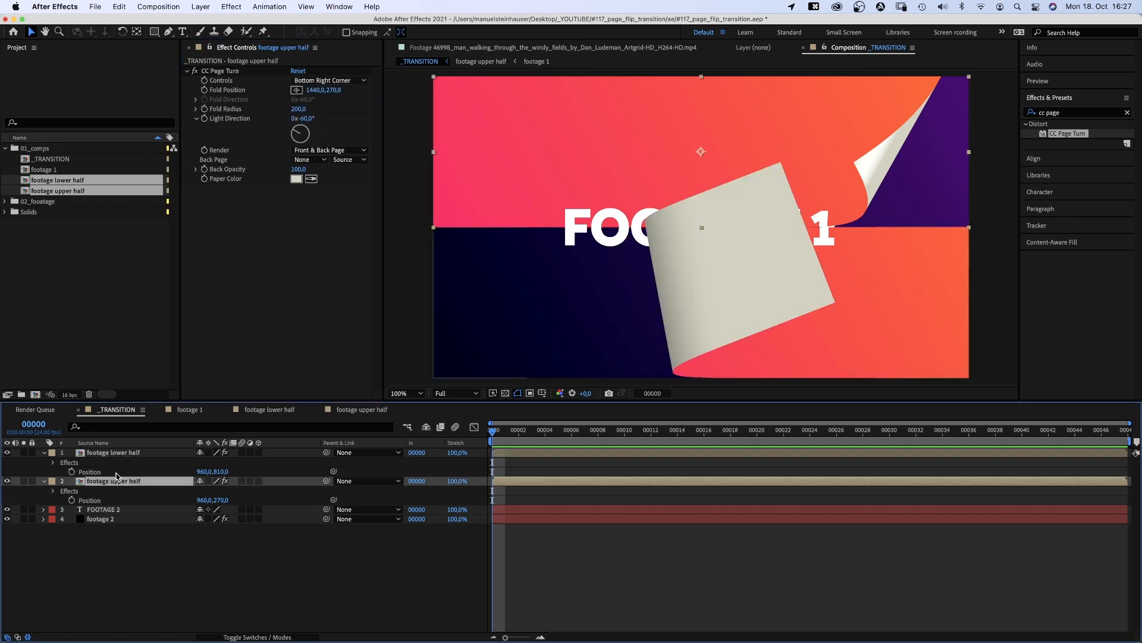
click(328, 80)
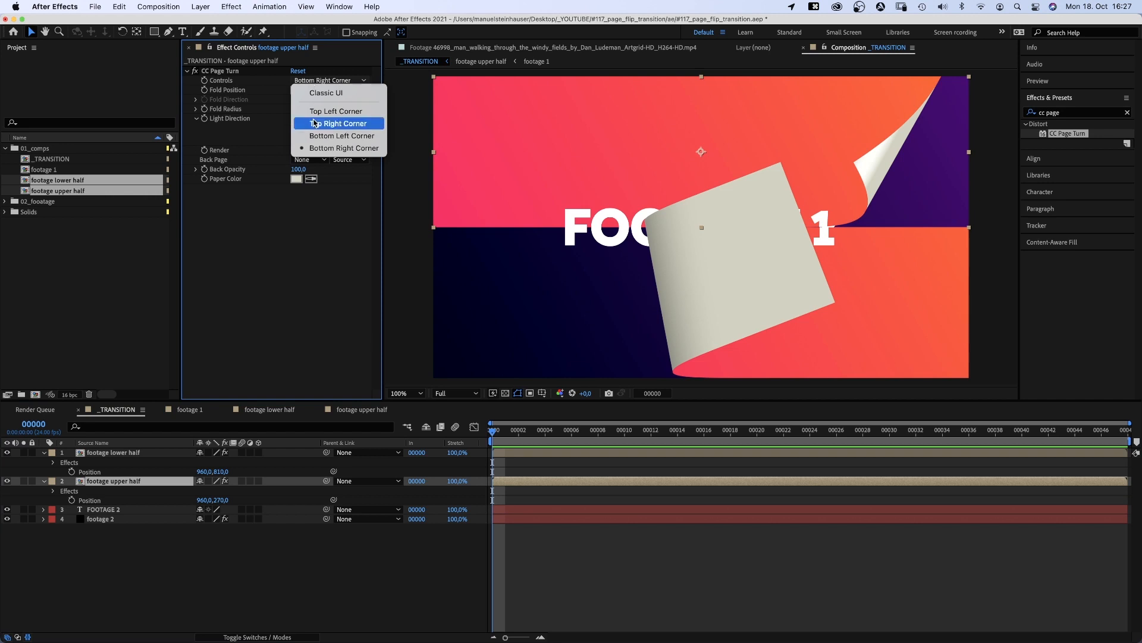
click(344, 136)
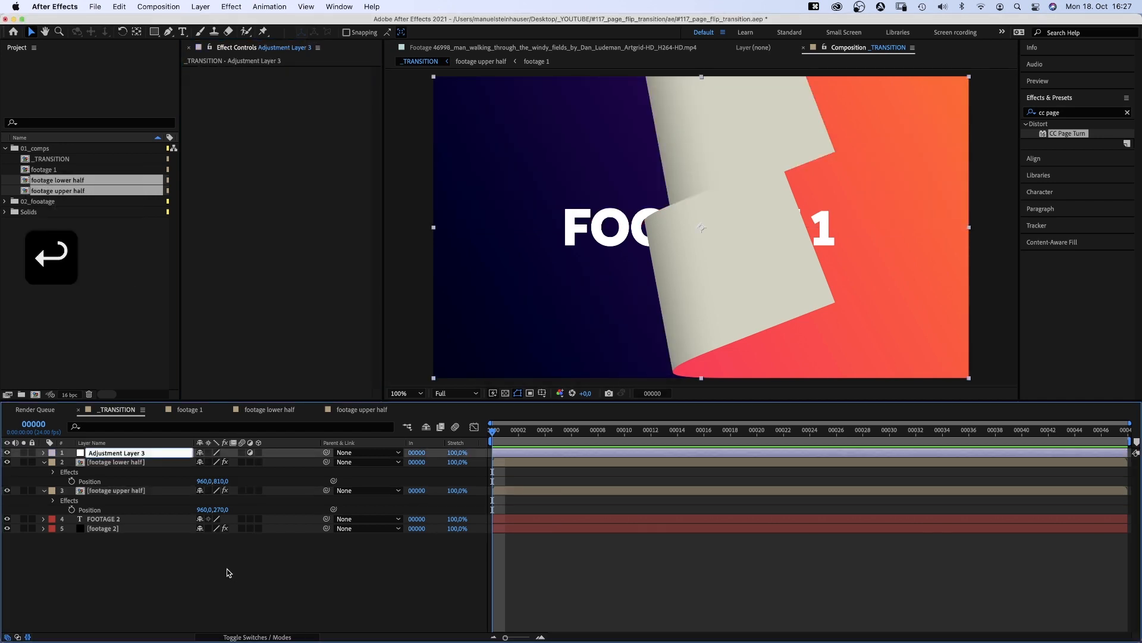
Step: Add a CONTROLS adjustment layer with two Point Controls and a Color Control, naming the first fold position_lower_half
text(CONTROLS)
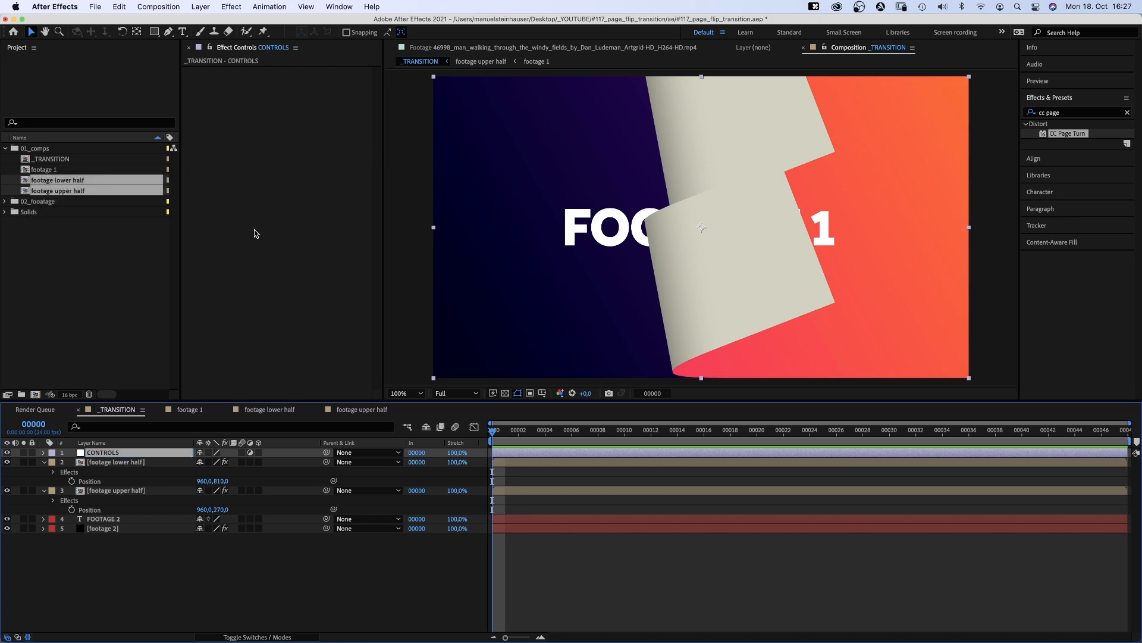
click(231, 6)
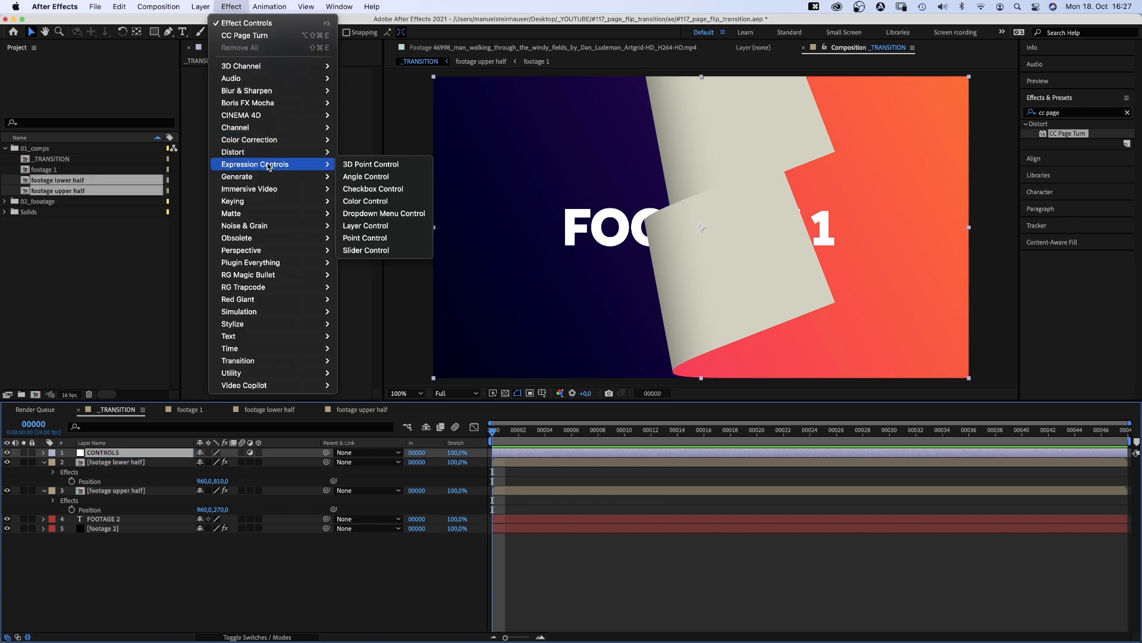
click(364, 237)
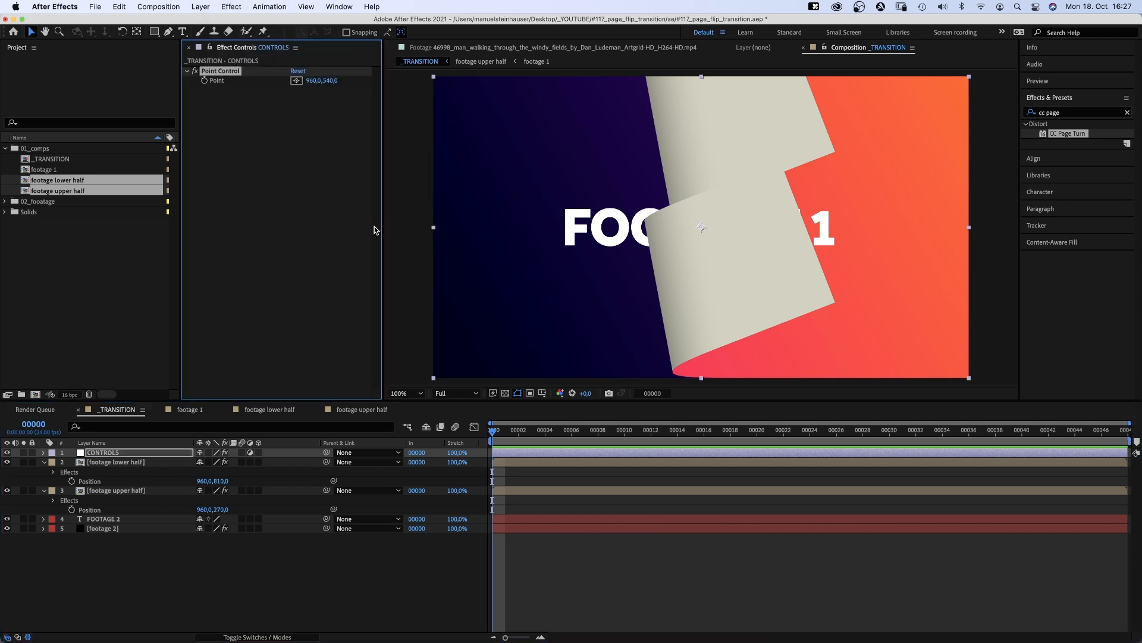
click(231, 6)
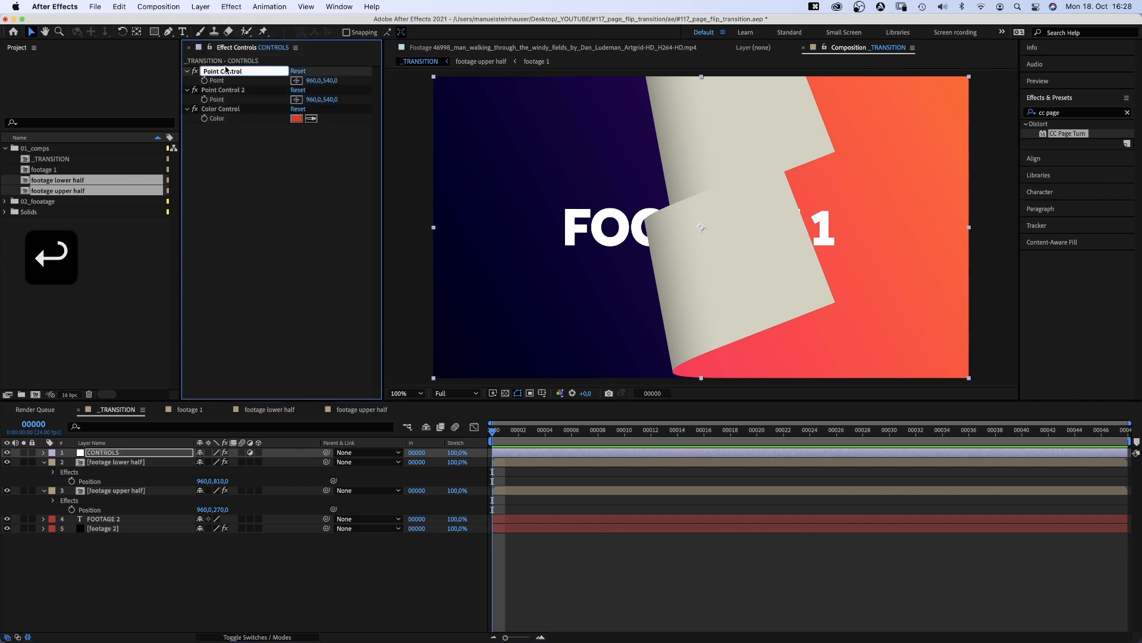
text(fold)
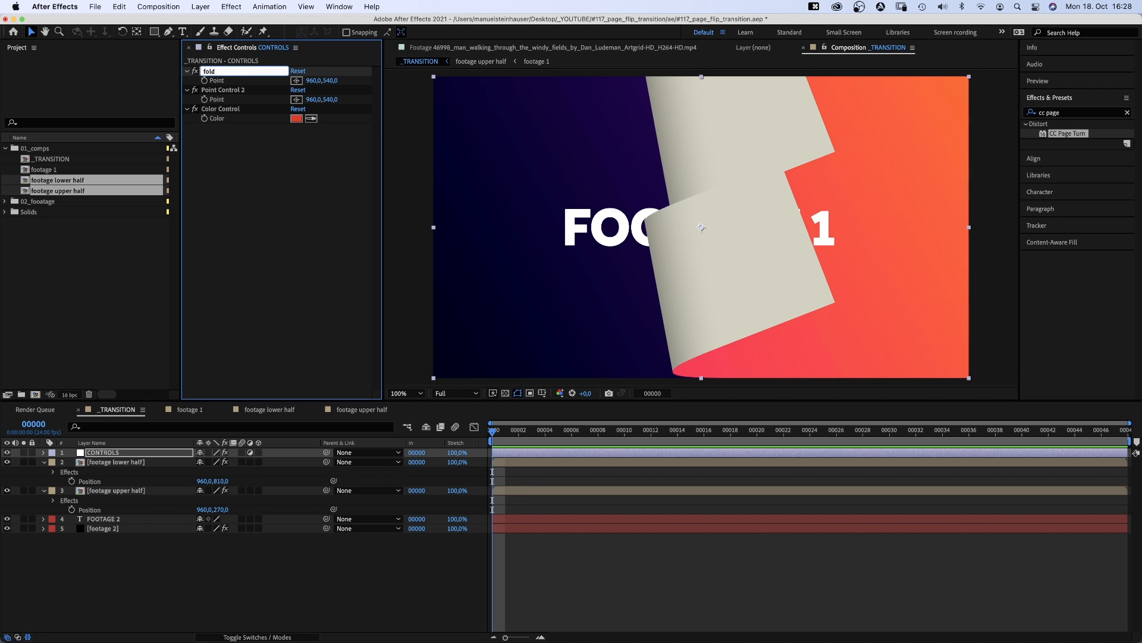
text(position)
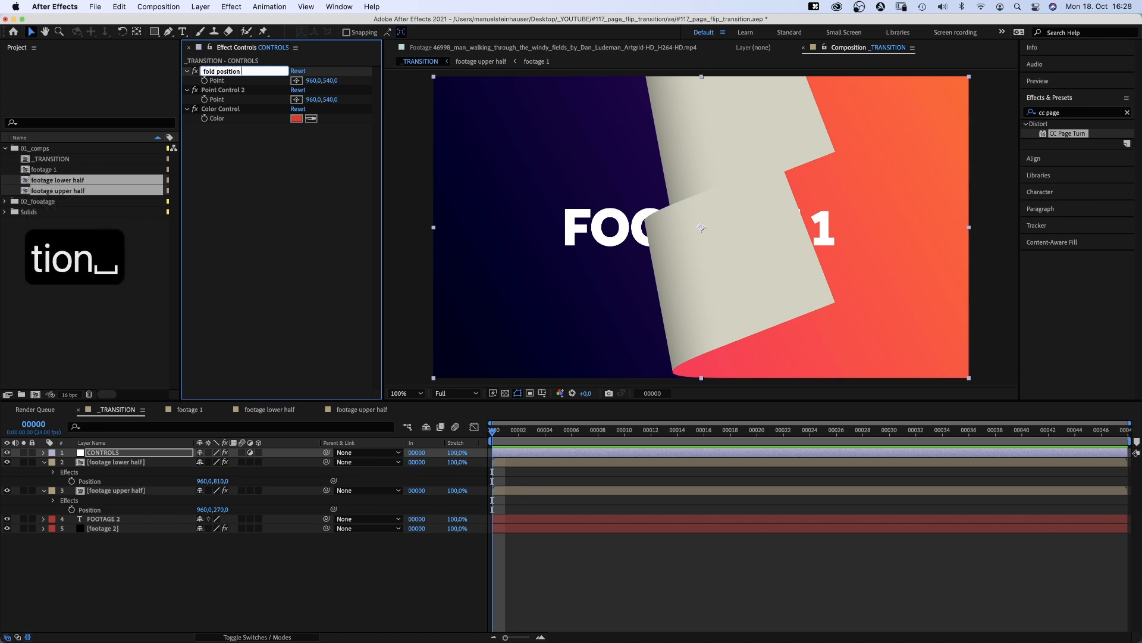
text(_lower_half)
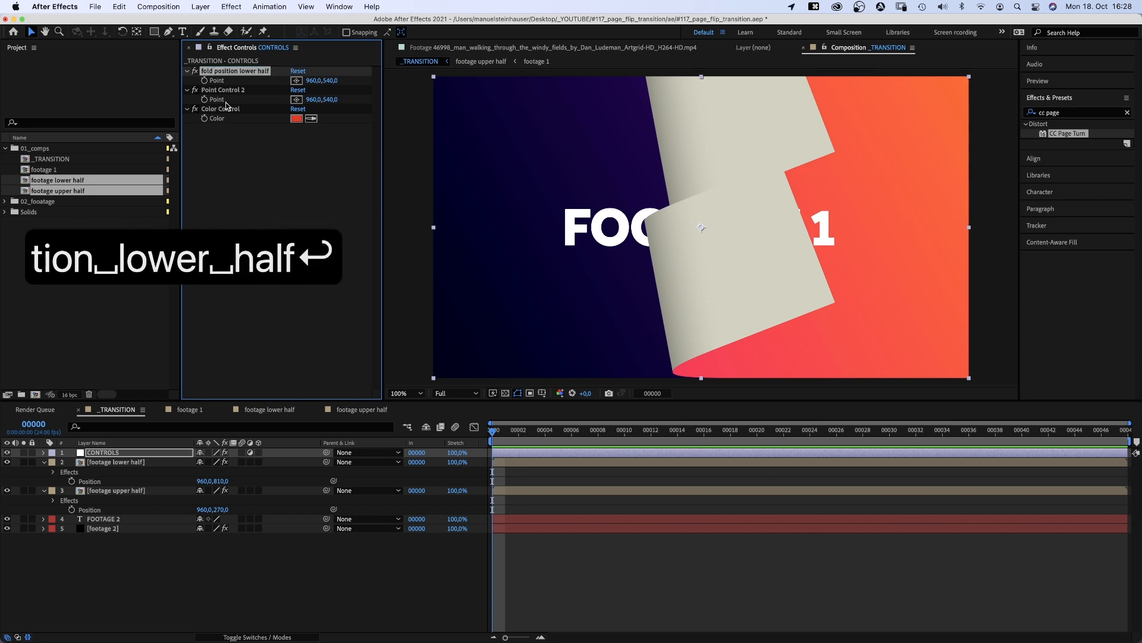
text(fo)
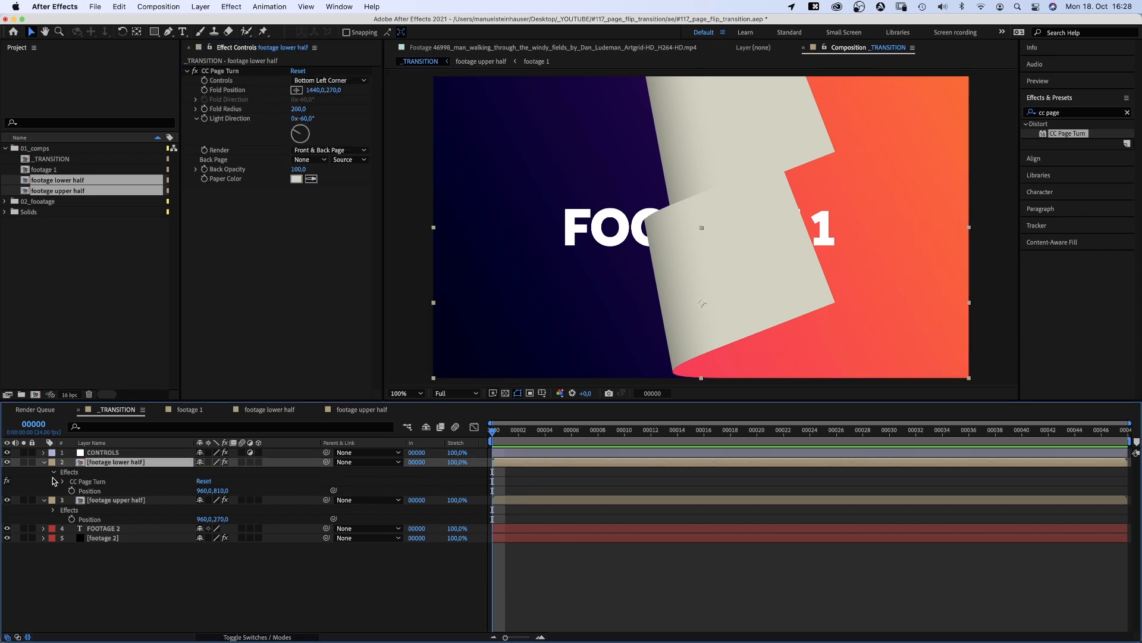
Step: Pickwhip the lower half's Fold Position and Paper Color to the CONTROLS point and colour controls
click(53, 481)
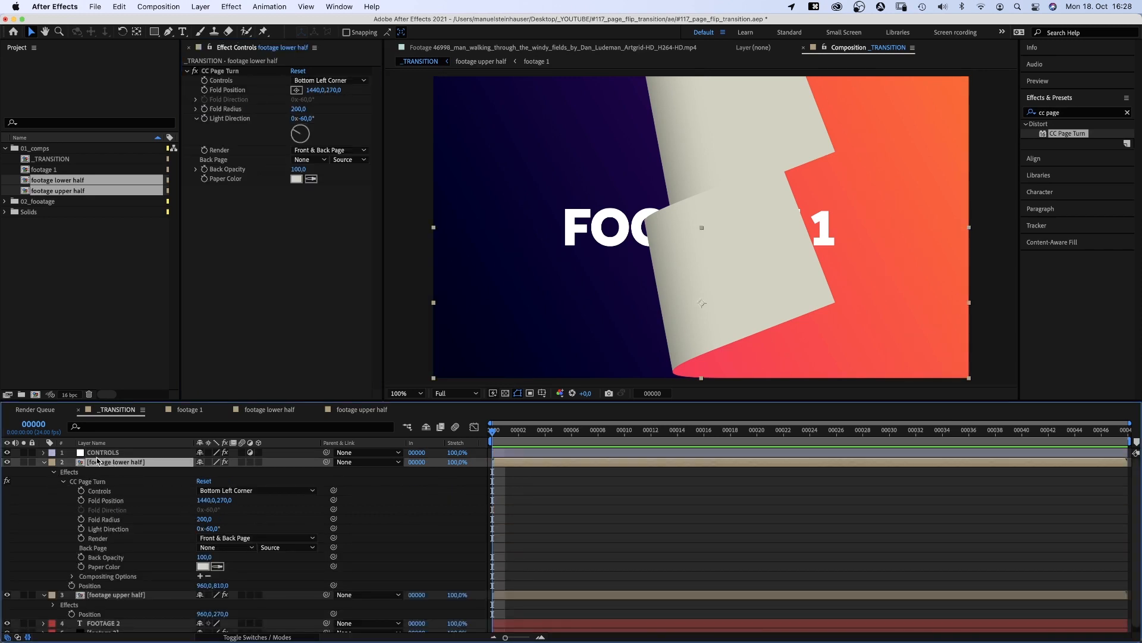
click(102, 452)
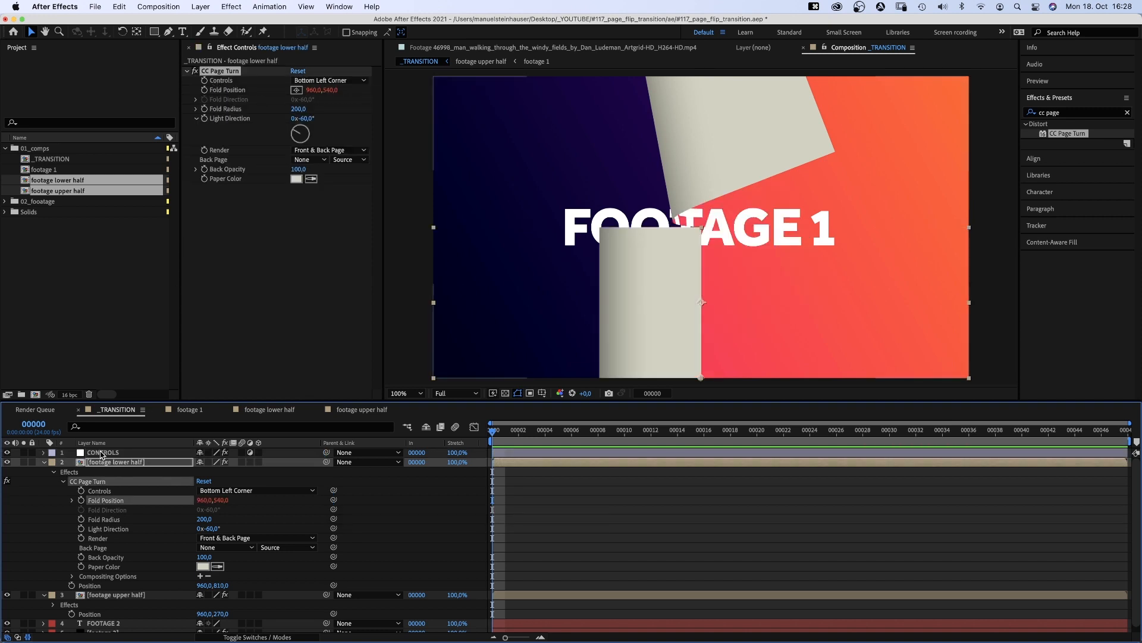
click(102, 452)
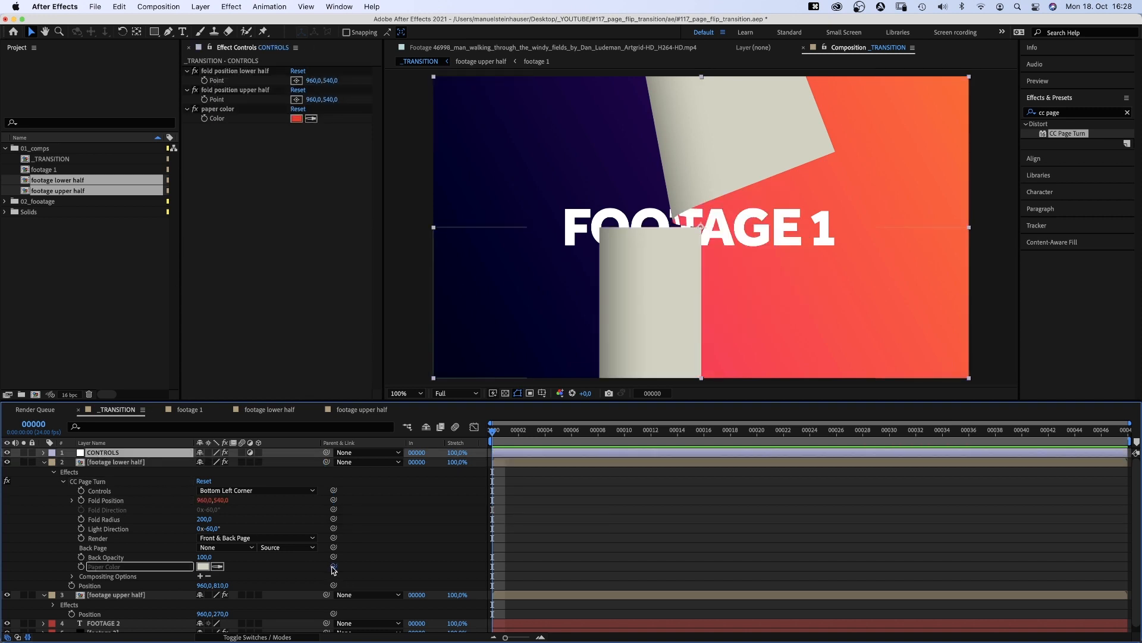
click(116, 461)
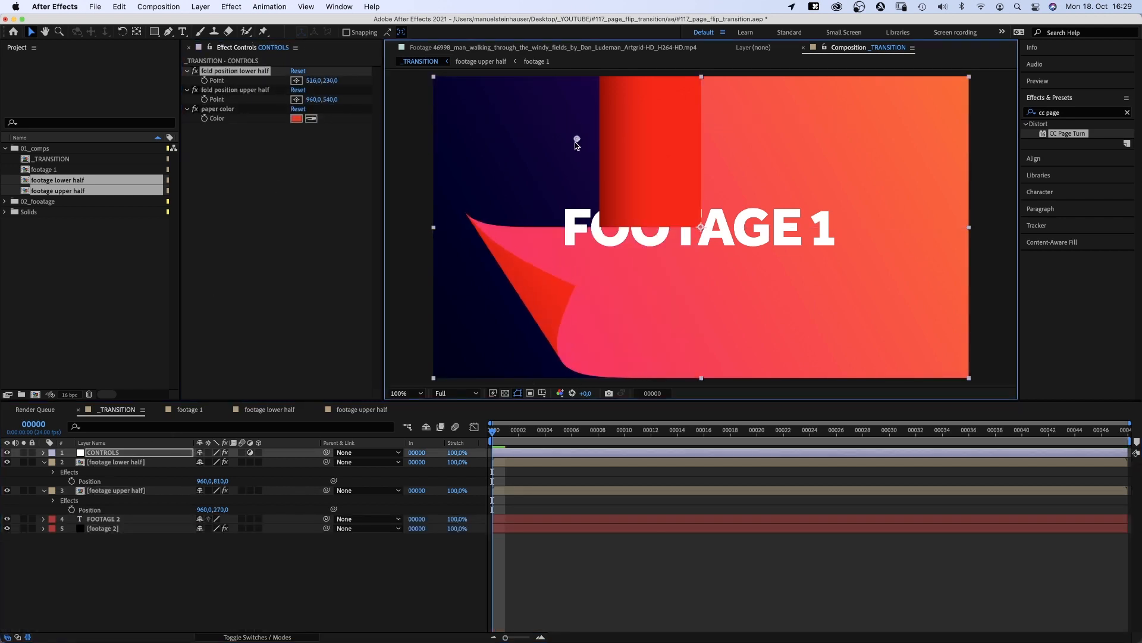
Step: Drag both fold points toward the left edge and set the paper colour to dark purple
drag(576, 139, 573, 200)
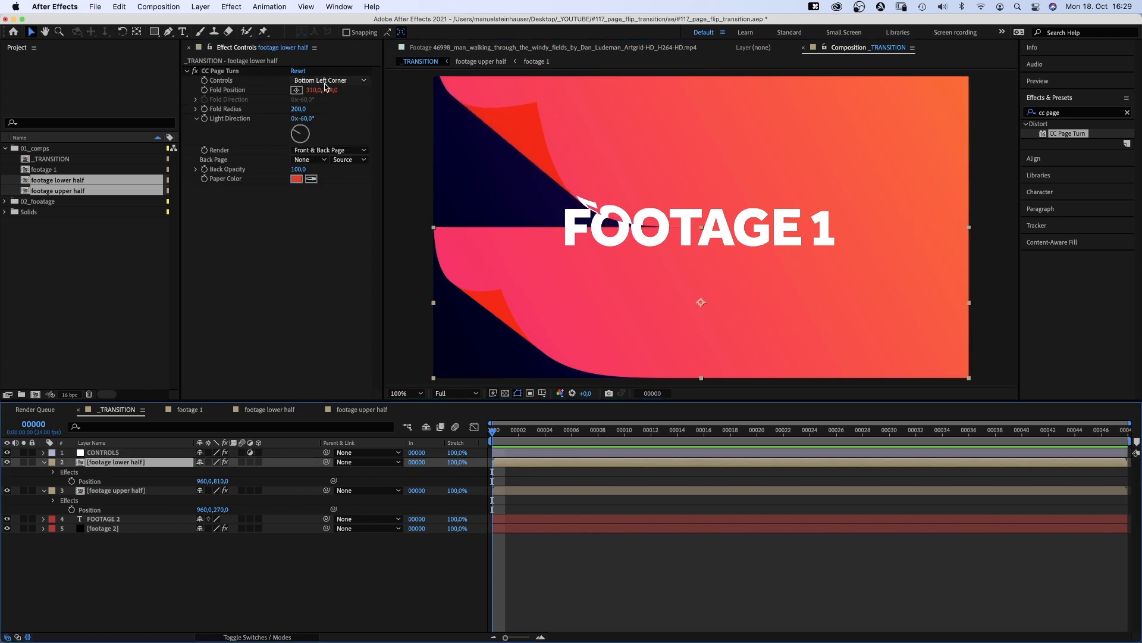
click(326, 80)
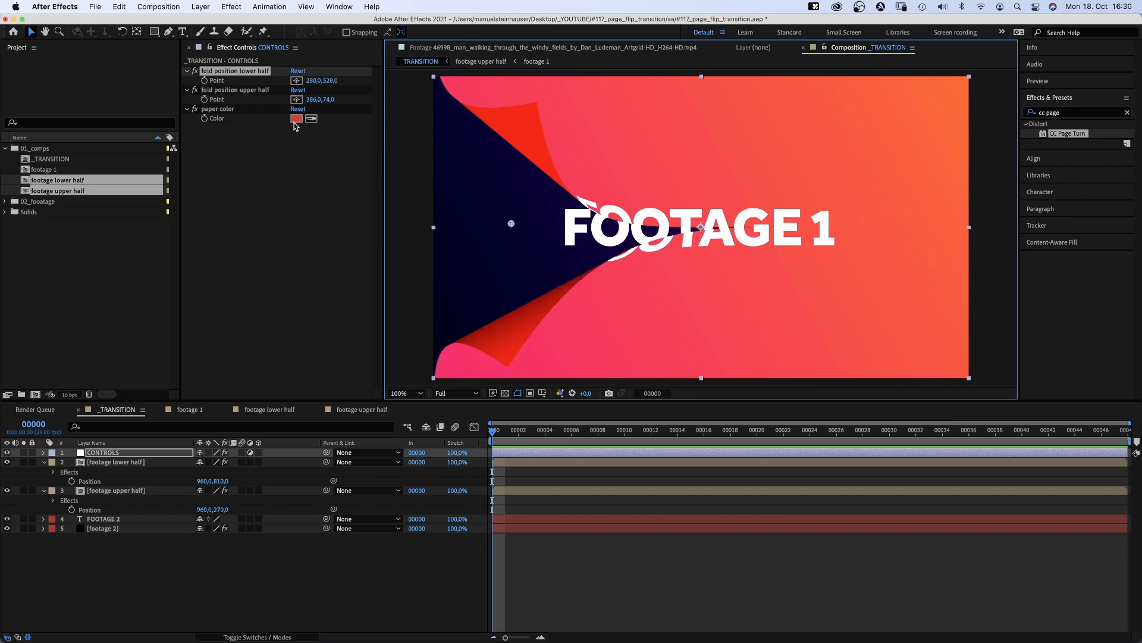
click(296, 118)
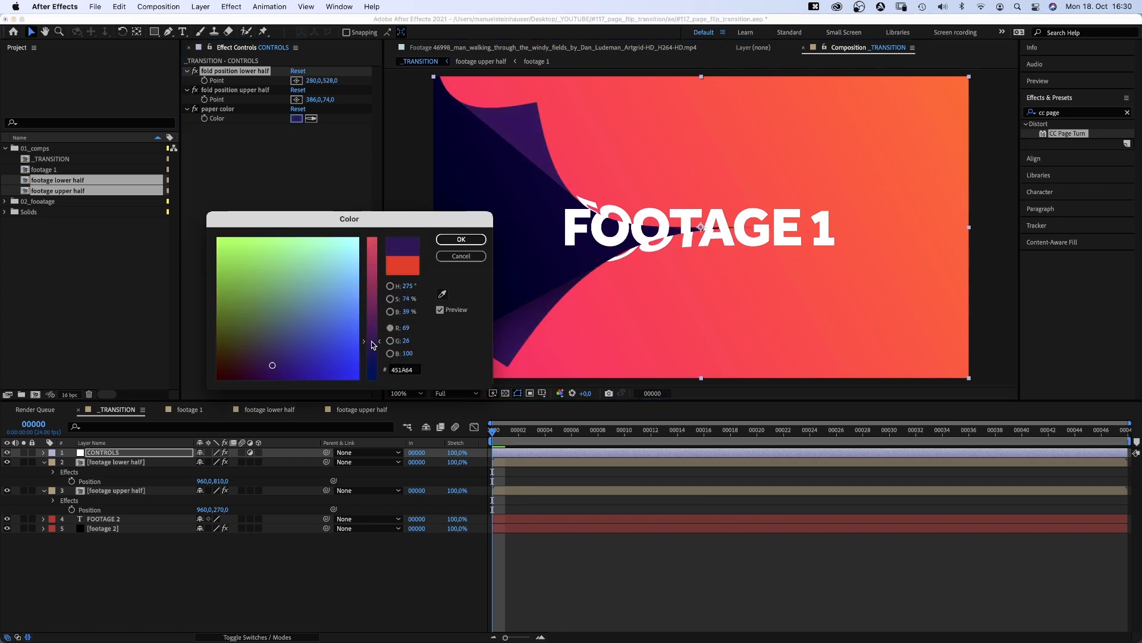
click(460, 239)
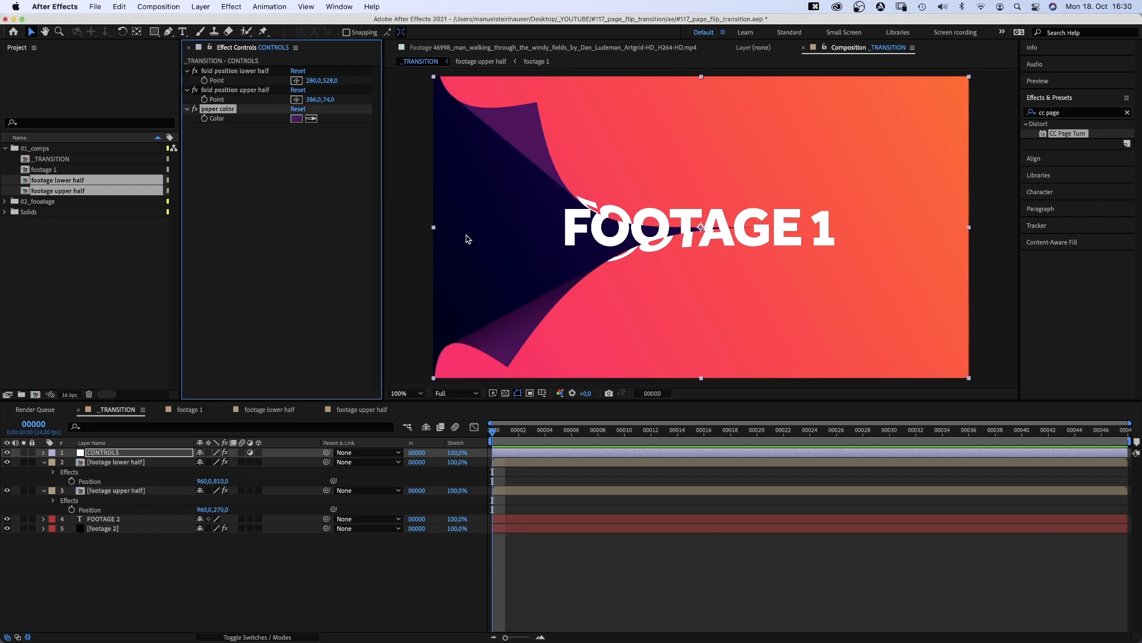
Step: Set the lower half back page layer's CC Page Turn Render to Back Page
click(116, 461)
text( back page)
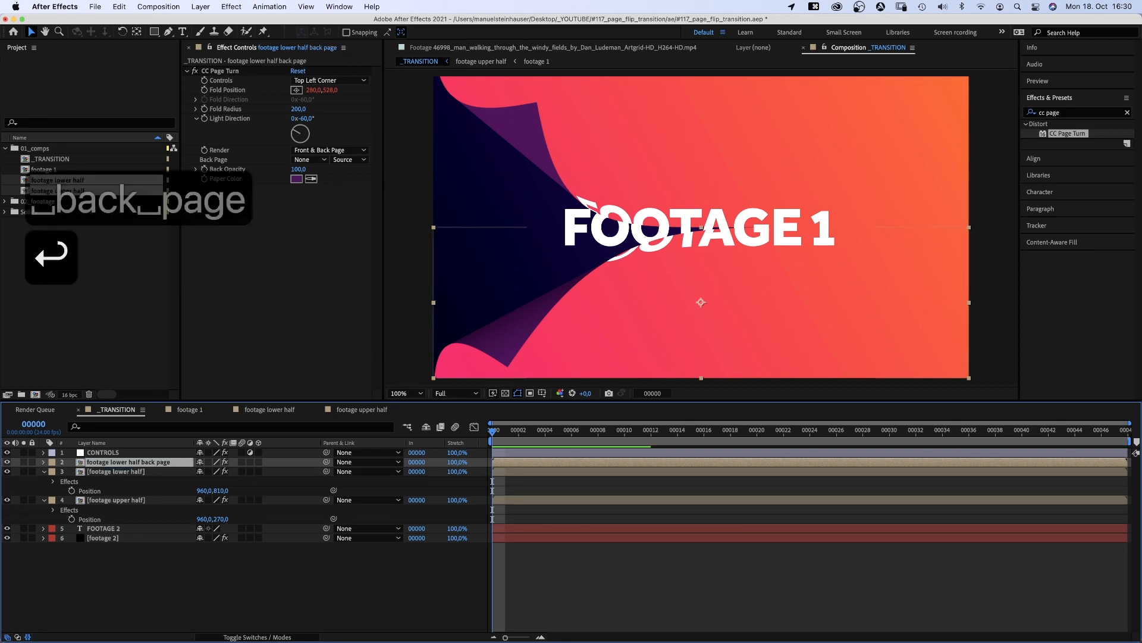
click(328, 150)
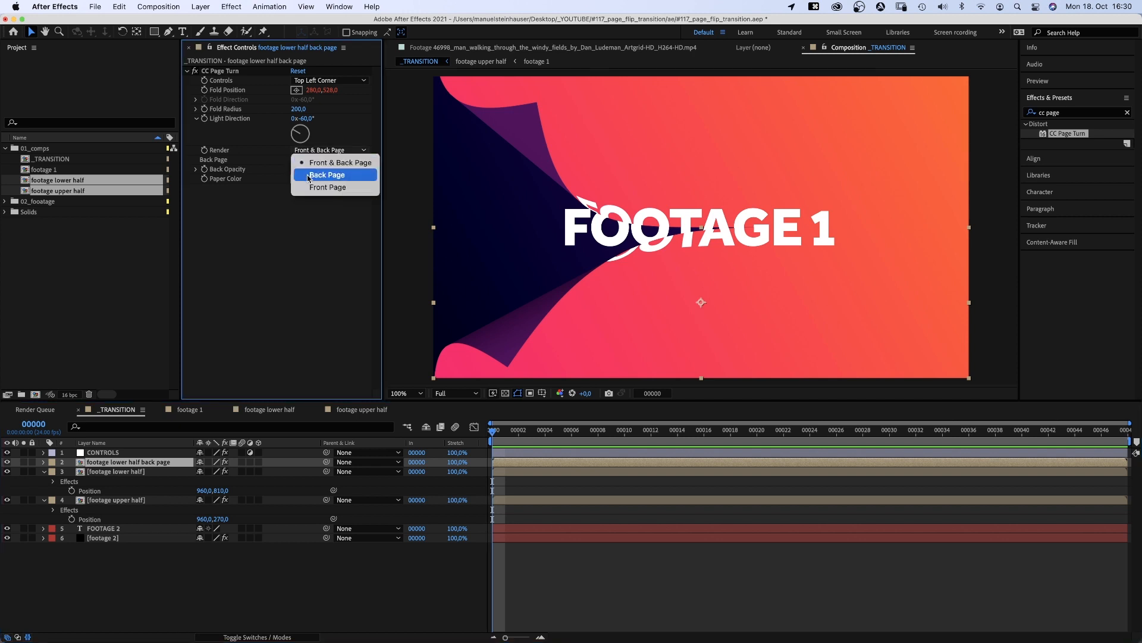
click(326, 174)
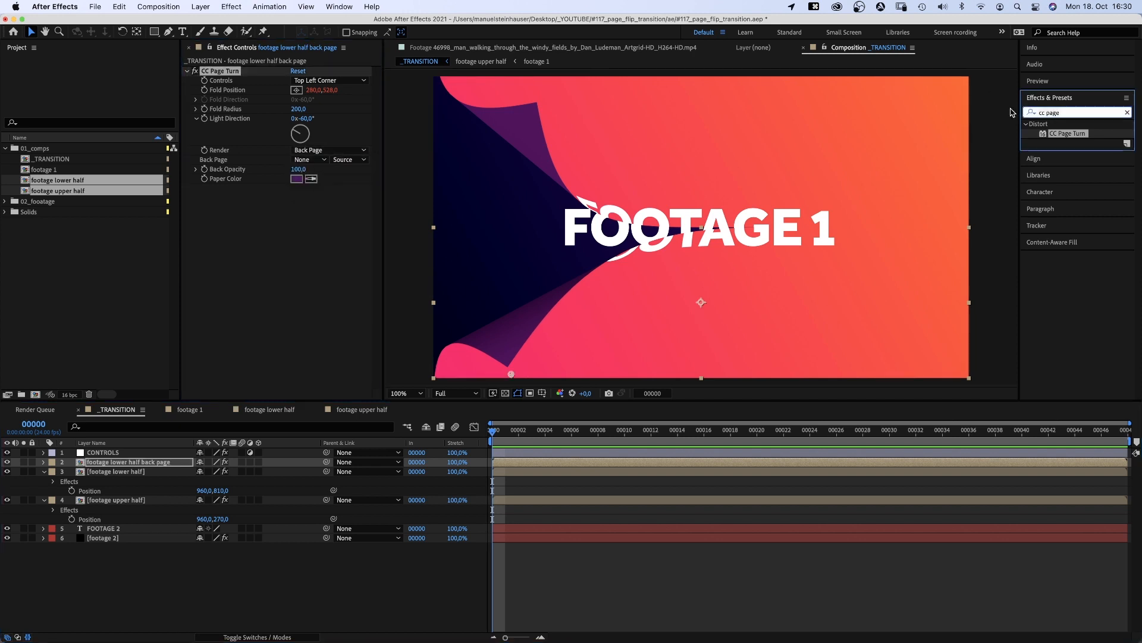
Step: Add a Noise effect to the layer with Amount of Noise 15%
text(noise)
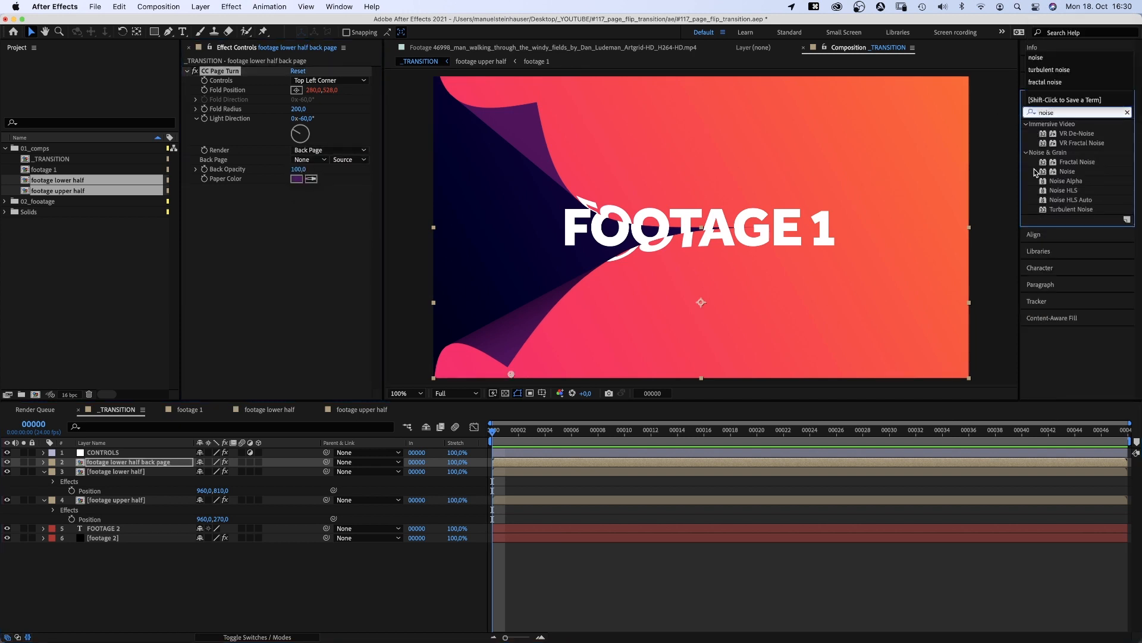
double_click(1066, 171)
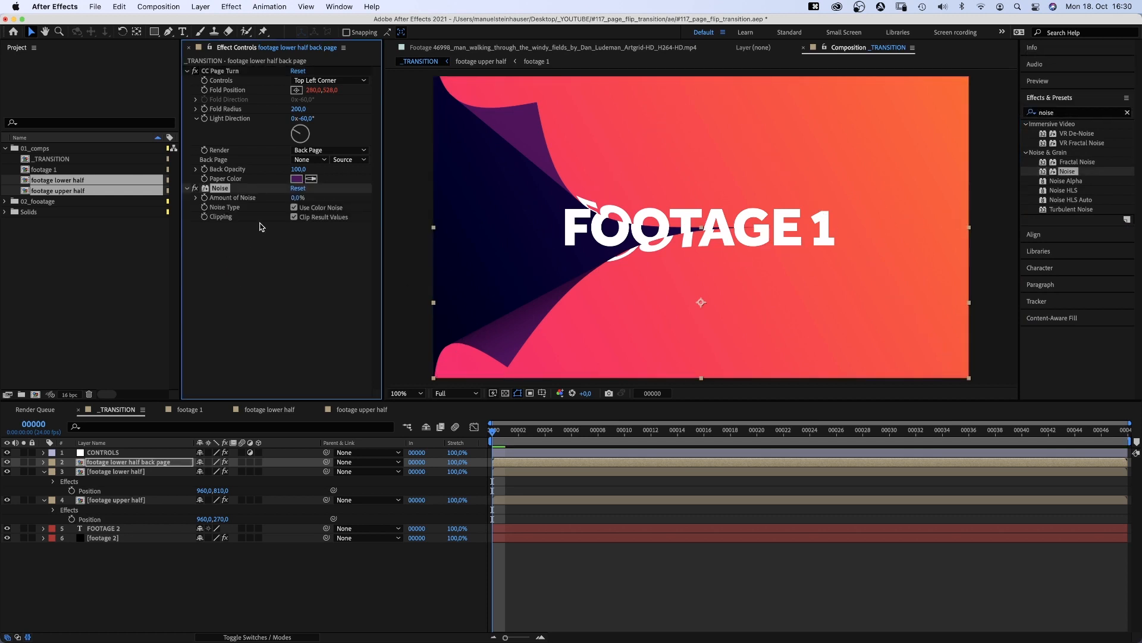
text(15)
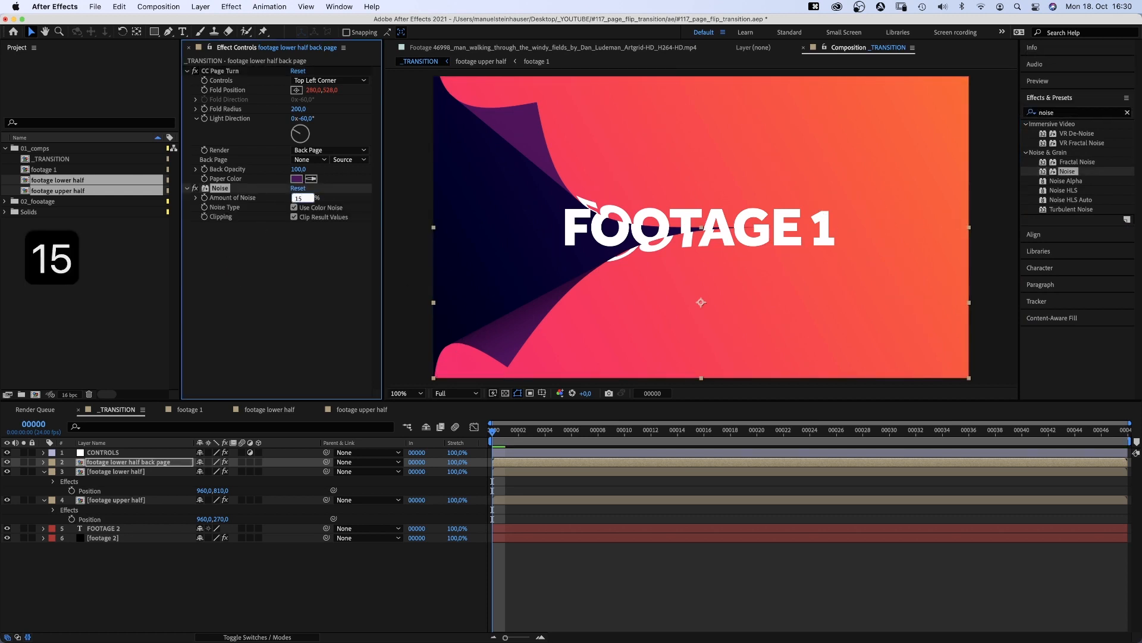
click(293, 207)
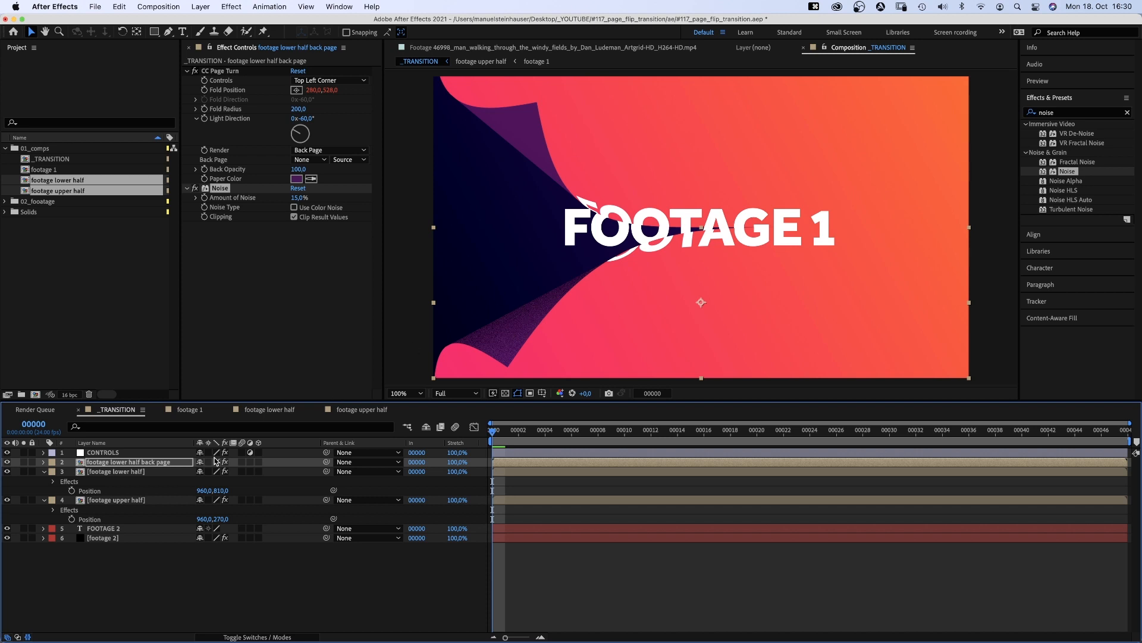
Step: Render the upper half back page layer as Back Page with the copied Noise, then select the lower half layer
click(116, 500)
text( back page)
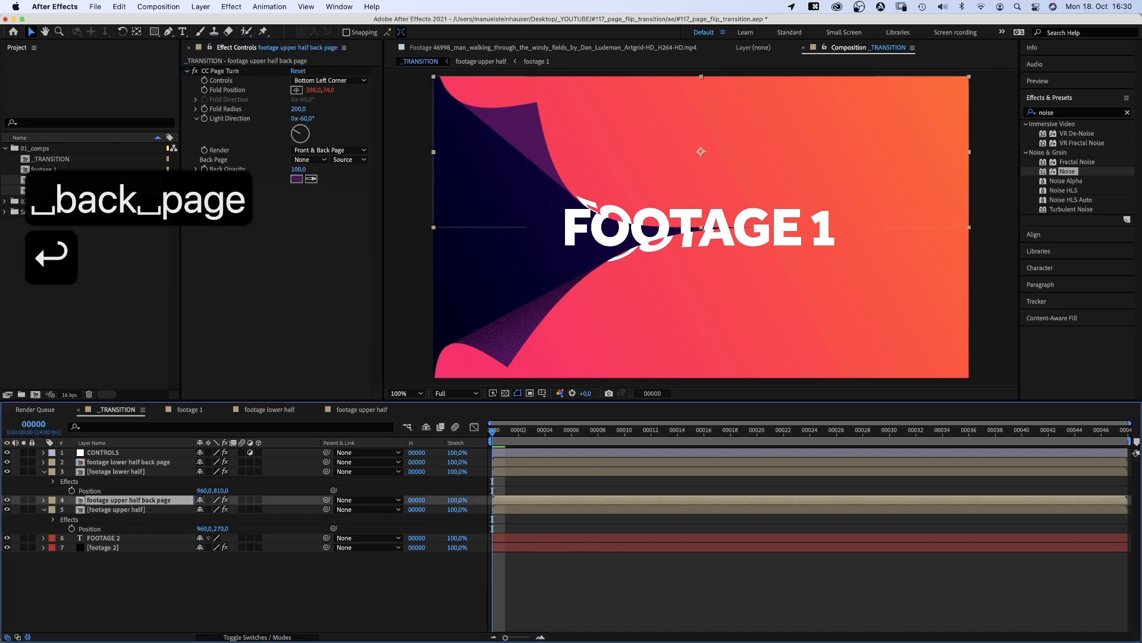
click(329, 150)
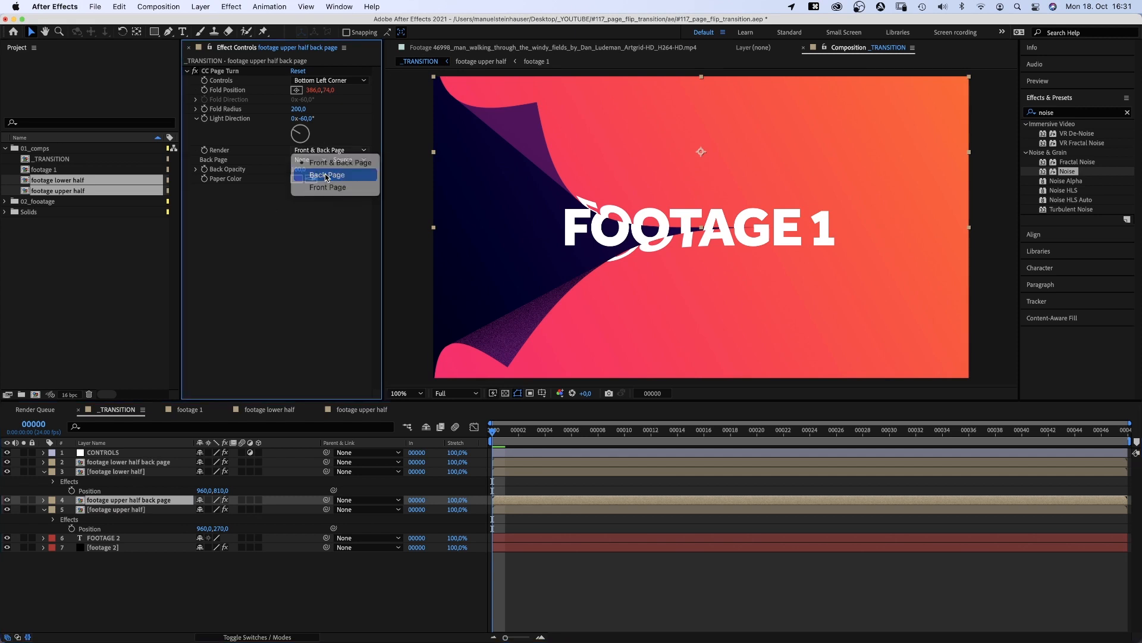
click(327, 173)
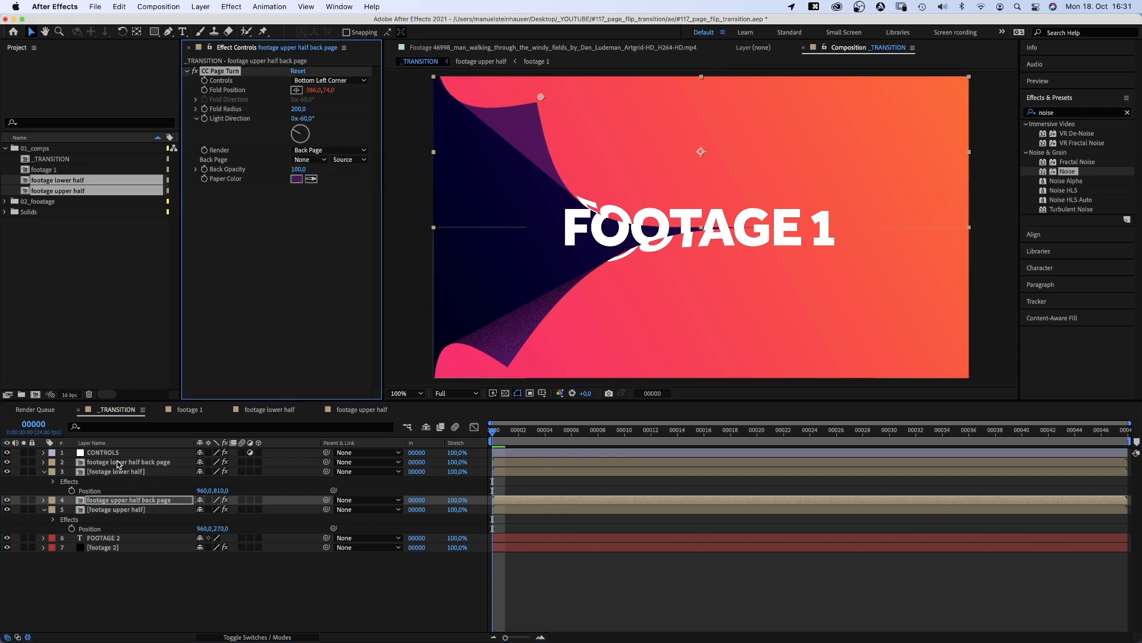
key(cmd+c)
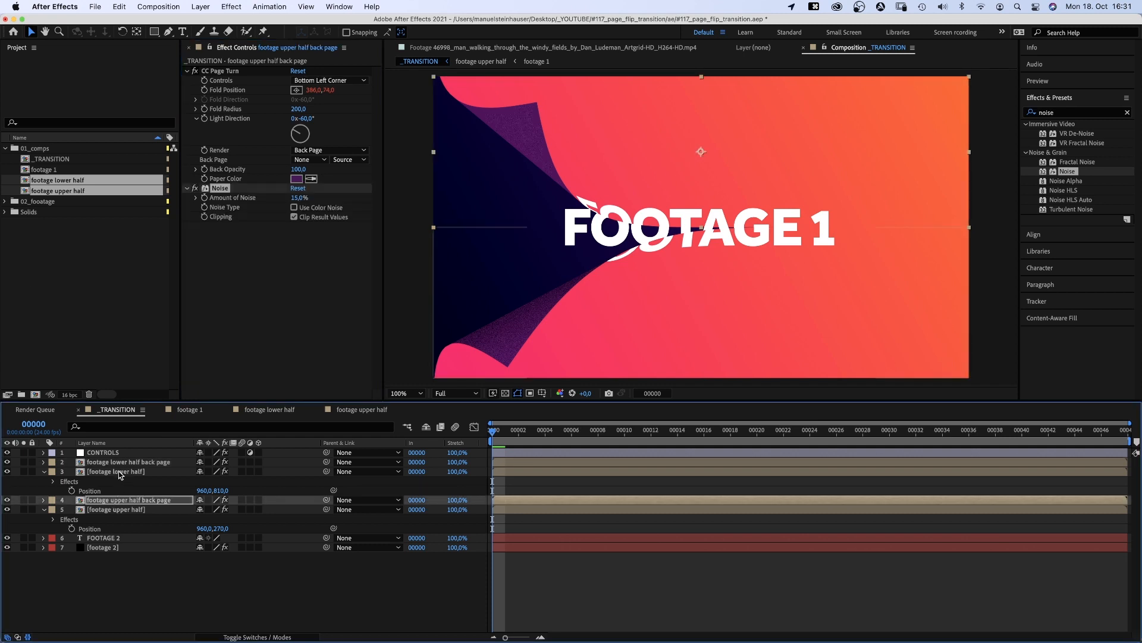
click(117, 471)
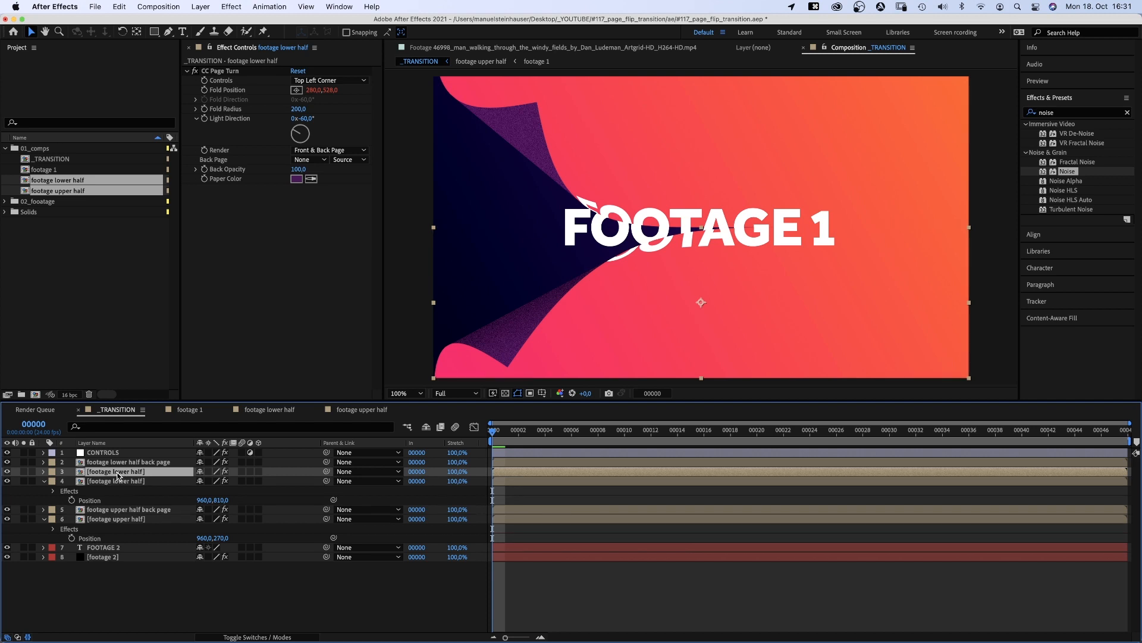
Step: Rename the duplicate to 'shade' and give it a black Fill
double_click(116, 471)
text( shade)
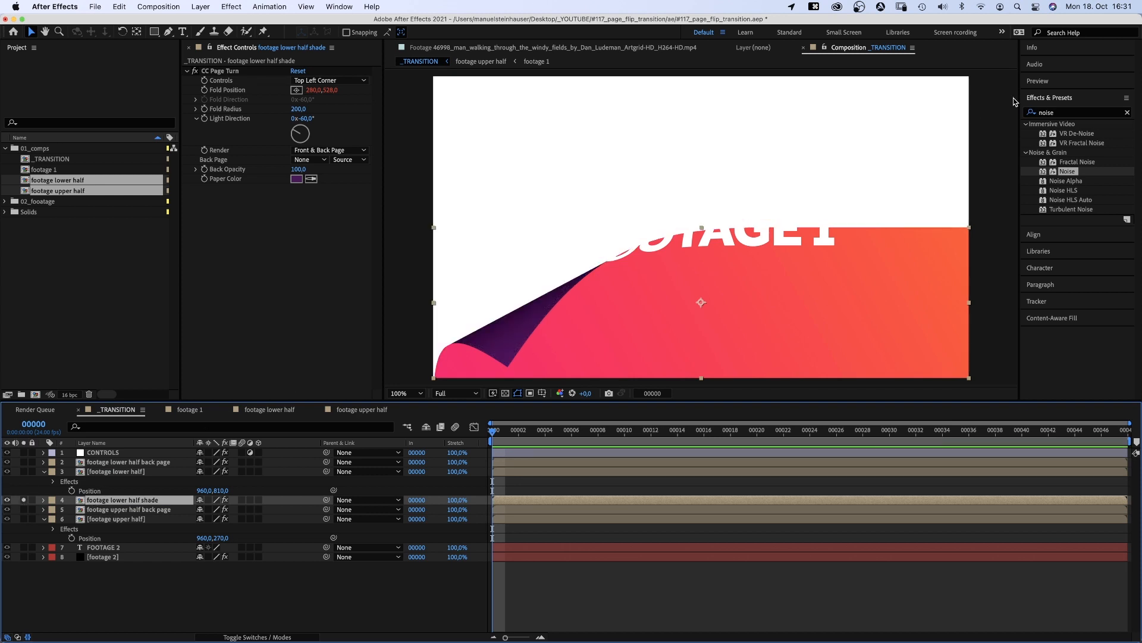
text(fill)
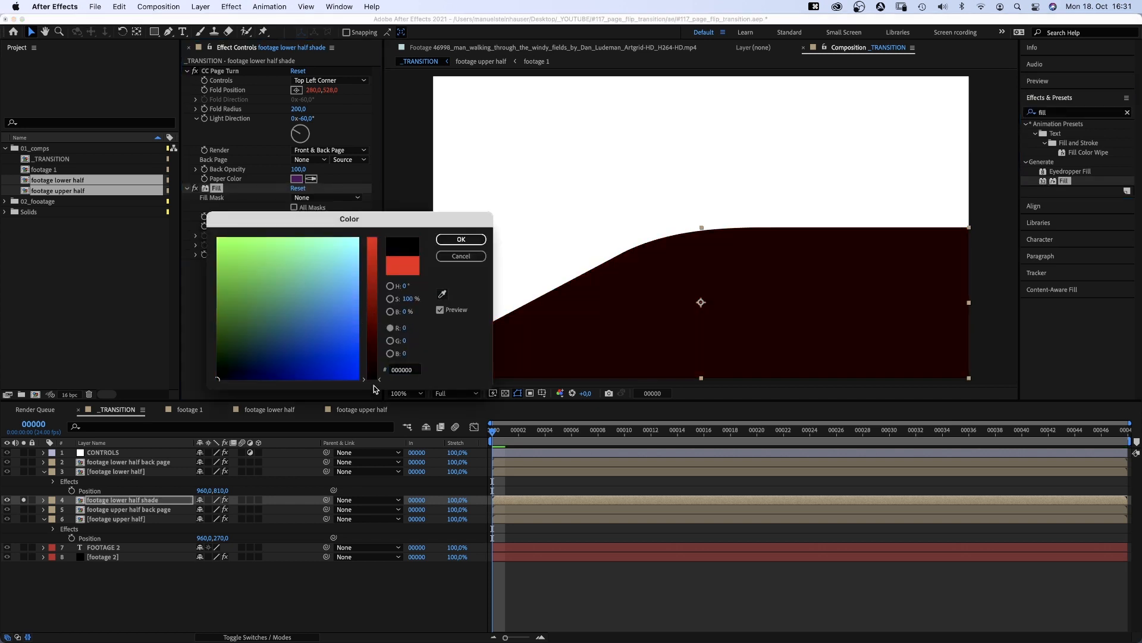
click(460, 239)
text(directiona)
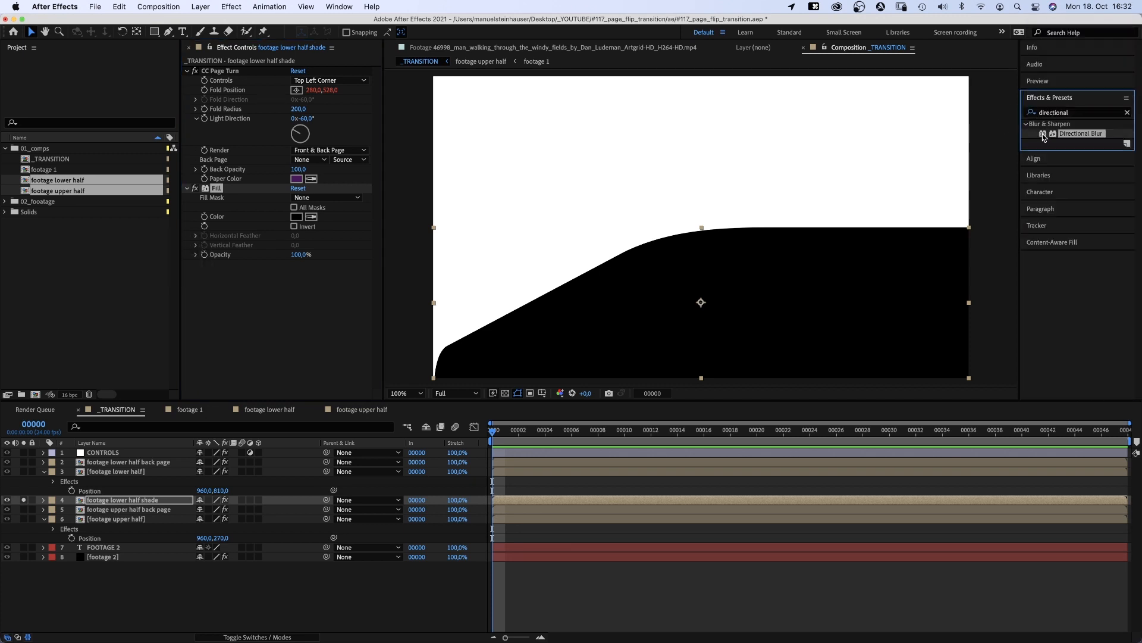
Step: Add a Directional Blur at 90° with Blur Length 200
double_click(1081, 133)
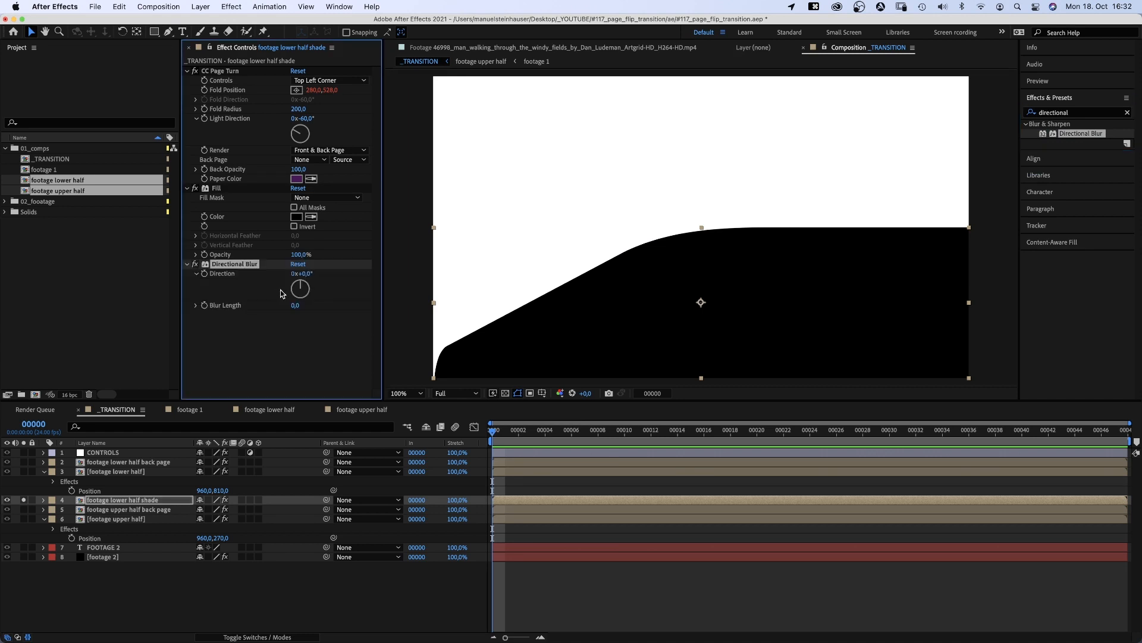
text(90)
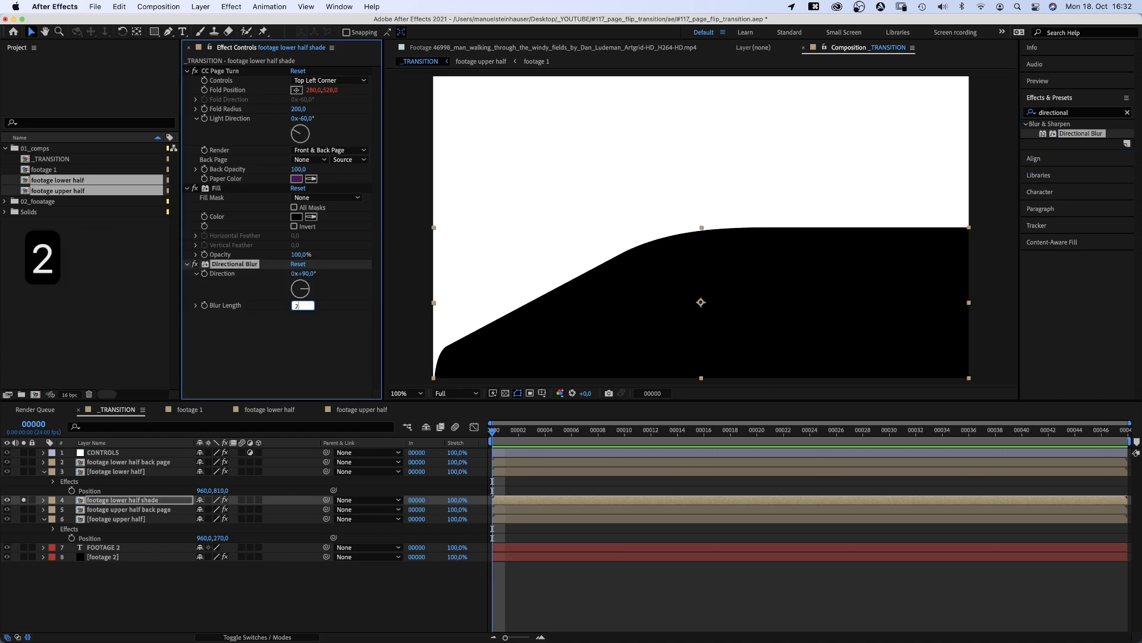
text(200,0)
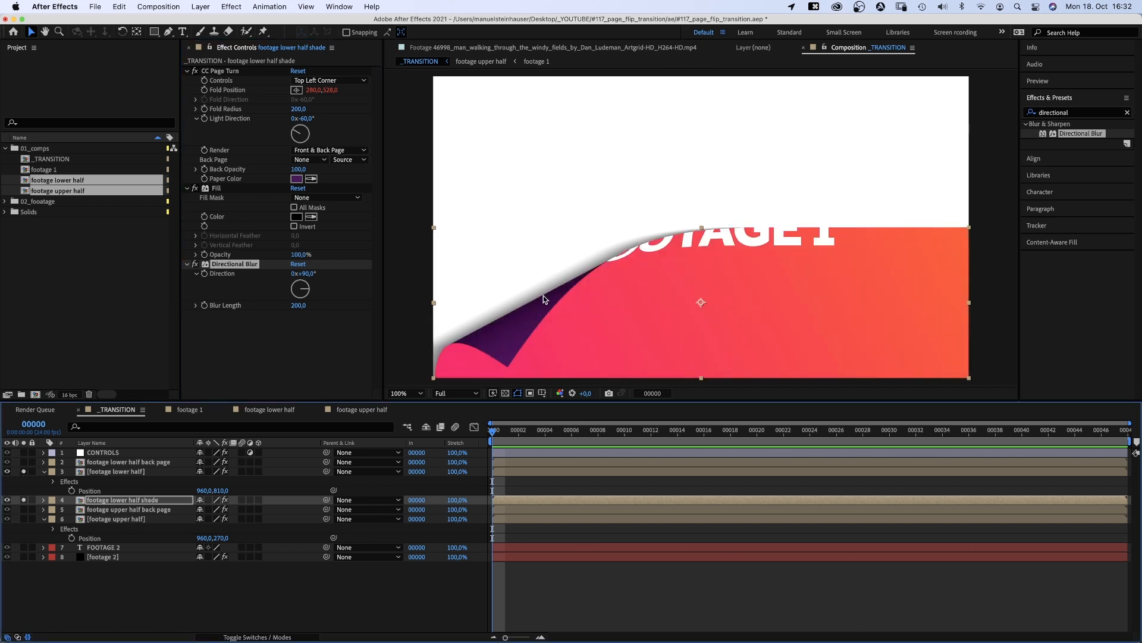
Step: Select the lower half shade layer to duplicate it for the upper half
click(122, 519)
text(footage upper half shade)
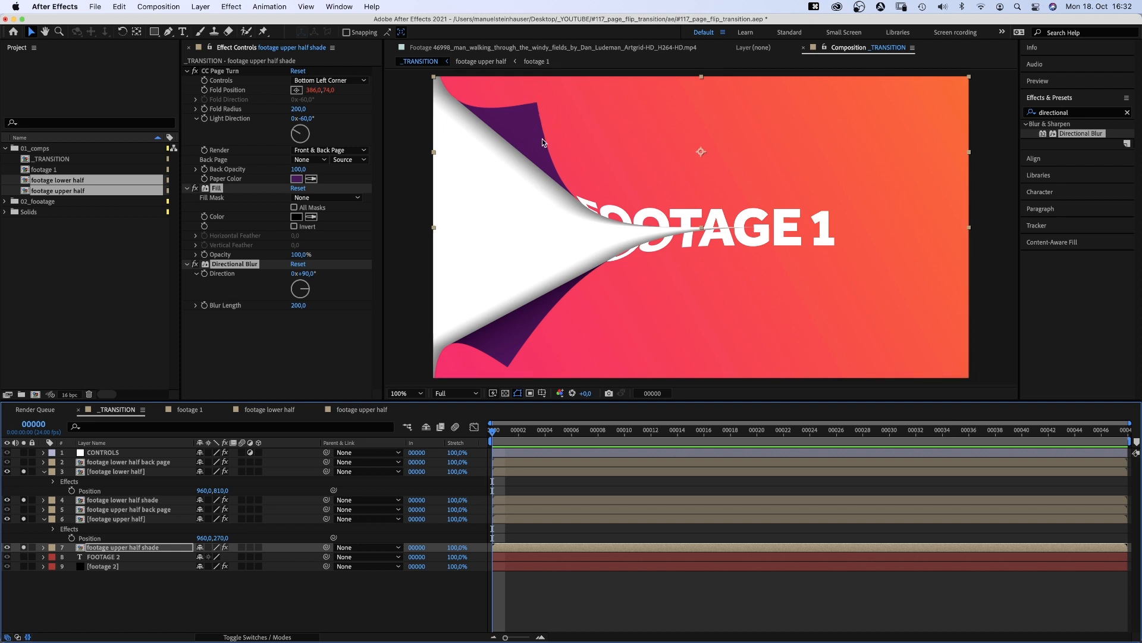
mouse_move(537, 125)
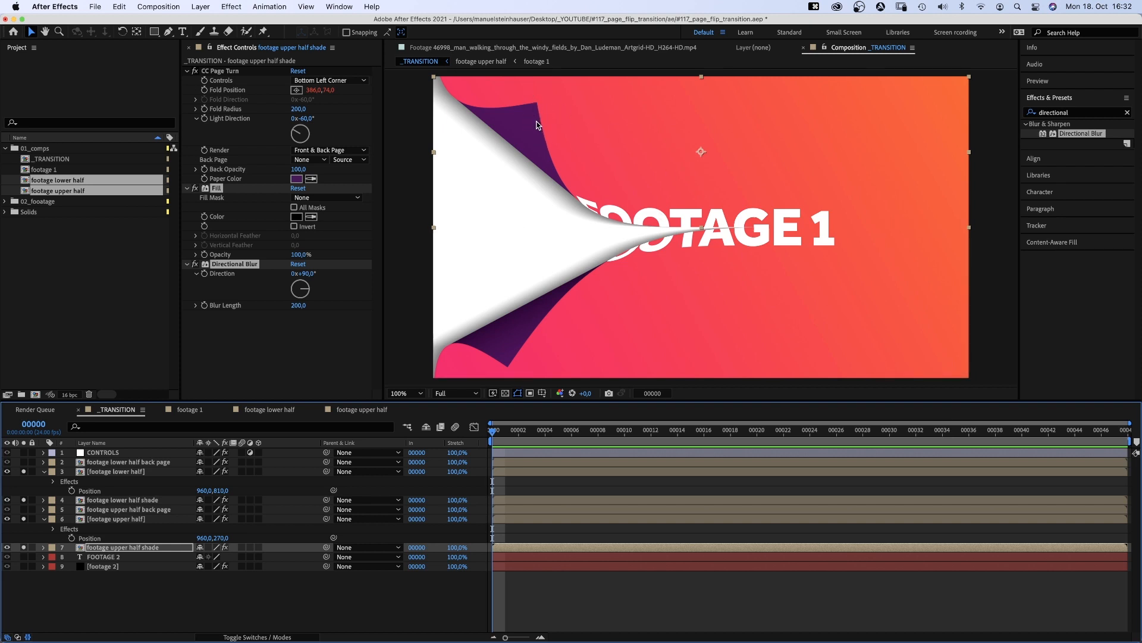
Step: Duplicate the lower half back page layer and rename it with 'shade'
click(128, 462)
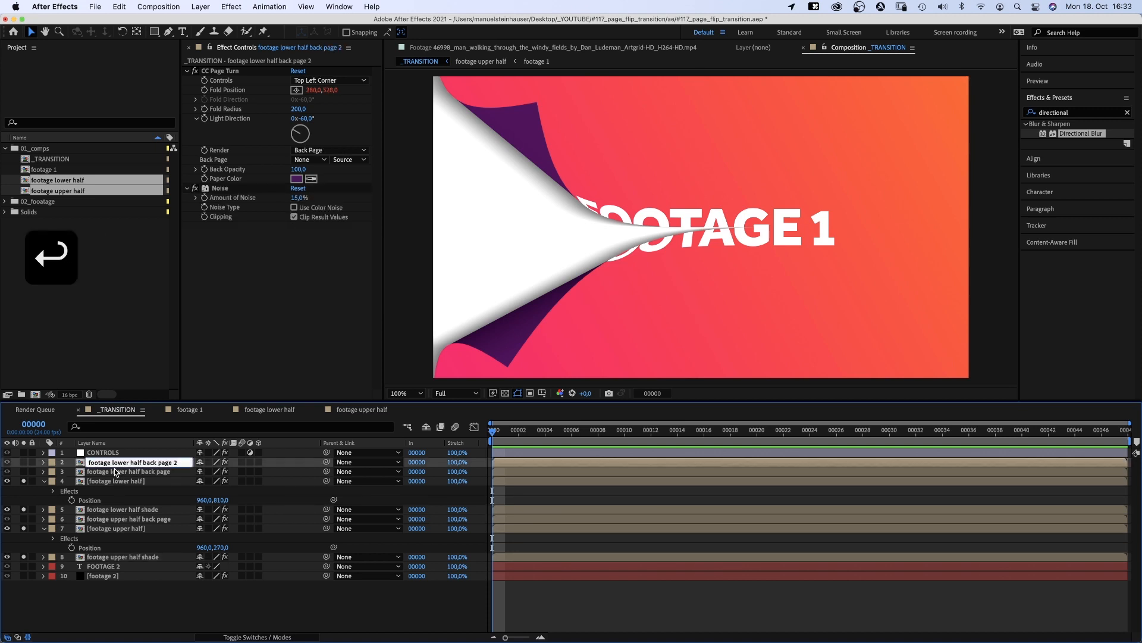
text(shade)
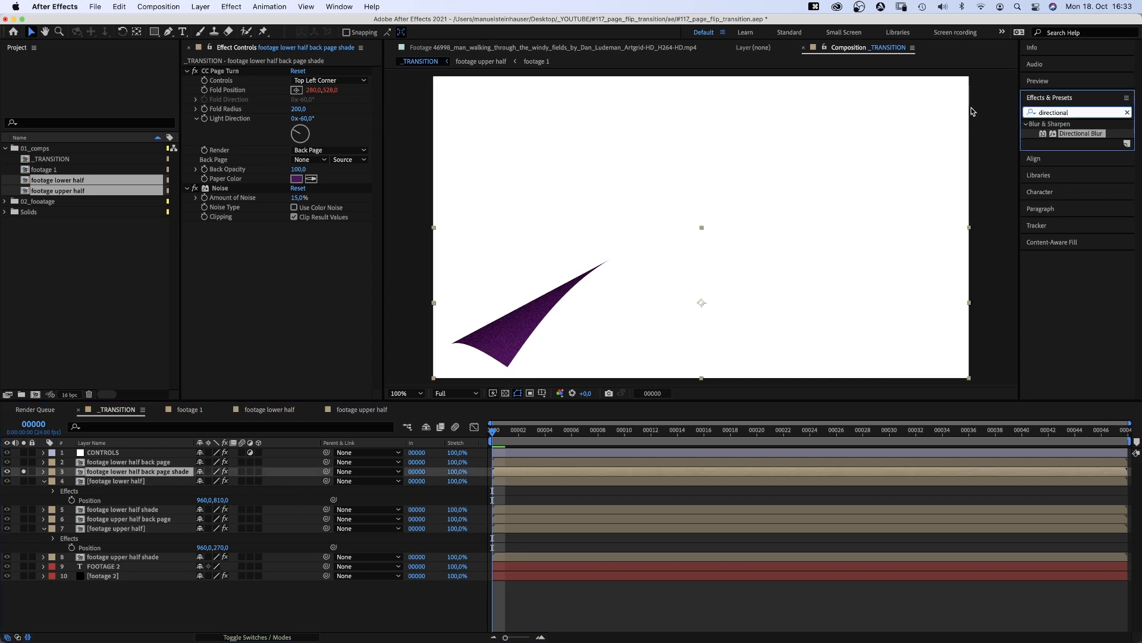
Step: Give the back page shade layer a black Fill
text(fill)
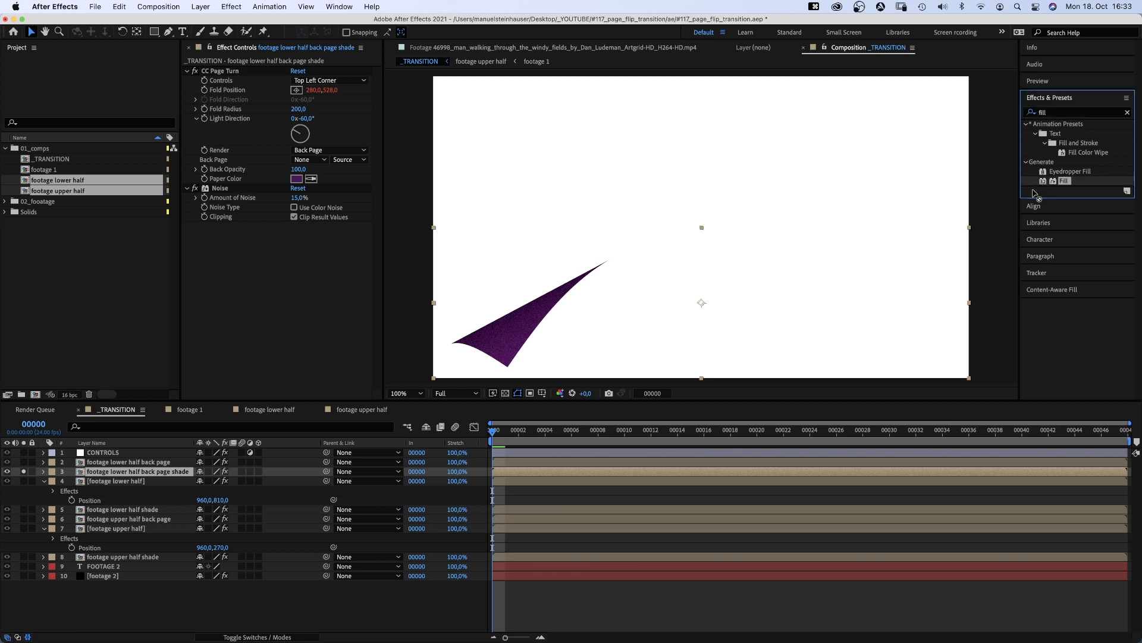
click(296, 178)
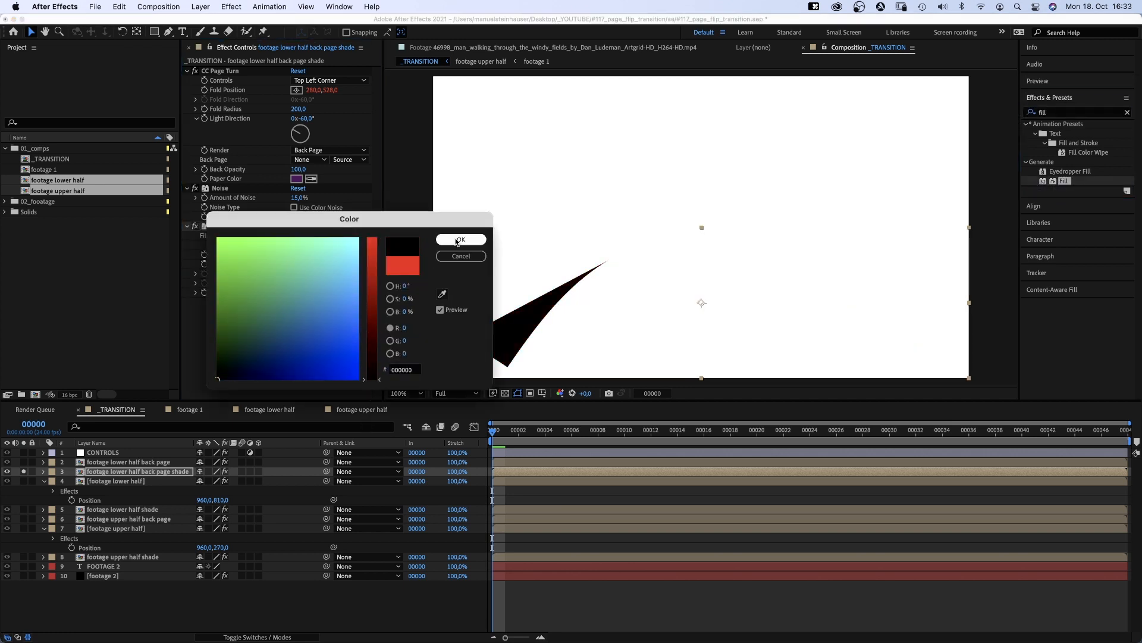
click(460, 239)
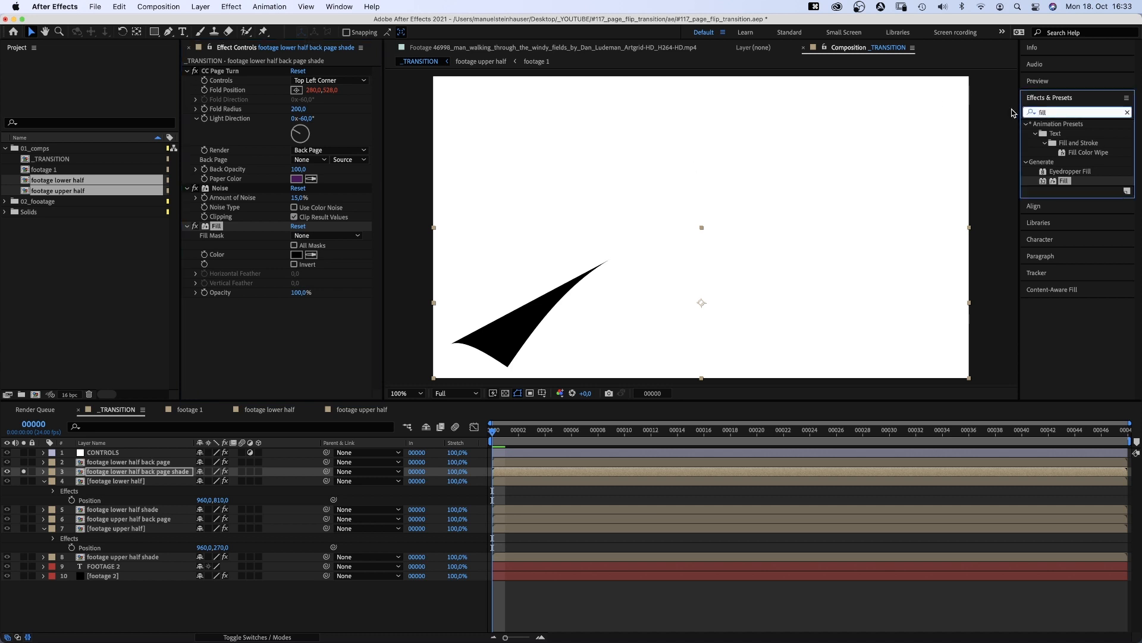
Step: Add a Directional Blur of length 150 followed by a Gaussian Blur
text(direc)
text(150)
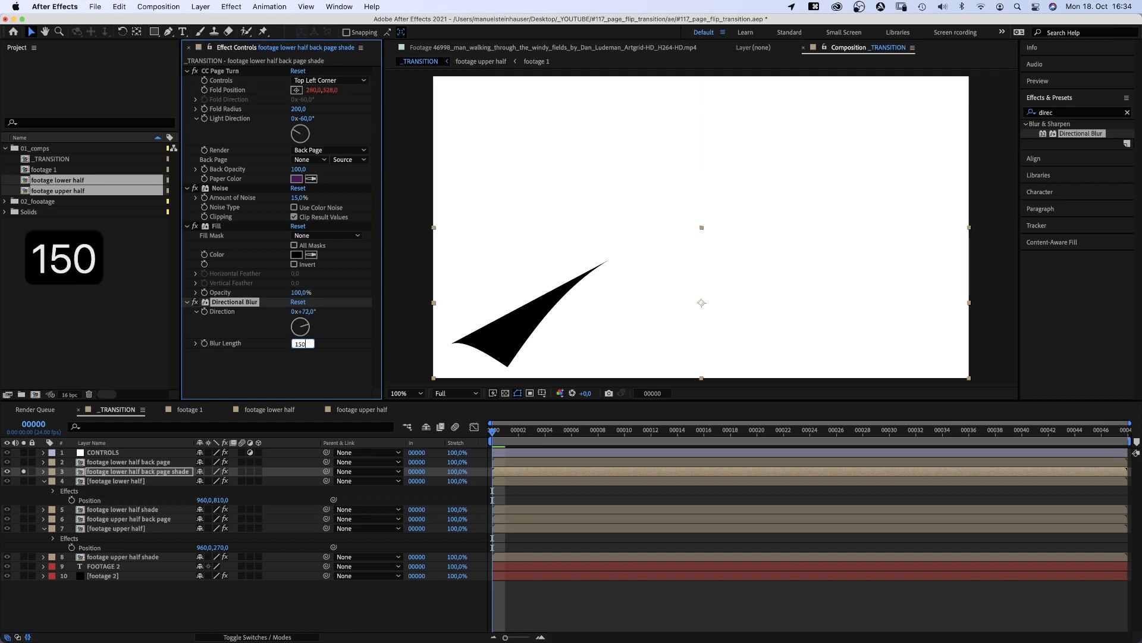
key(Enter)
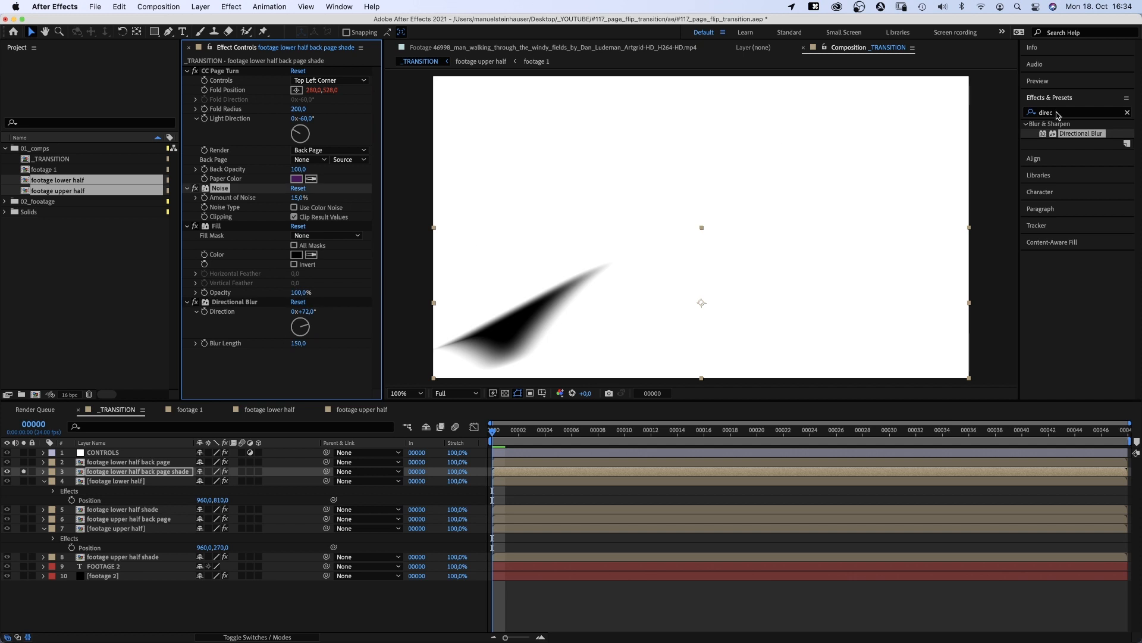
text(gauss)
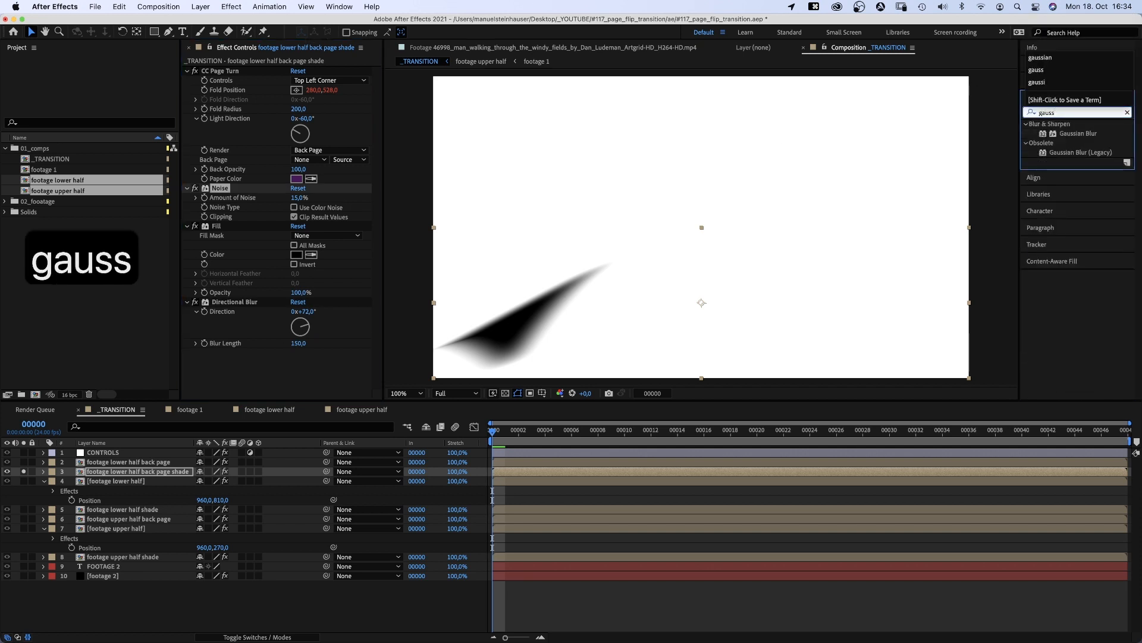
double_click(1077, 133)
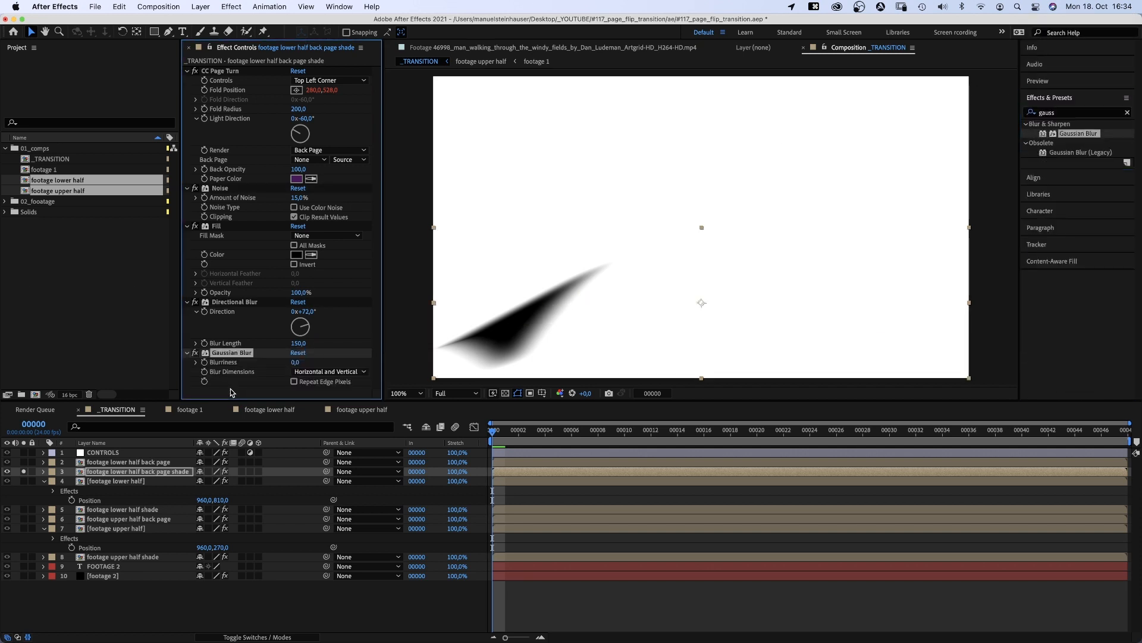
click(300, 362)
text(100)
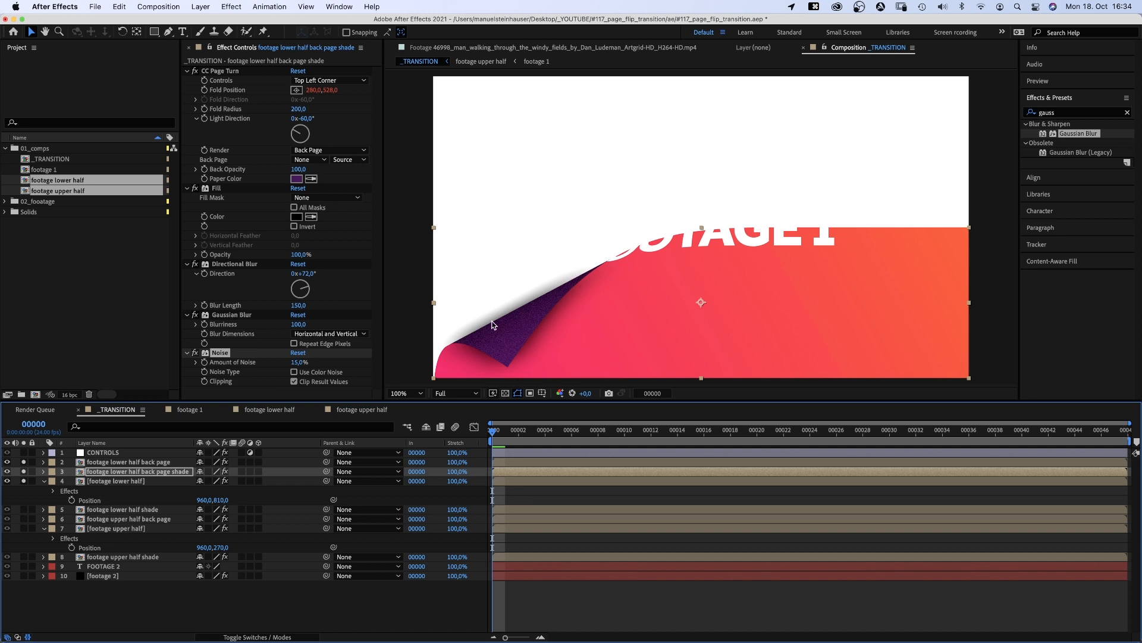
mouse_move(515, 286)
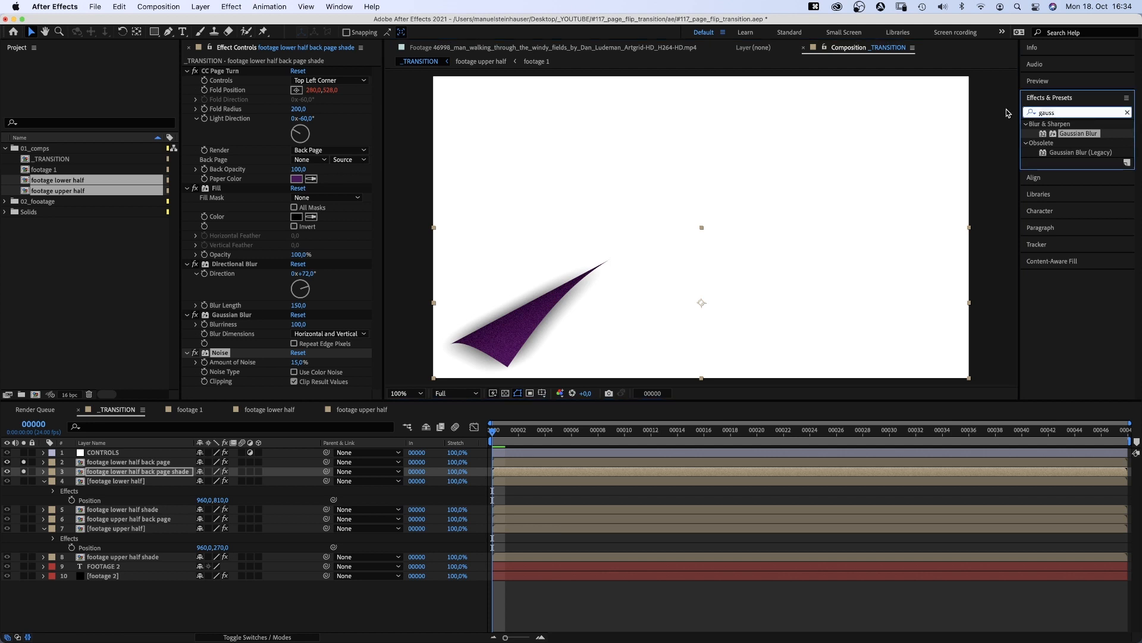
Step: Apply Set Matte taking the matte from the lower footage layer, using its effects and masks
text(set matte)
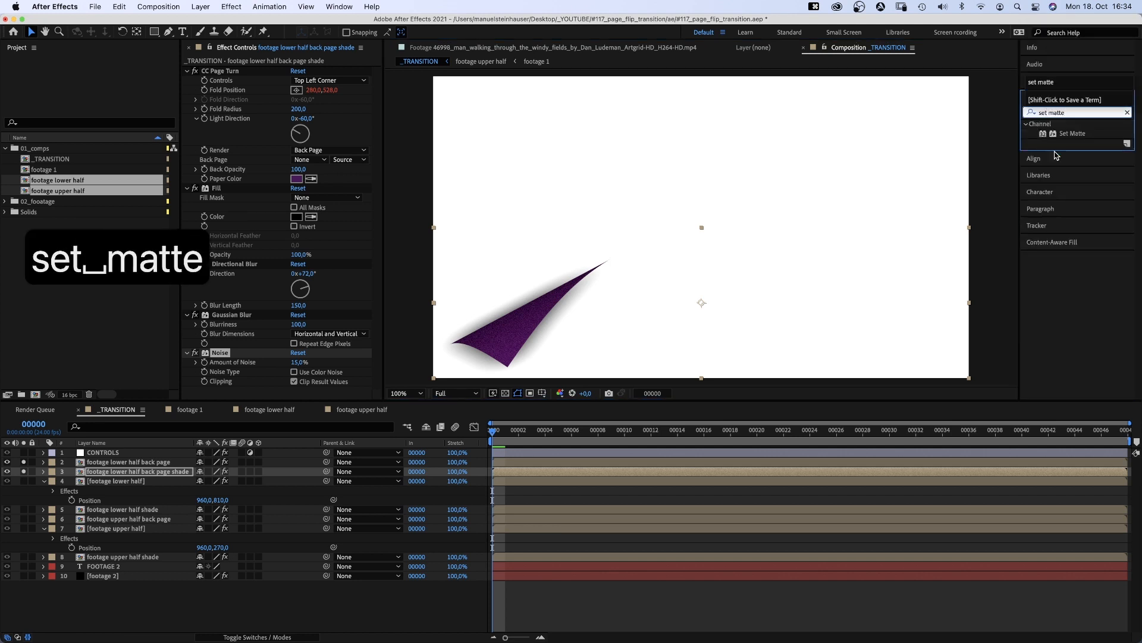
double_click(1073, 133)
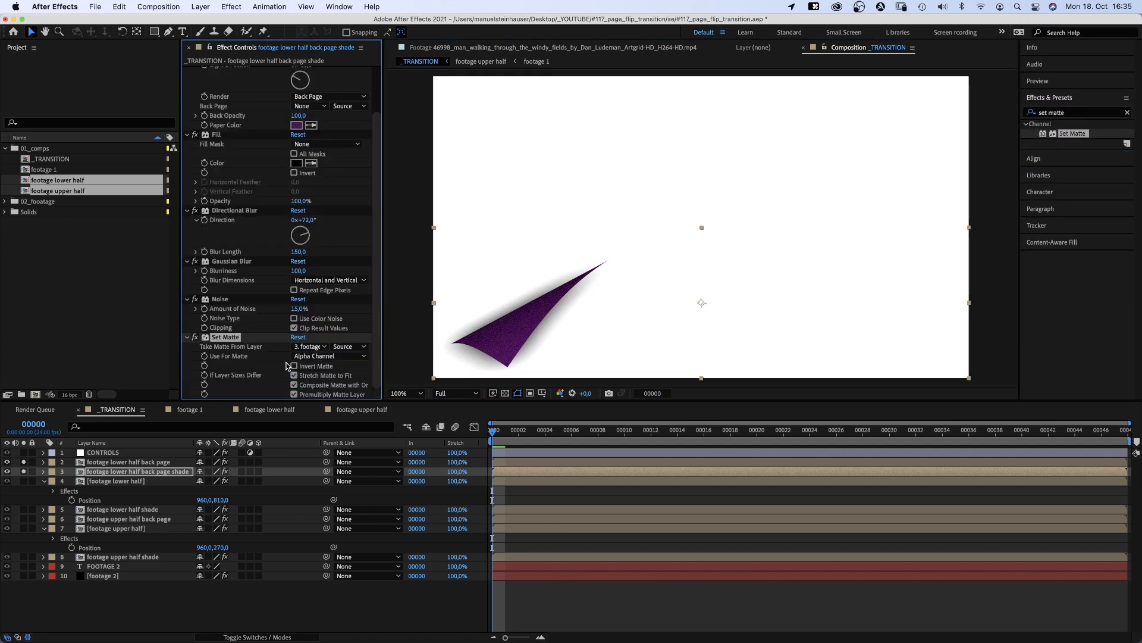
click(309, 347)
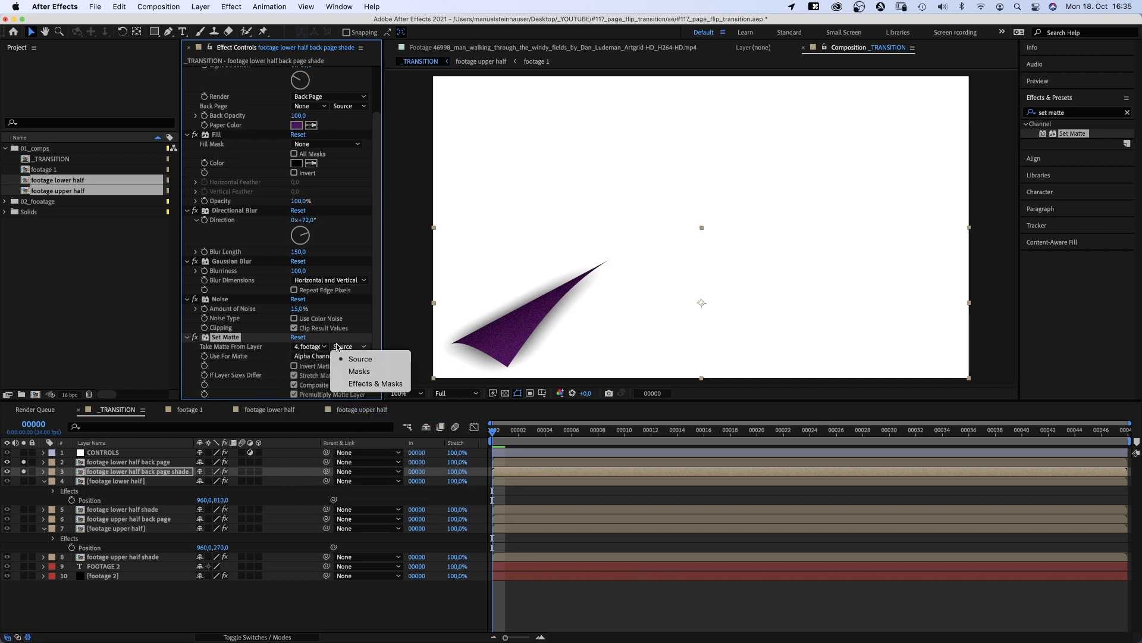
click(376, 383)
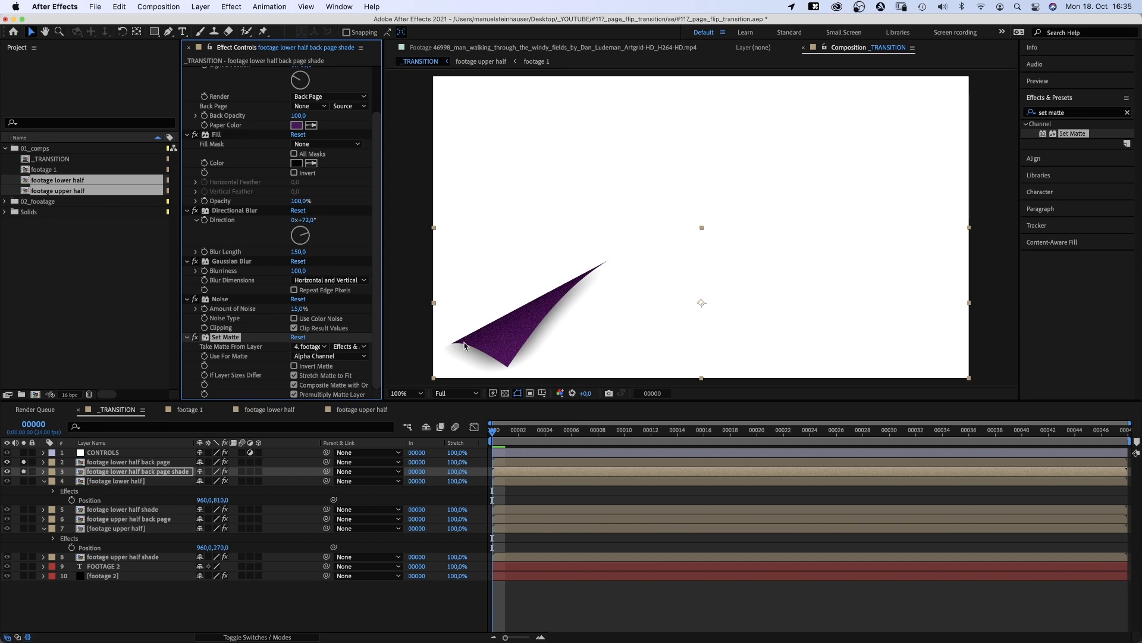
mouse_move(521, 328)
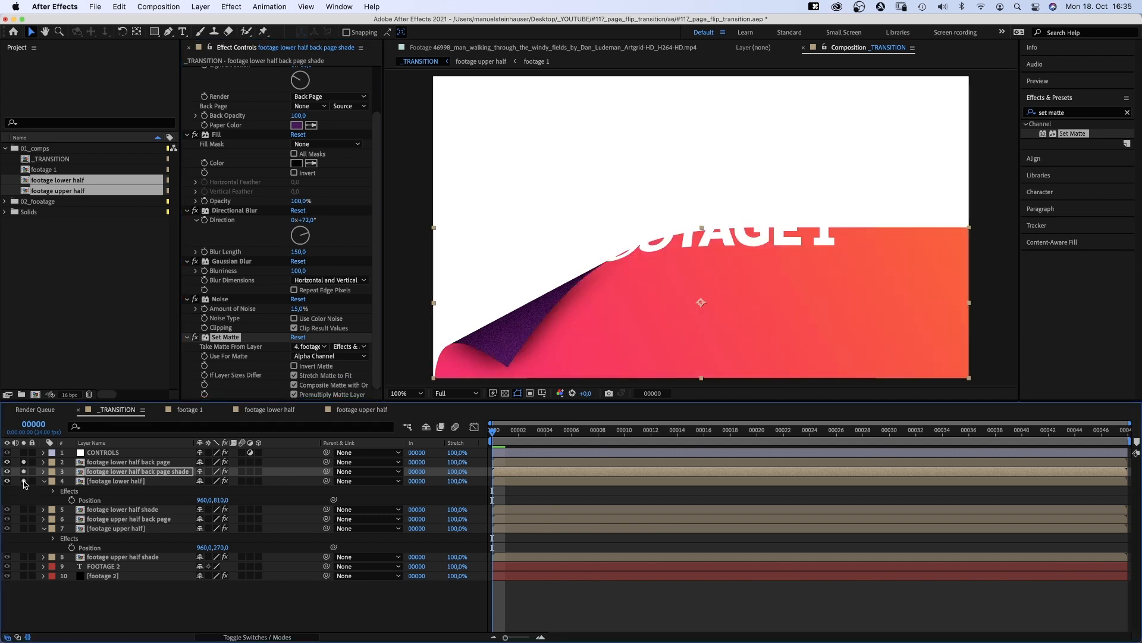
Step: Copy the lower shade effects onto the upper half back page shade layer and set its blur direction to 123°
click(126, 499)
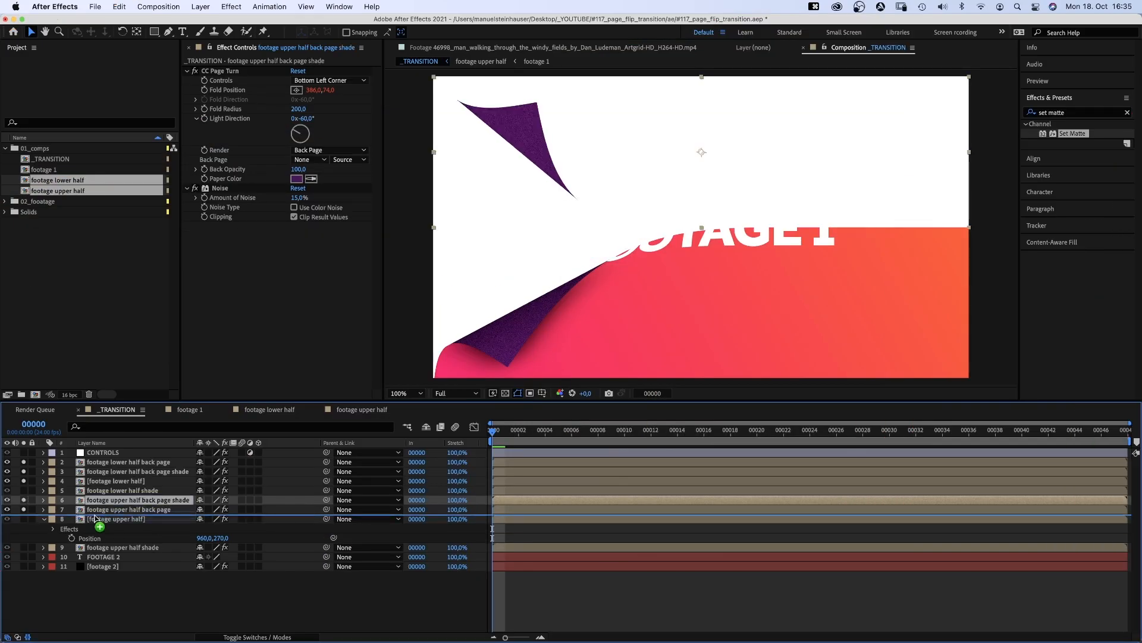
click(137, 471)
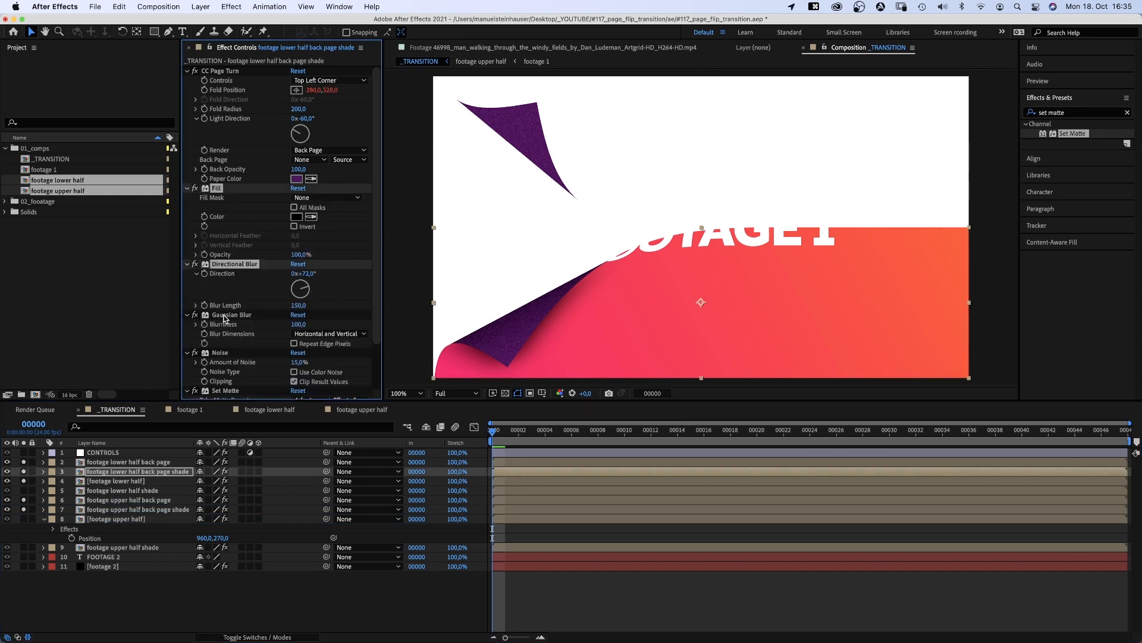
click(137, 510)
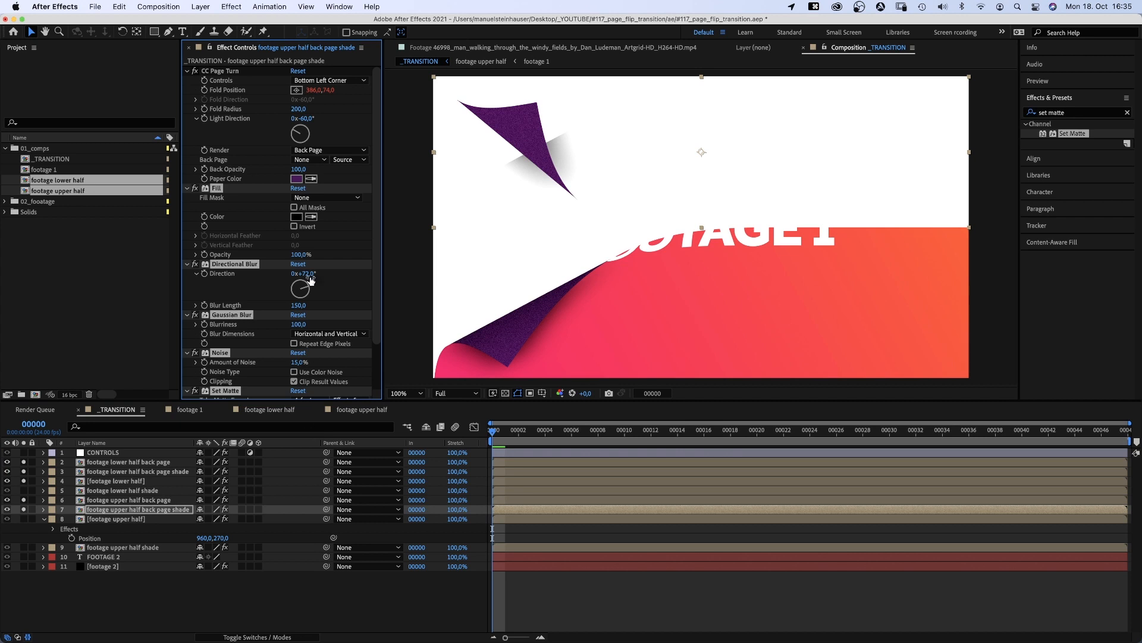
drag(300, 288, 306, 295)
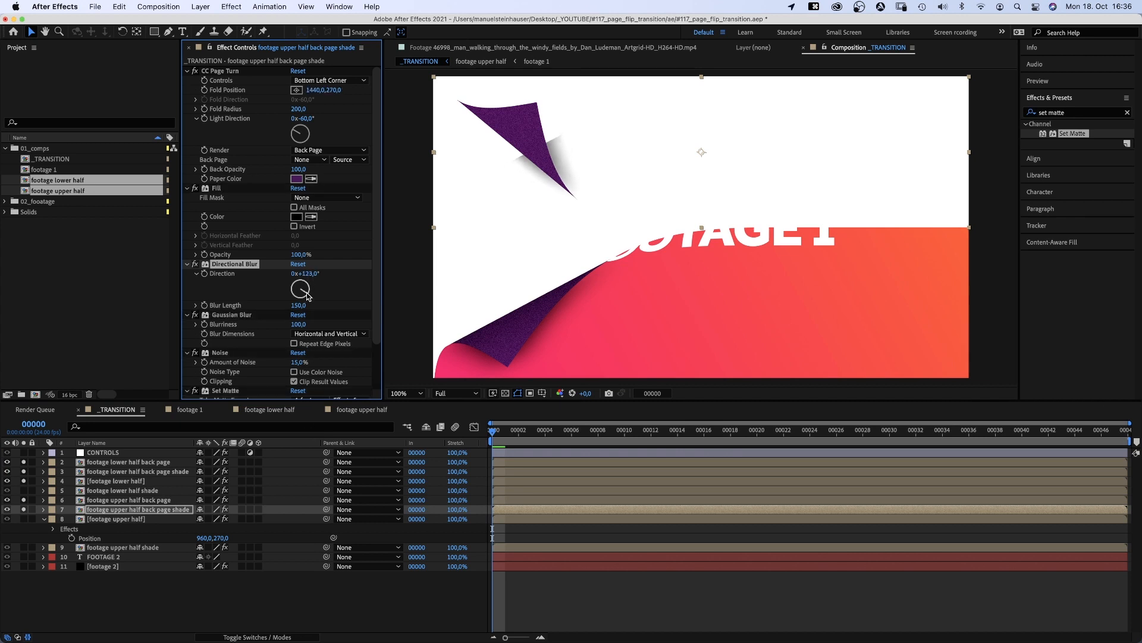
scroll(down, 3)
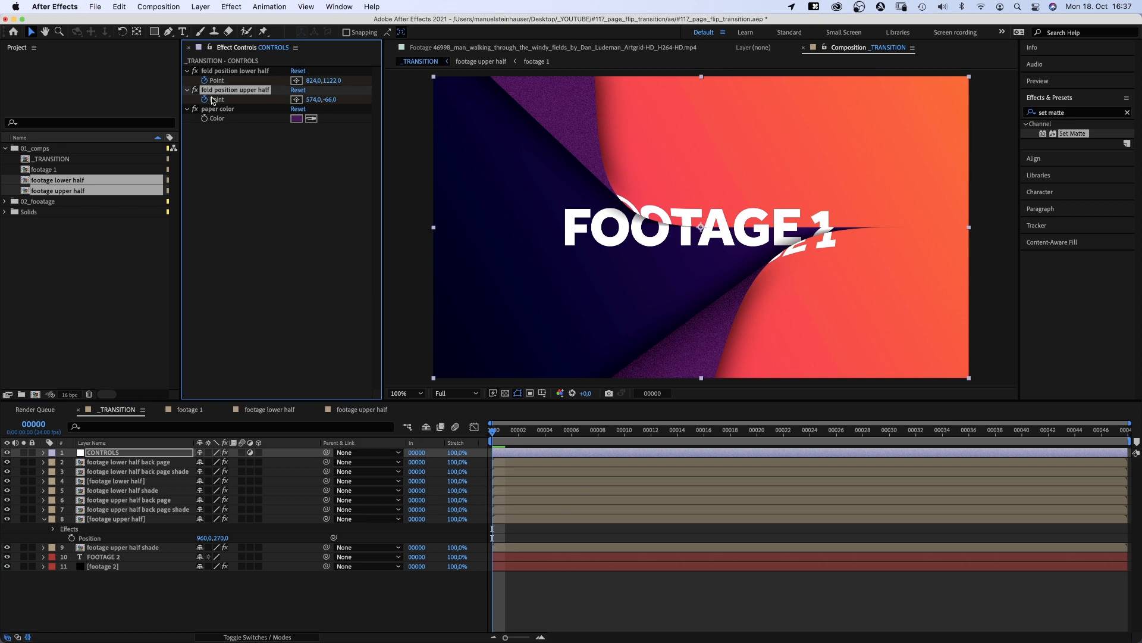
Step: Keyframe the upper fold from its start position to far above the frame at frame 24
click(43, 452)
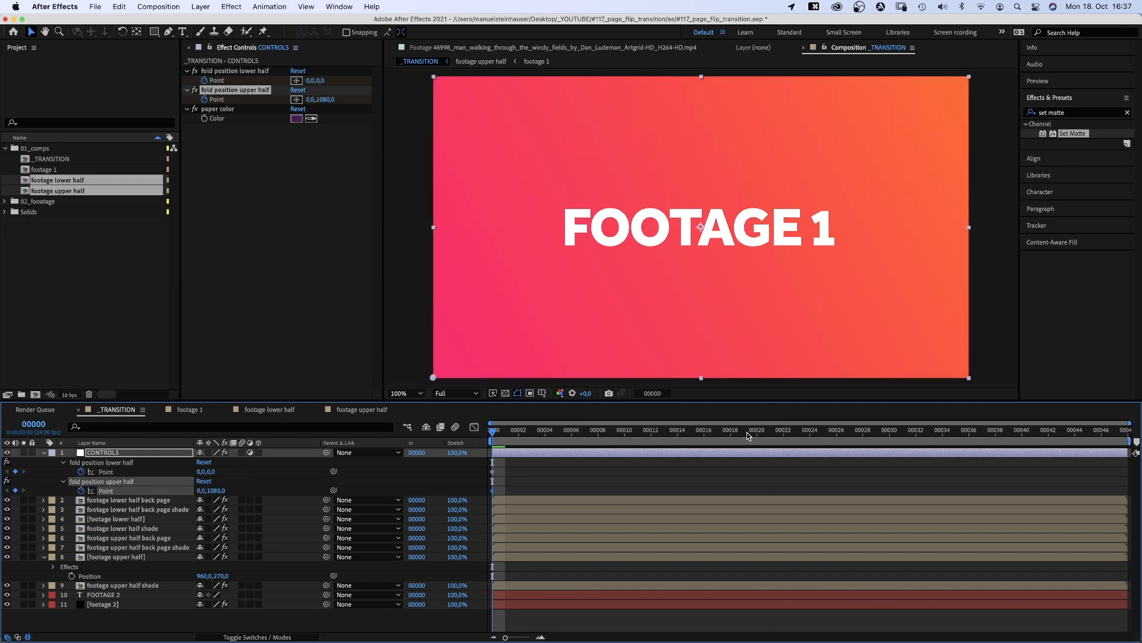
click(810, 430)
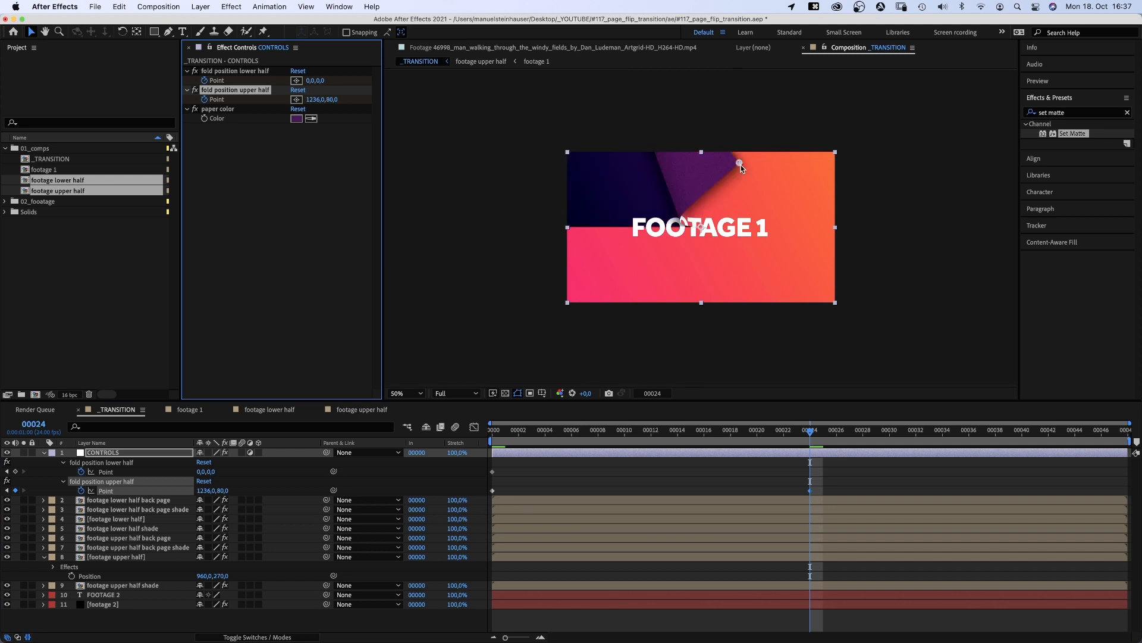
drag(740, 163, 758, 113)
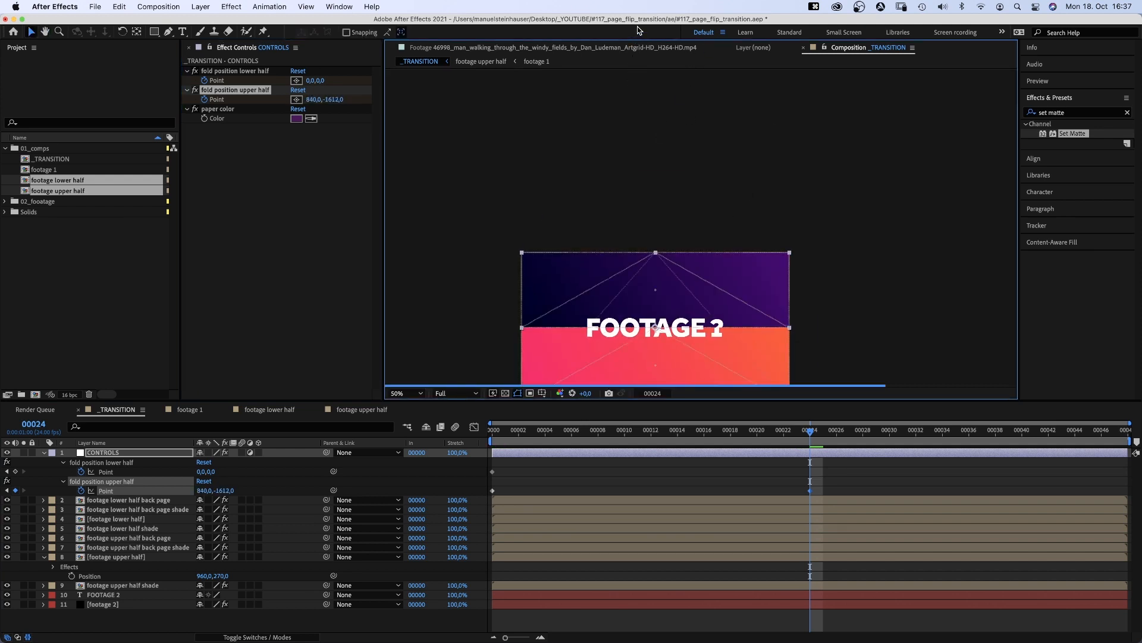
Step: Keyframe the lower fold from its start to an end point below the frame
click(731, 445)
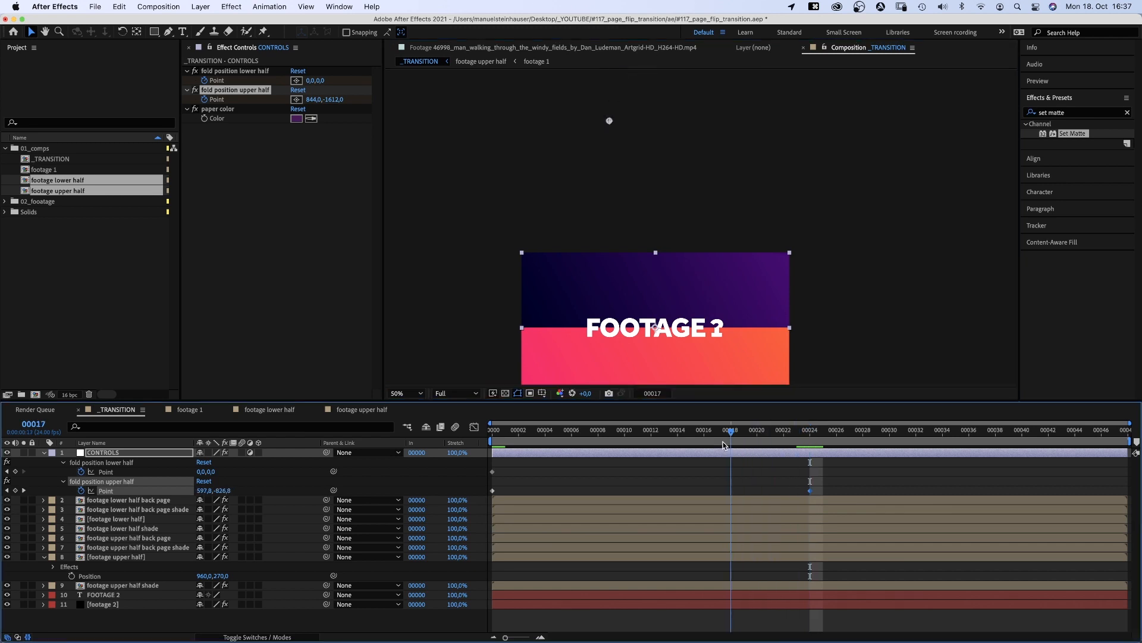
drag(724, 430, 638, 429)
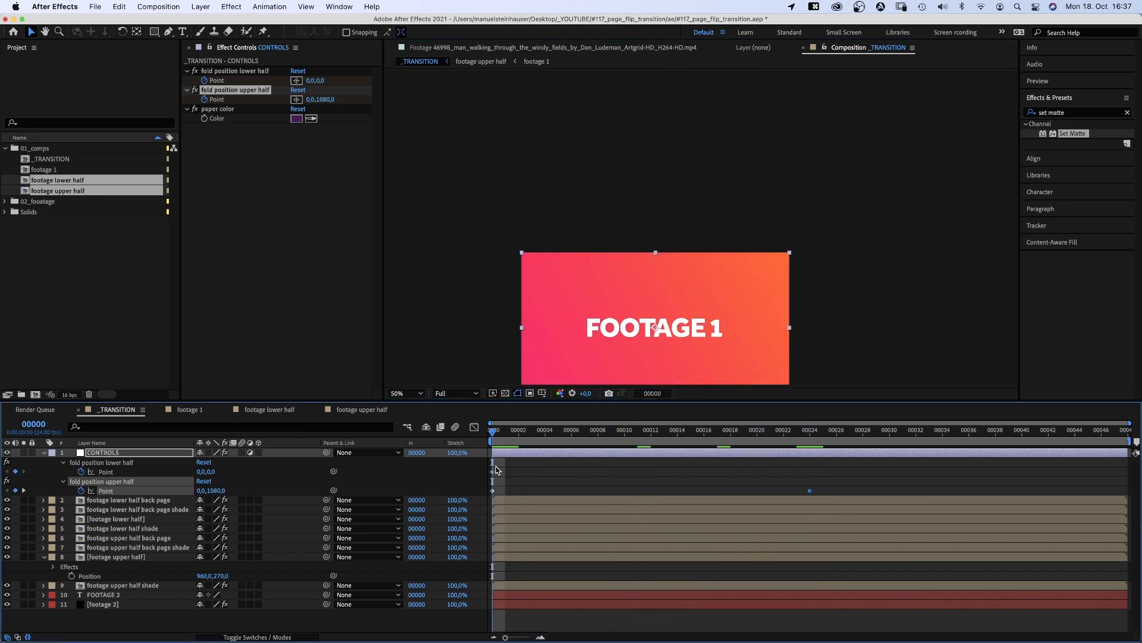
click(810, 431)
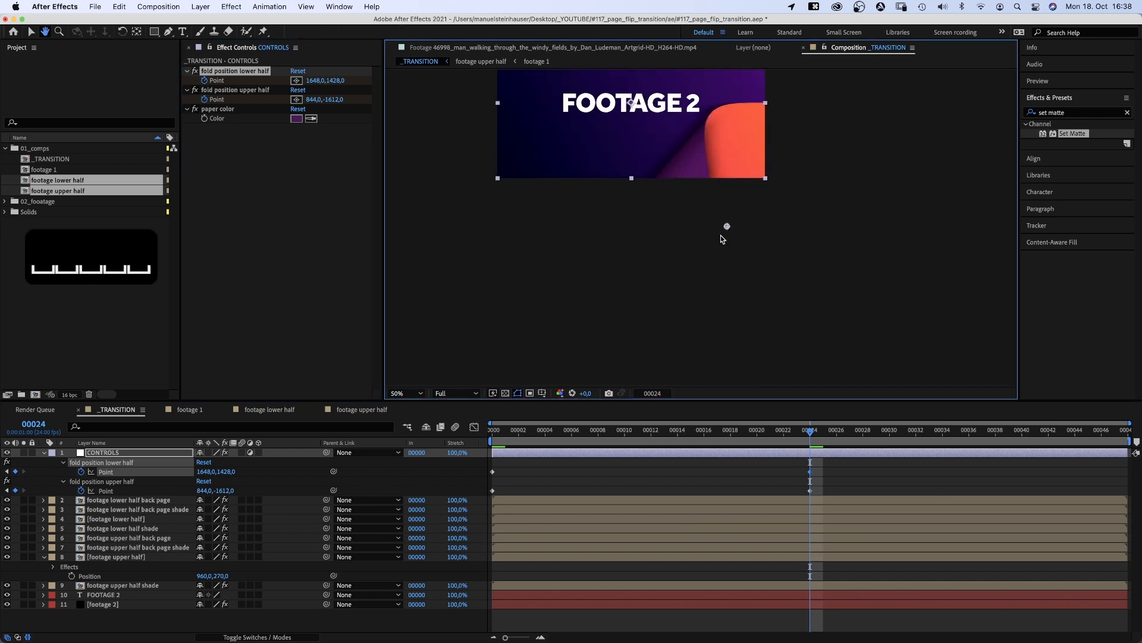
click(560, 431)
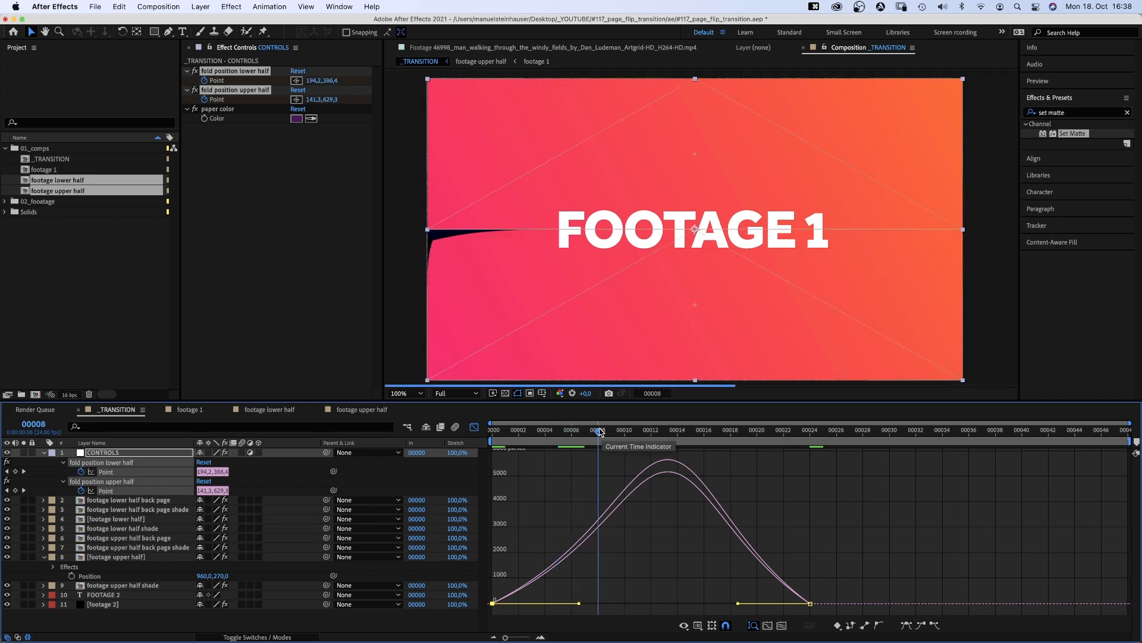
Step: Shape the fold keyframe ease influence and preview around frames 5 and 10
click(610, 431)
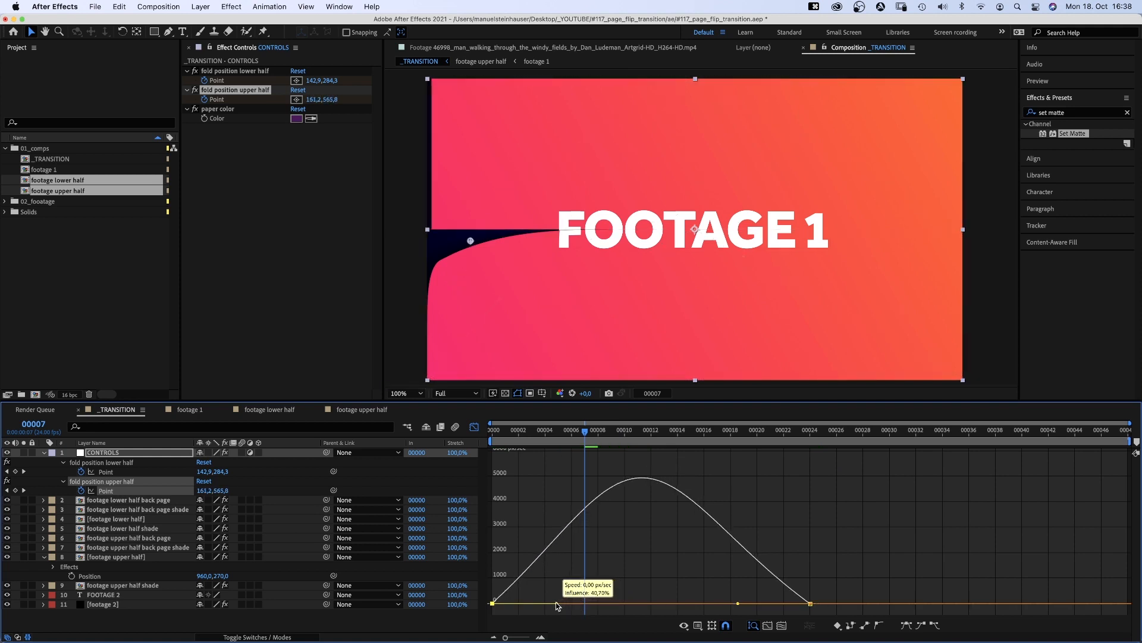
click(545, 431)
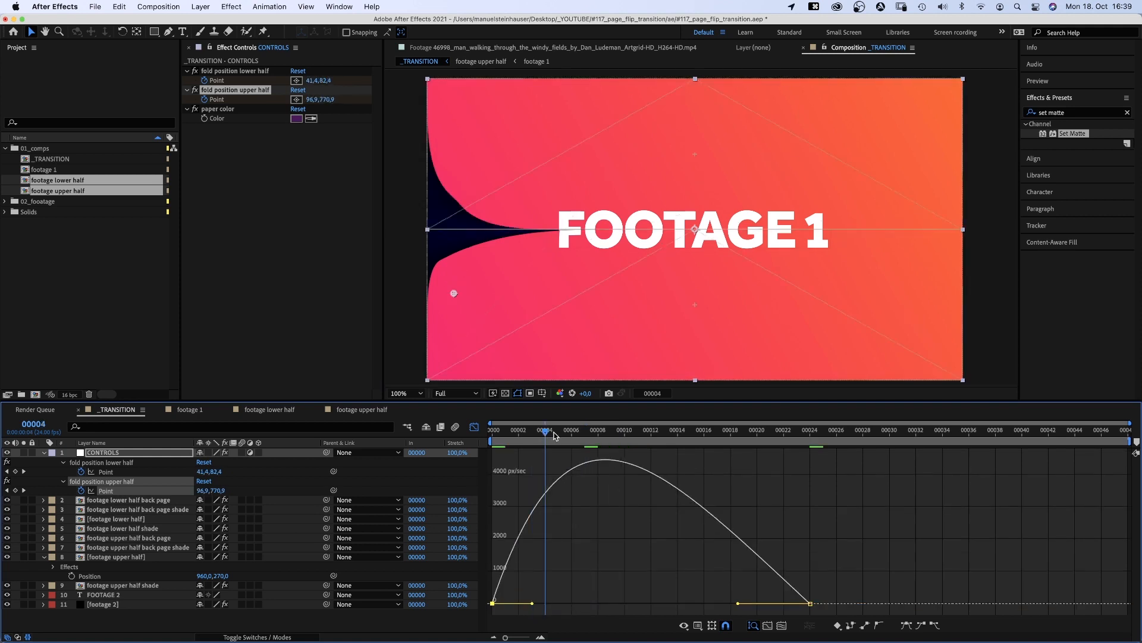
click(559, 430)
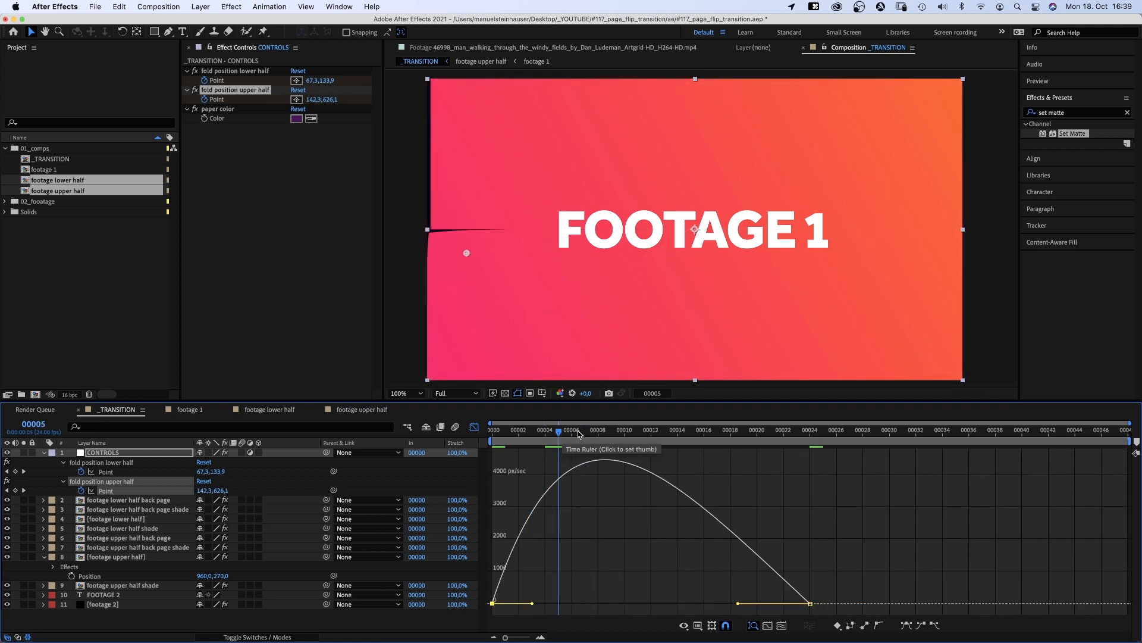
click(623, 431)
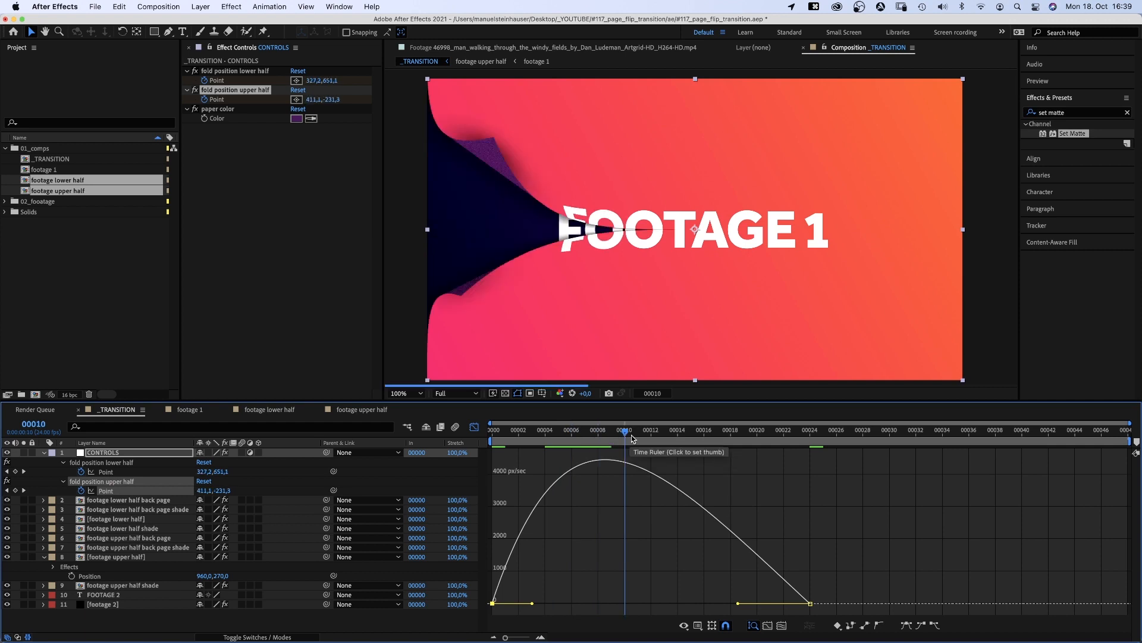